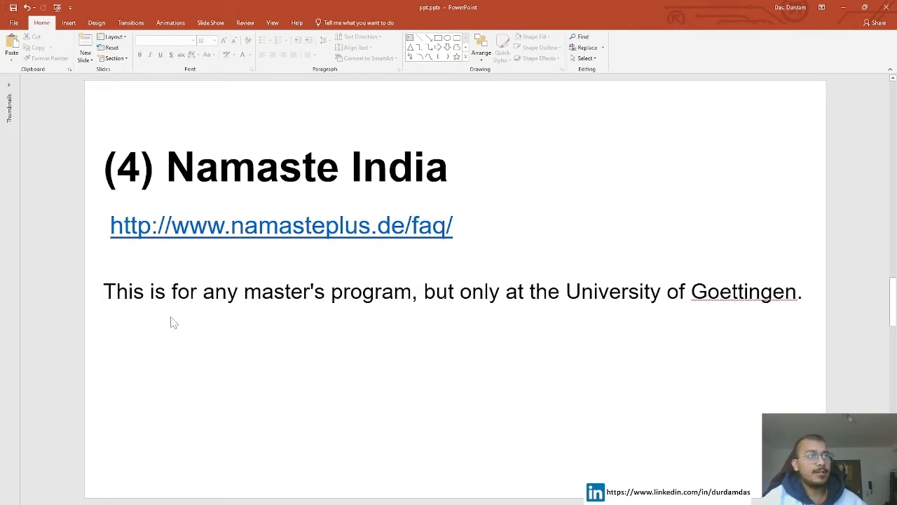
pyautogui.moveTo(252, 321)
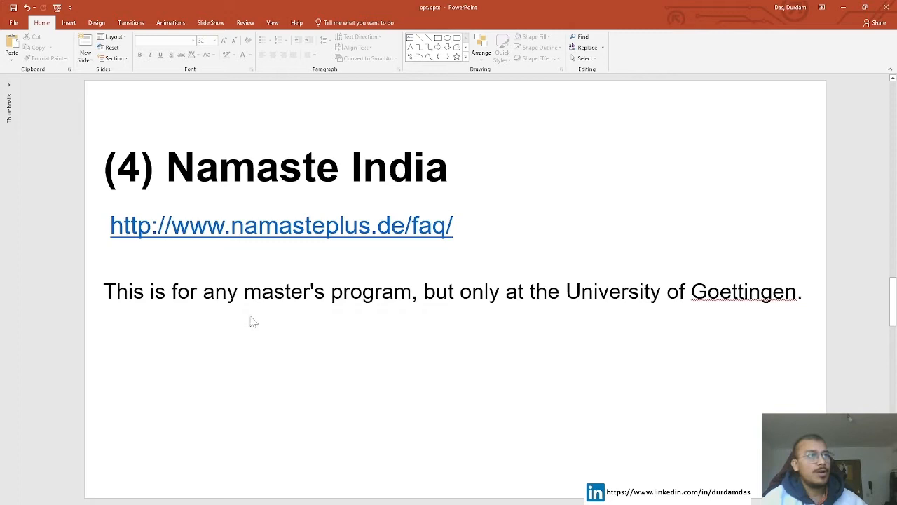
pyautogui.moveTo(550, 321)
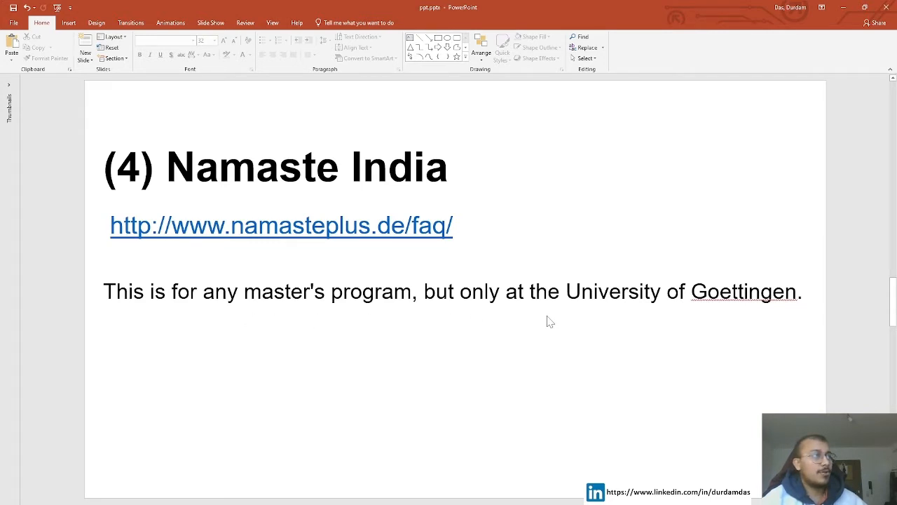
pyautogui.moveTo(739, 321)
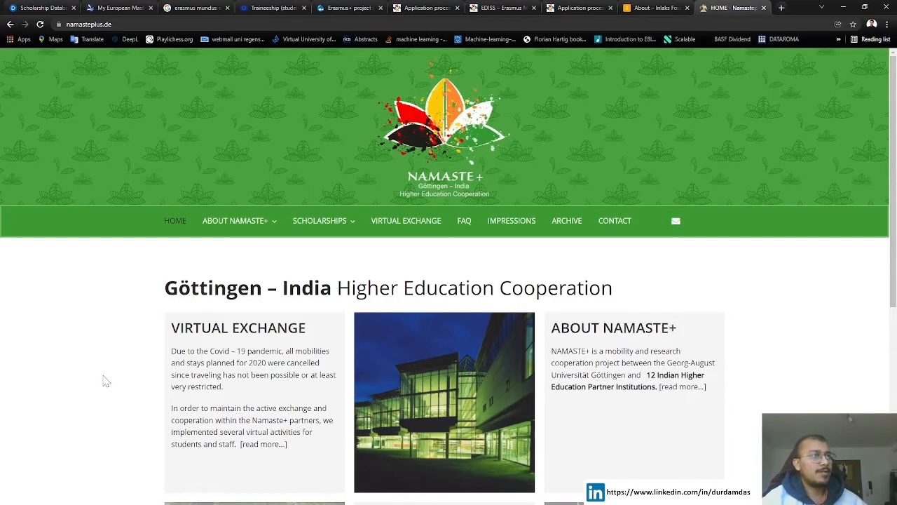
pyautogui.moveTo(112, 311)
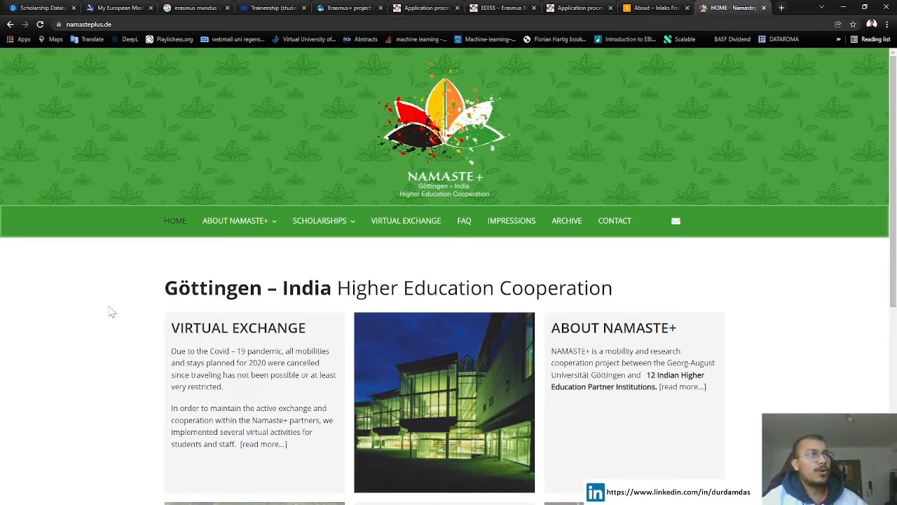
pyautogui.moveTo(135, 276)
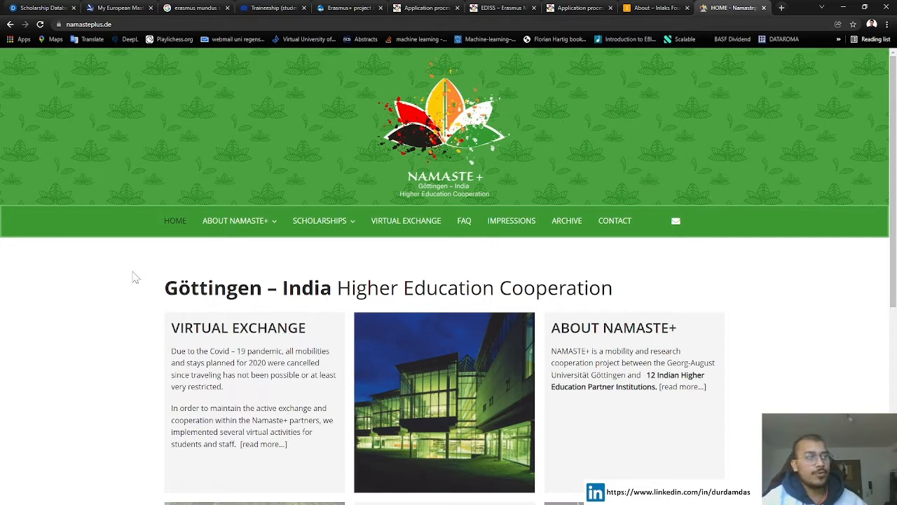
pyautogui.moveTo(387, 272)
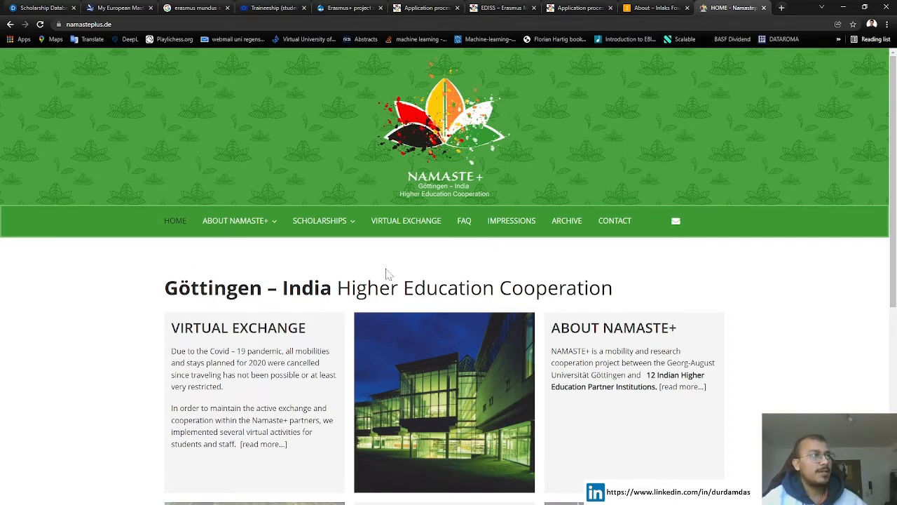
pyautogui.moveTo(493, 255)
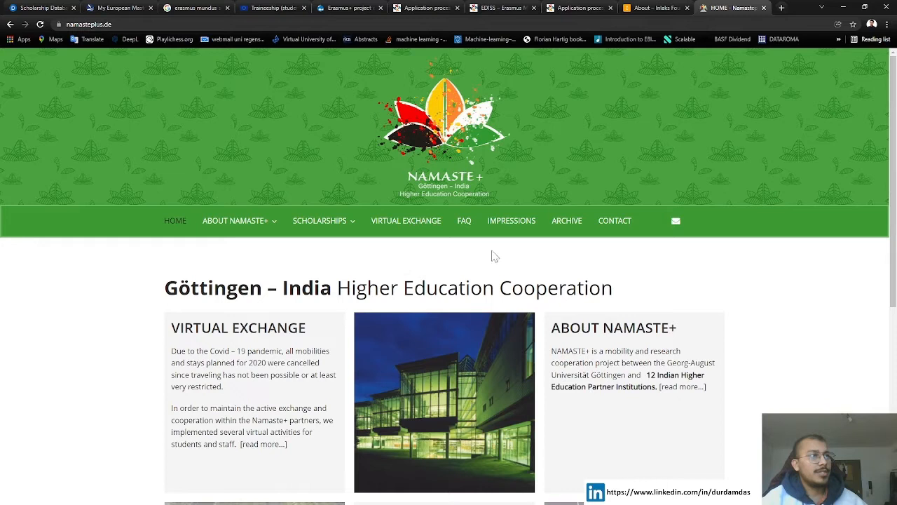
pyautogui.moveTo(435, 199)
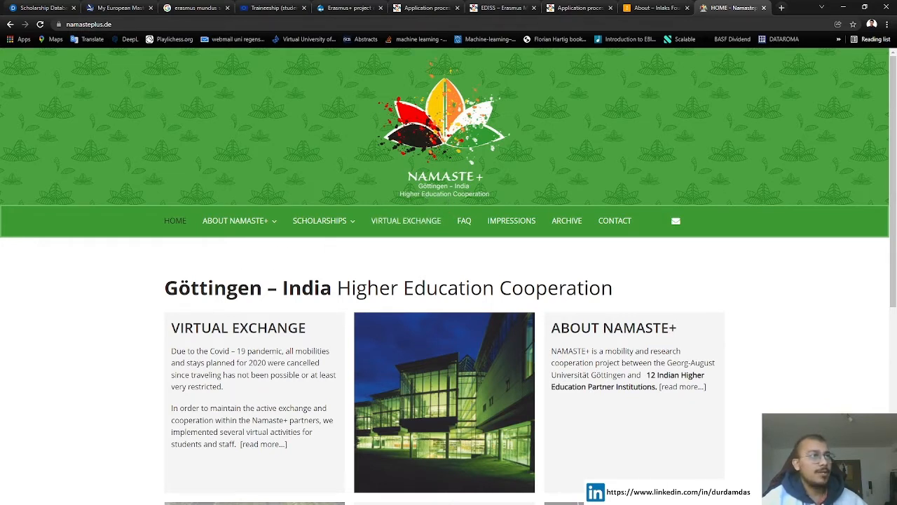
# - Highlight the Göttingen heading and skim down and back up the Namaste+ page
pyautogui.doubleClick(213, 288)
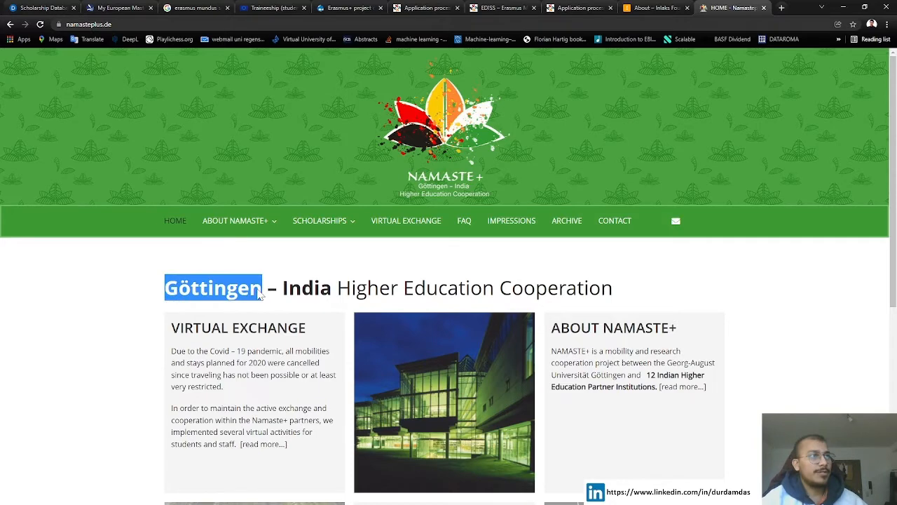
pyautogui.moveTo(283, 287); pyautogui.dragTo(610, 288)
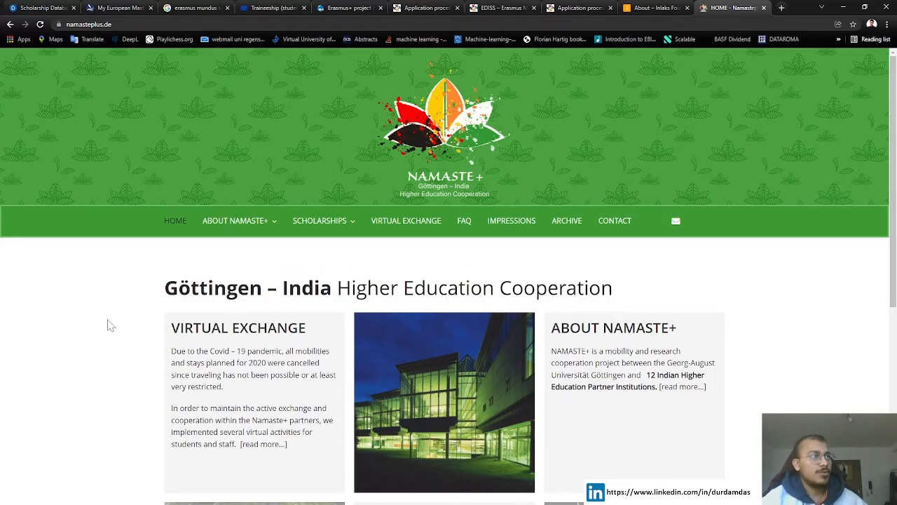
pyautogui.scroll(-3)
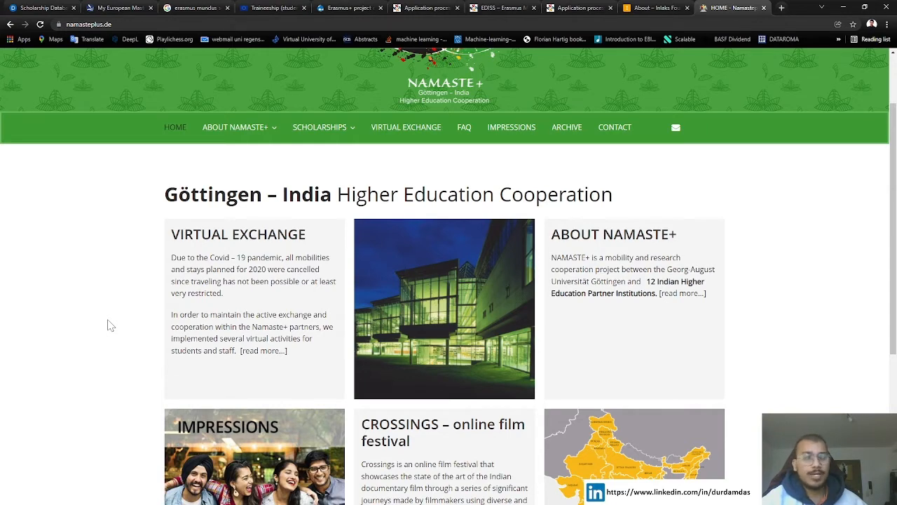
pyautogui.scroll(-3)
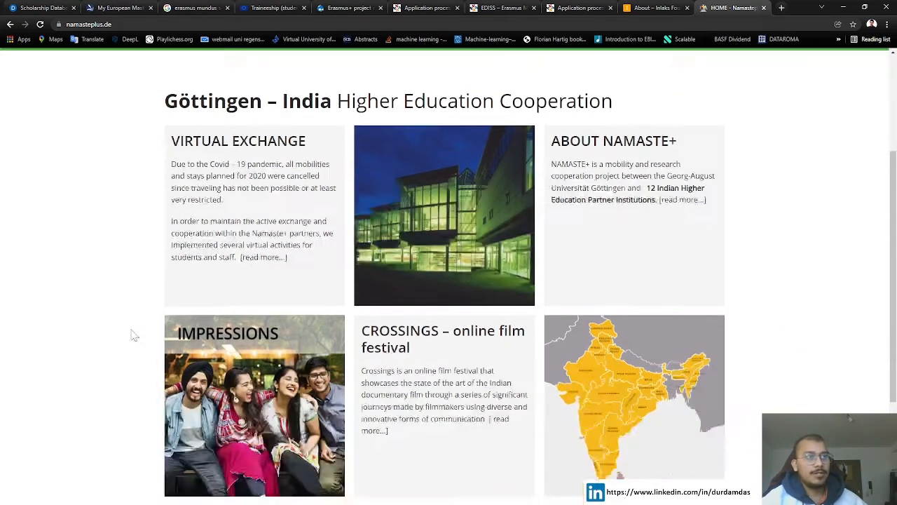
pyautogui.scroll(-3)
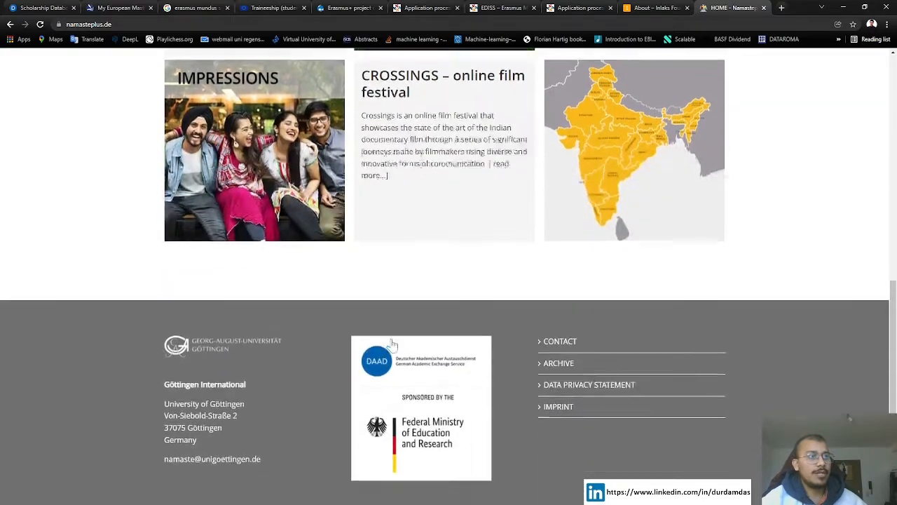
pyautogui.scroll(3)
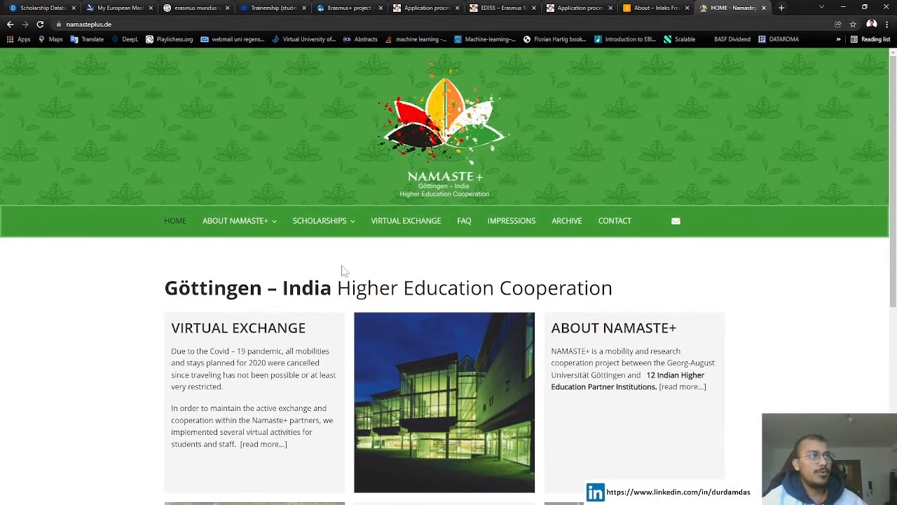
pyautogui.moveTo(345, 252)
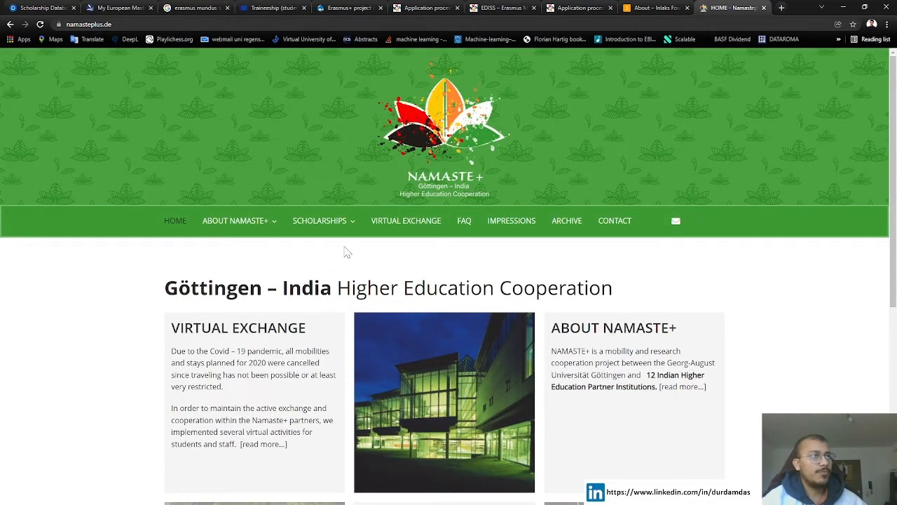
# - From the Scholarships menu go to the Open Calls 2021 page, then head for Selection Criteria
pyautogui.click(320, 221)
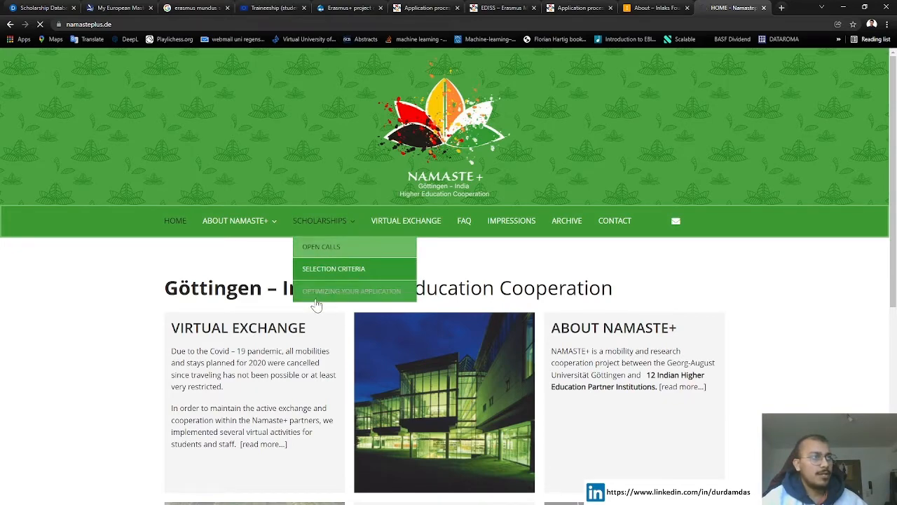
pyautogui.click(319, 247)
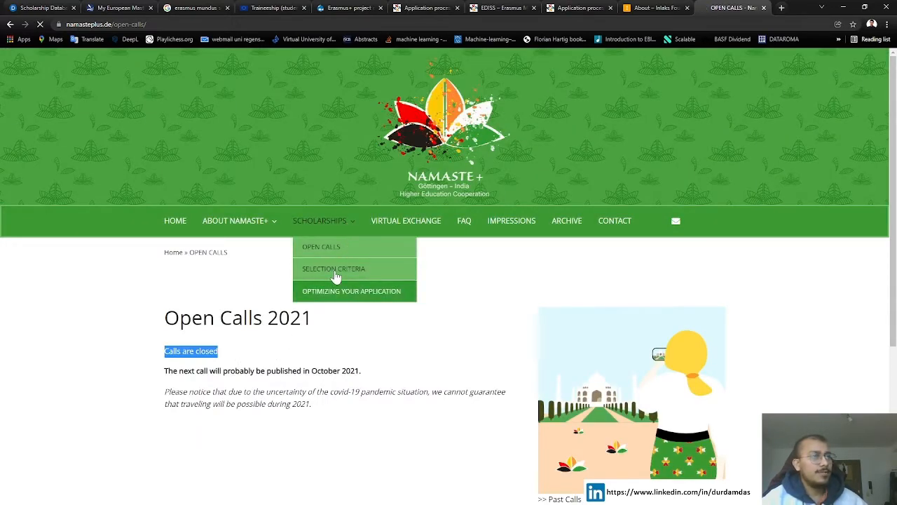
pyautogui.click(334, 269)
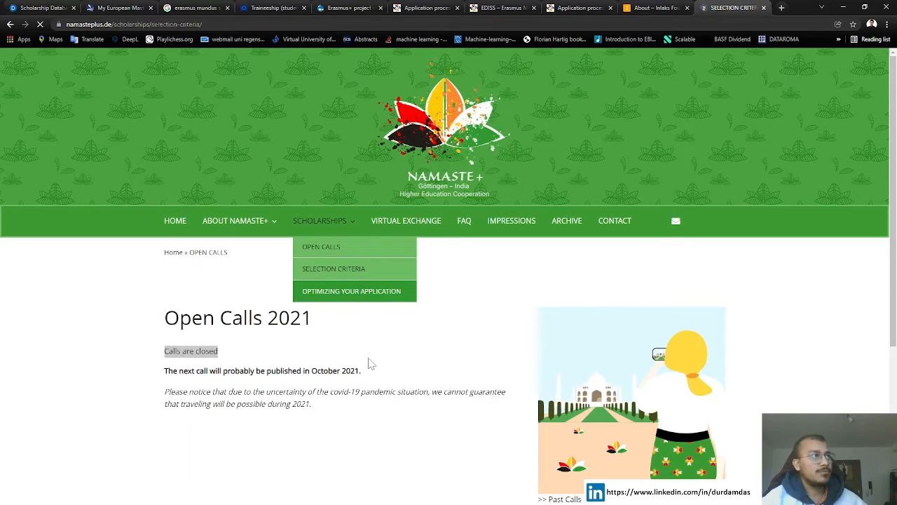
# - On the Selection Criteria page, highlight the criteria bullet list and the PhD note, then clear both highlights
pyautogui.click(334, 269)
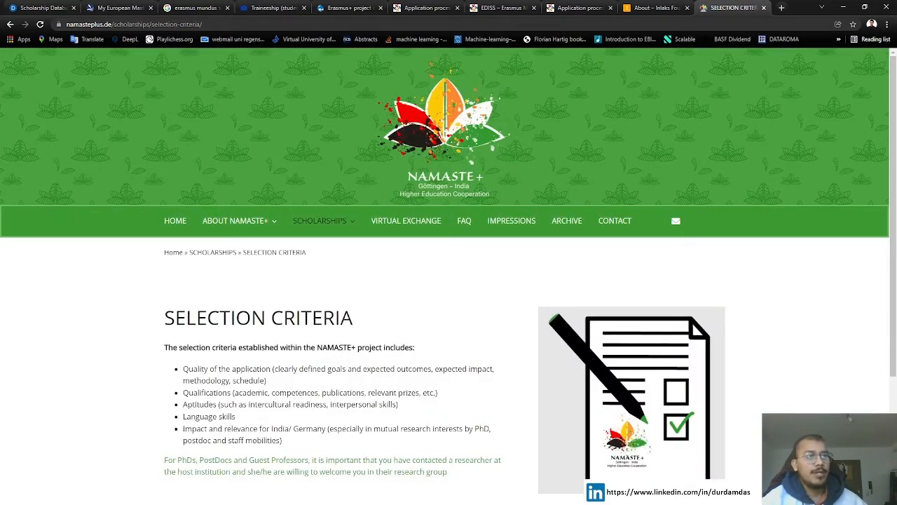
pyautogui.moveTo(181, 367); pyautogui.dragTo(280, 440)
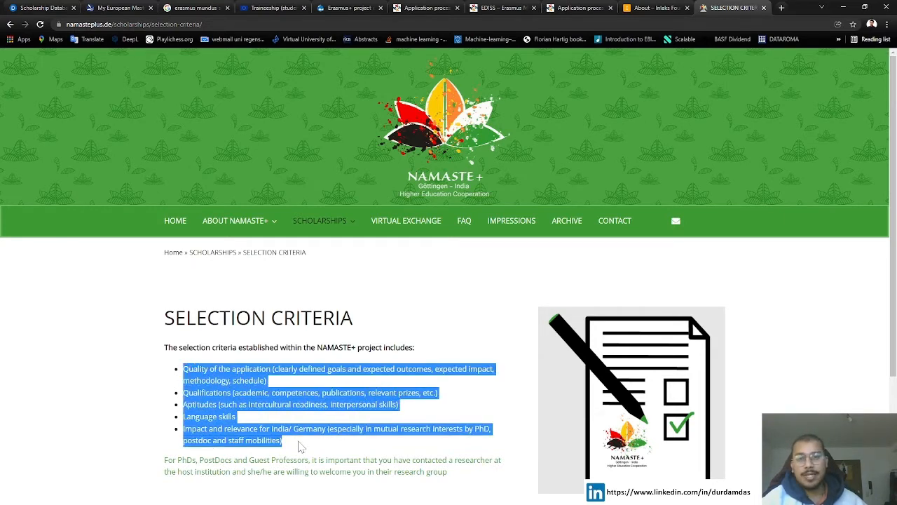
pyautogui.click(302, 446)
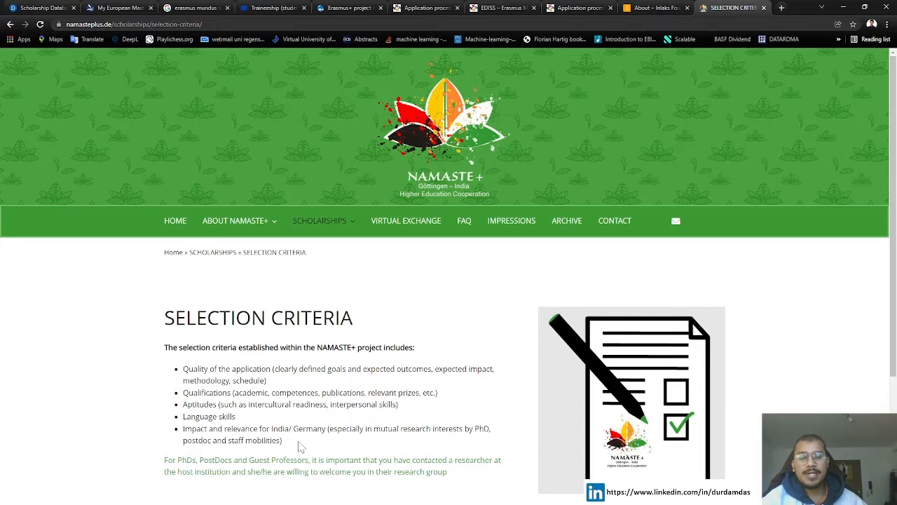
pyautogui.moveTo(294, 447)
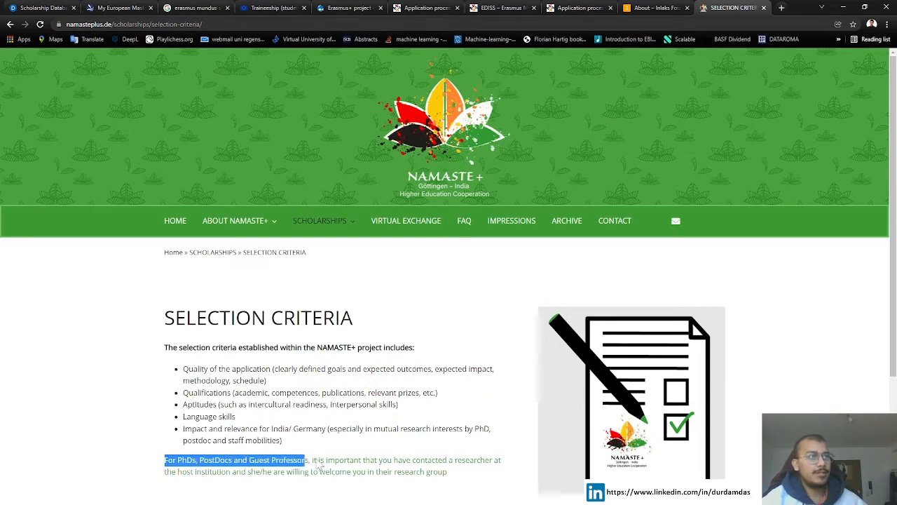
pyautogui.click(455, 482)
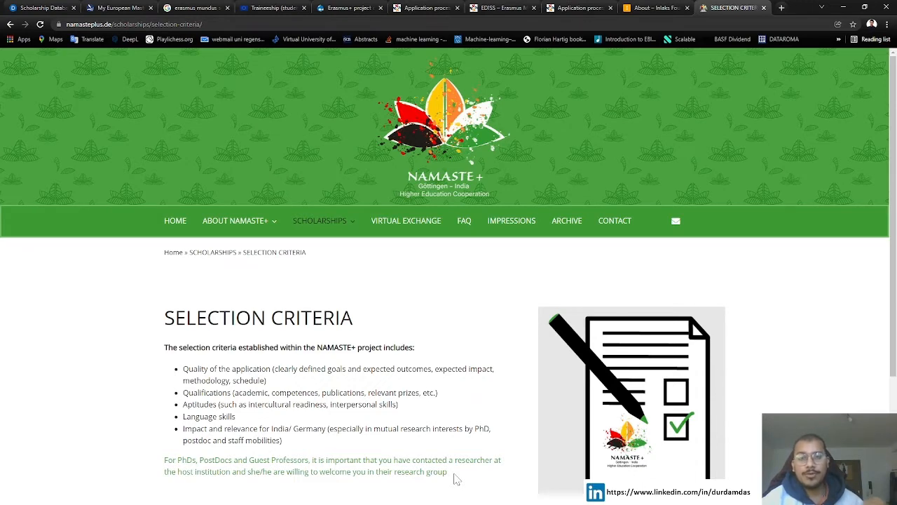
pyautogui.moveTo(217, 418)
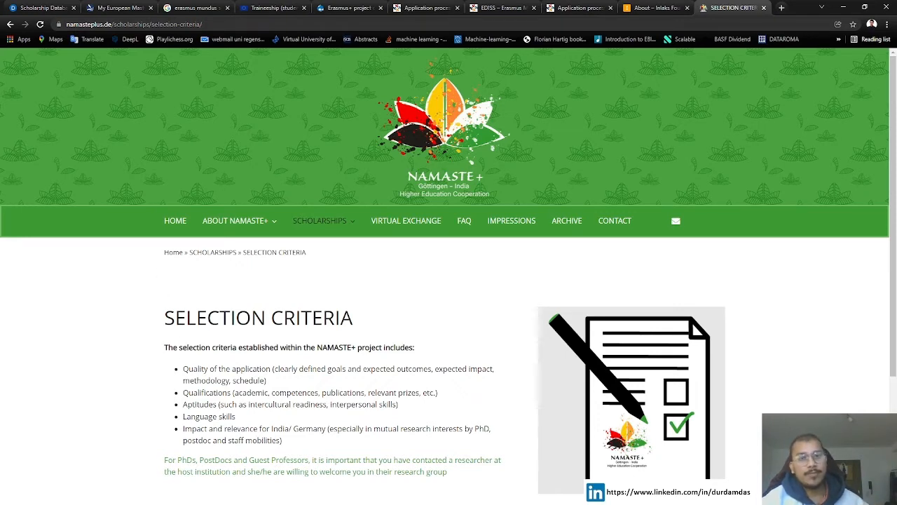
pyautogui.moveTo(367, 273)
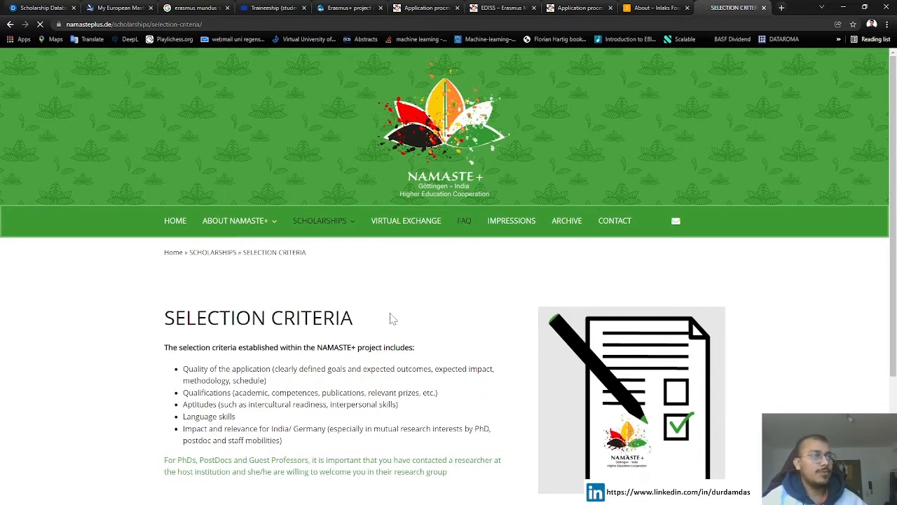
pyautogui.moveTo(331, 359)
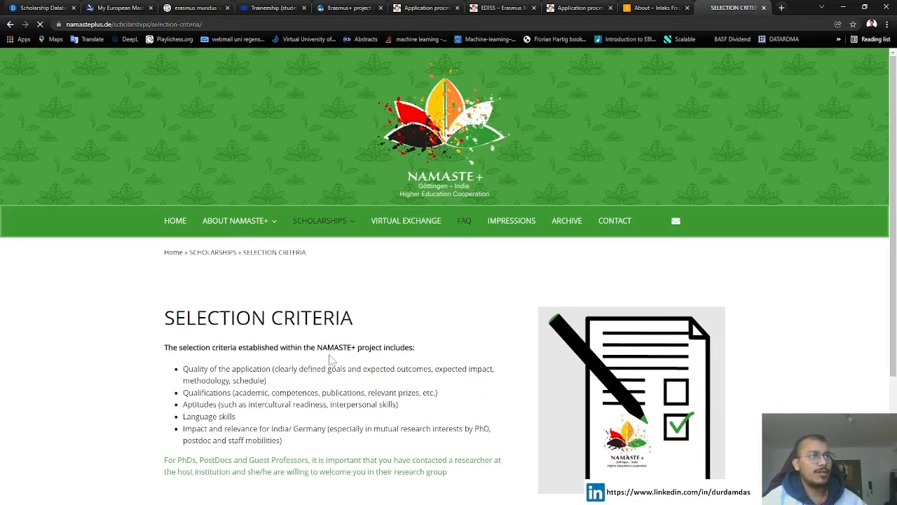
# - Go to the Namaste+ FAQ page, expand the Application entry and skim the topic list
pyautogui.click(464, 221)
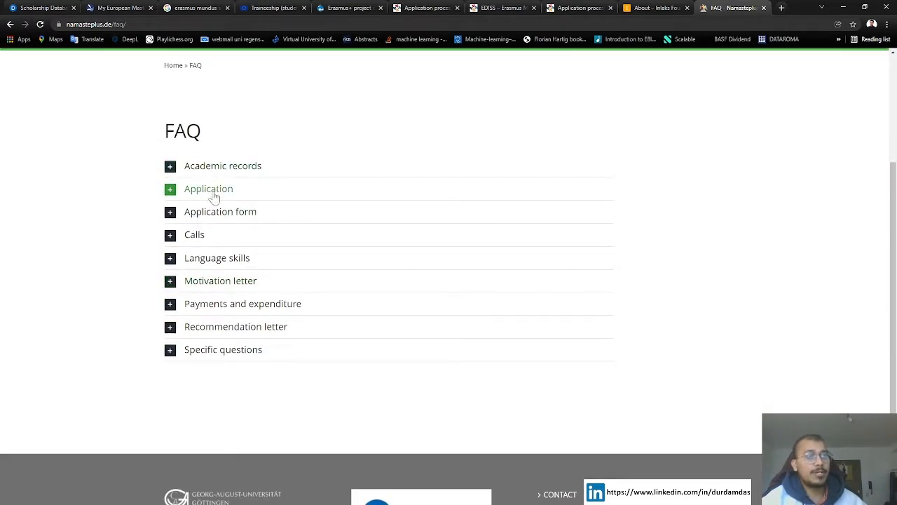
pyautogui.click(170, 188)
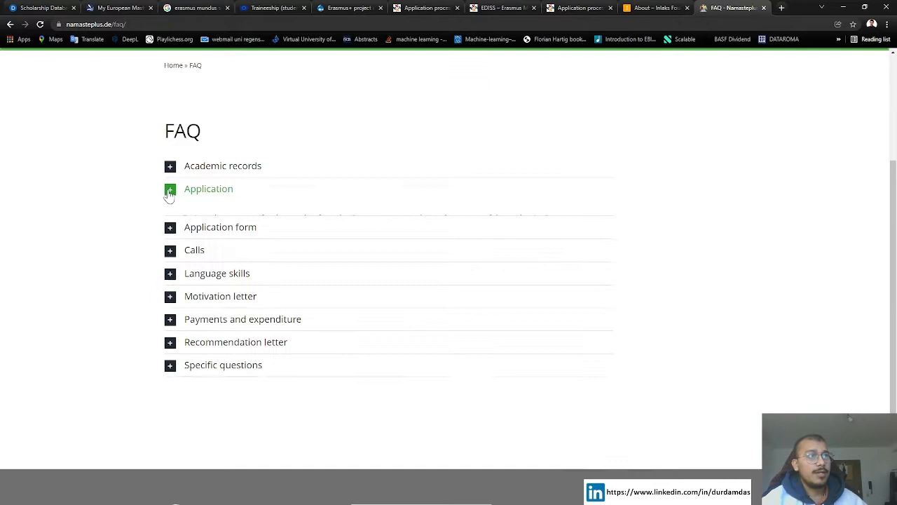
pyautogui.scroll(3)
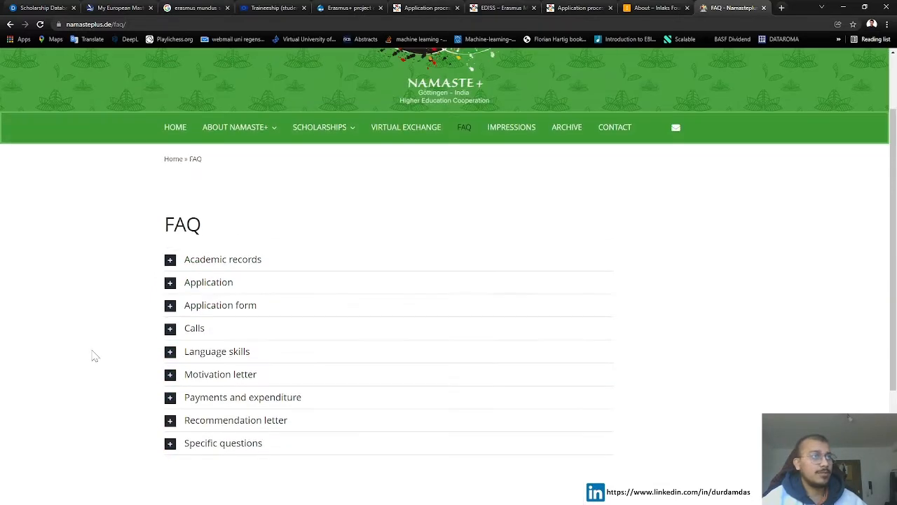
pyautogui.scroll(-3)
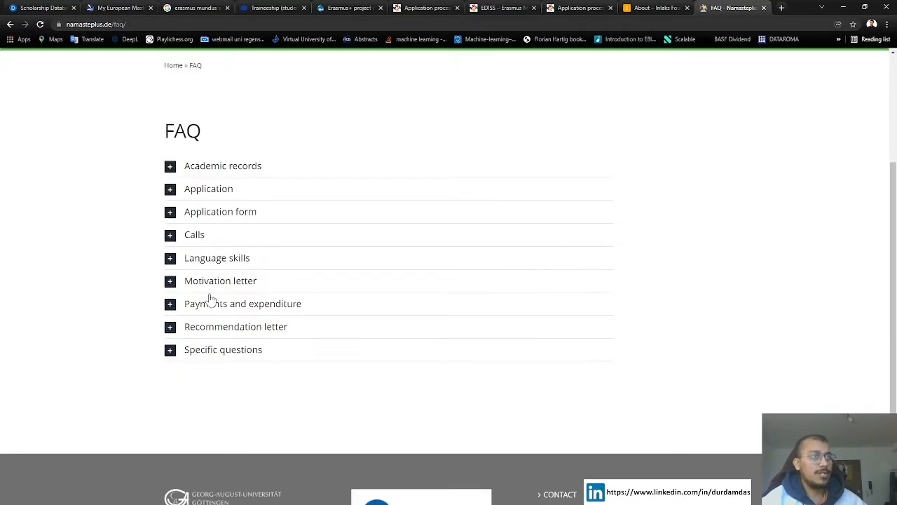
pyautogui.scroll(3)
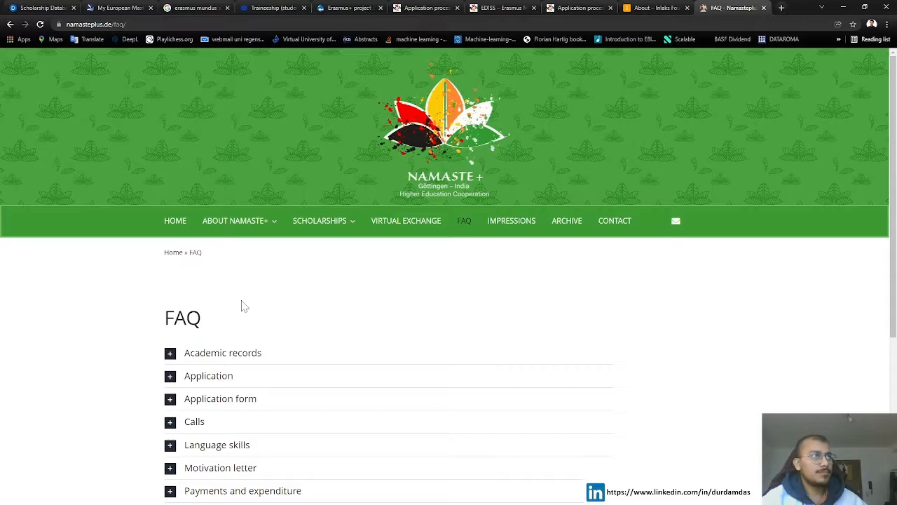
# - Switch to the math-berlin.de tab and skim the Berlin Mathematical School home page
pyautogui.click(780, 9)
pyautogui.write('math-berlin.de')
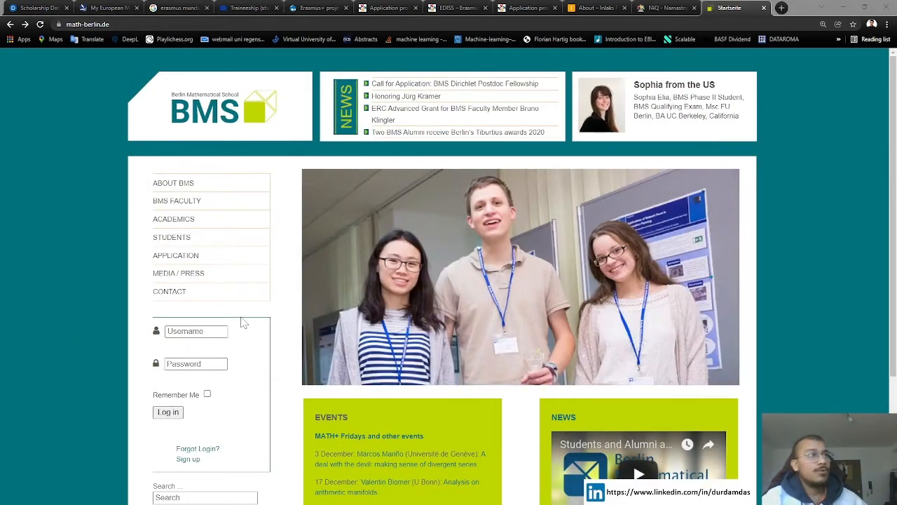
pyautogui.moveTo(83, 274)
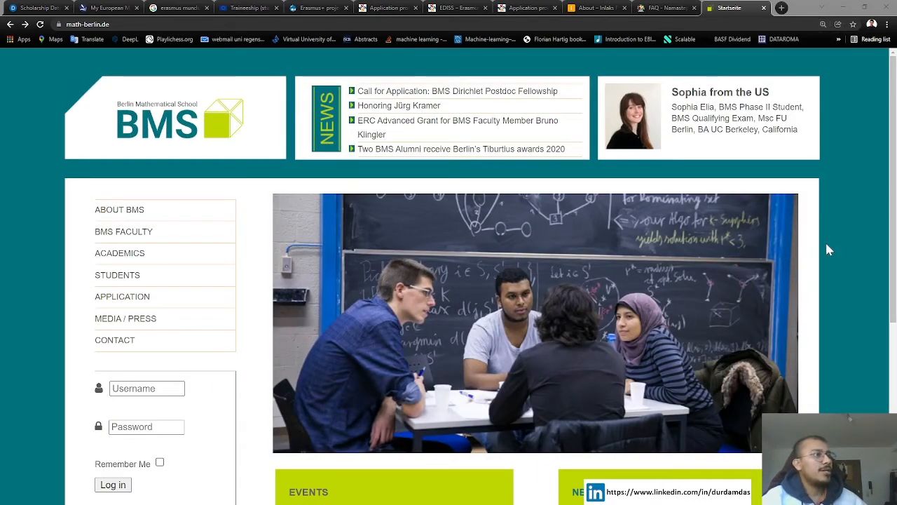
pyautogui.moveTo(842, 251)
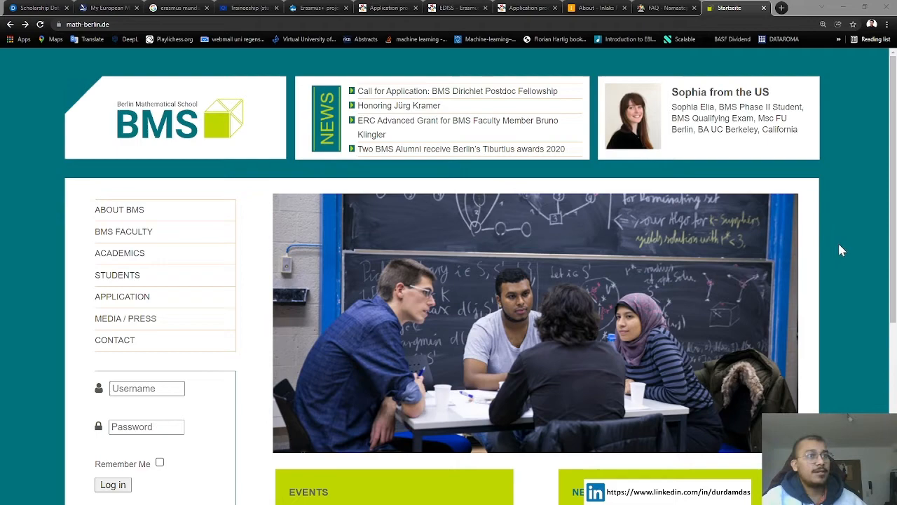
pyautogui.scroll(-3)
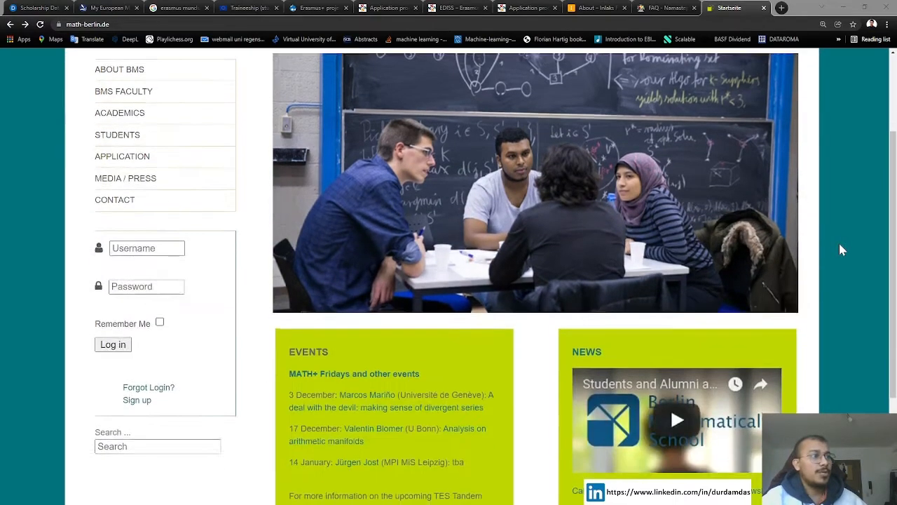
pyautogui.scroll(3)
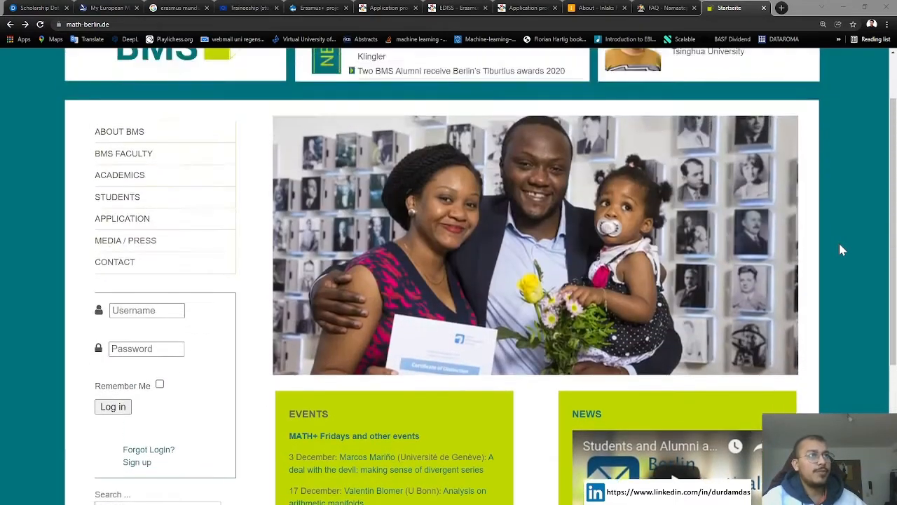
pyautogui.scroll(3)
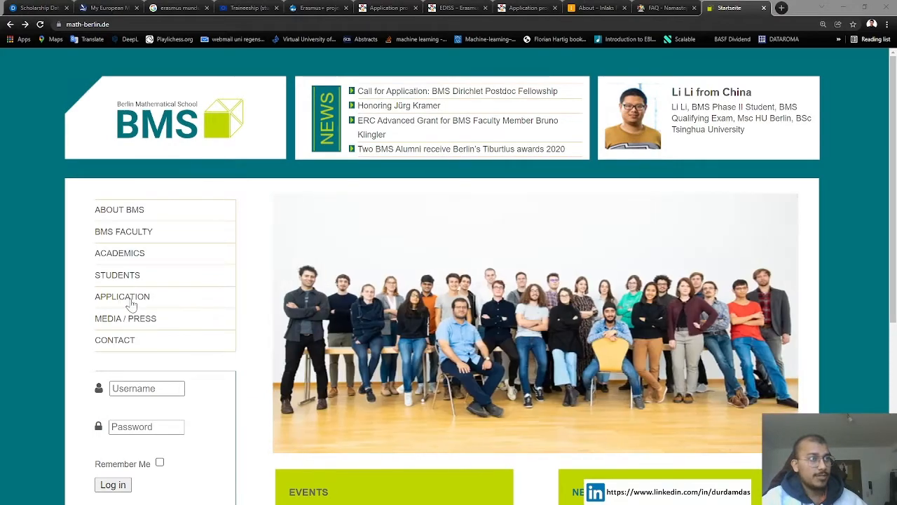
# - Go to the BMS Application Information page and highlight the 15 September–1 December 2021 period and both round deadlines
pyautogui.click(122, 296)
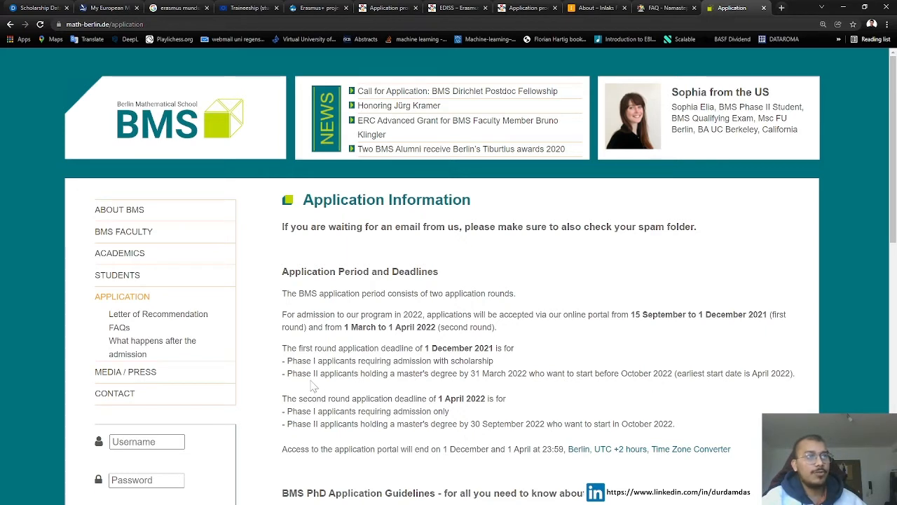
pyautogui.moveTo(321, 384)
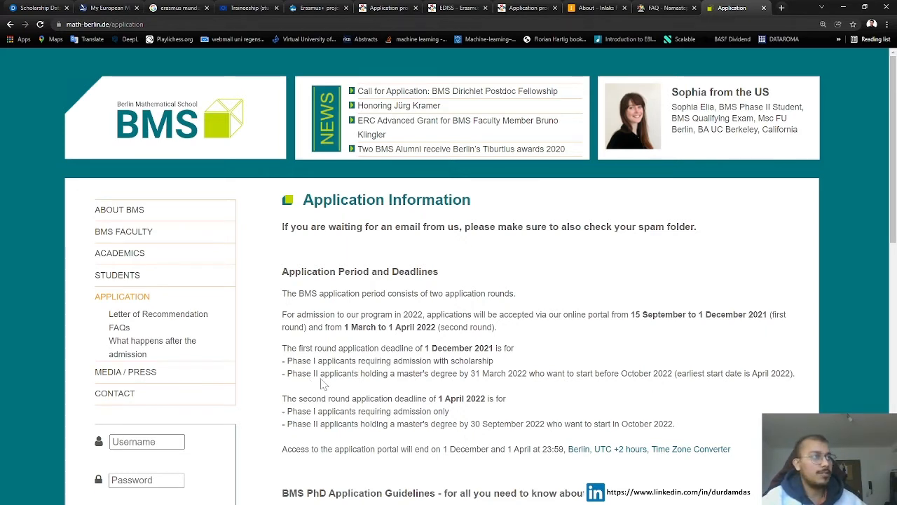
pyautogui.scroll(-3)
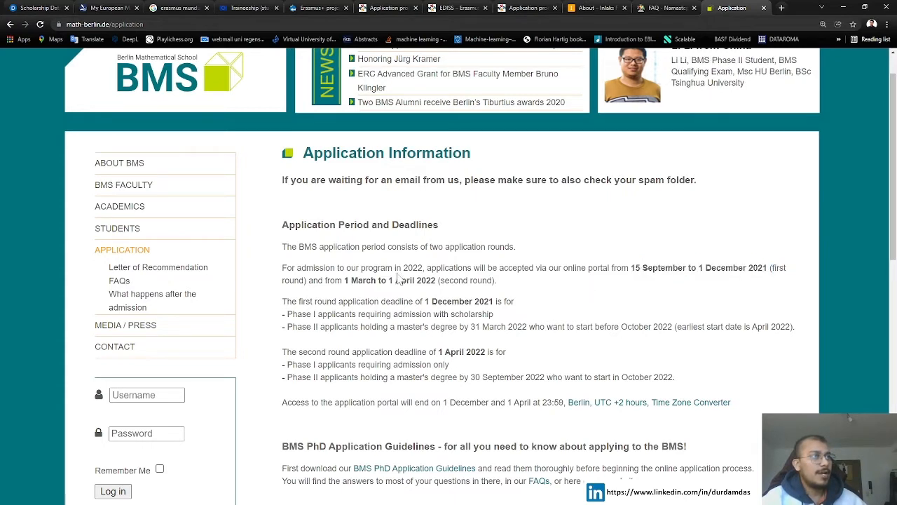
pyautogui.doubleClick(379, 281)
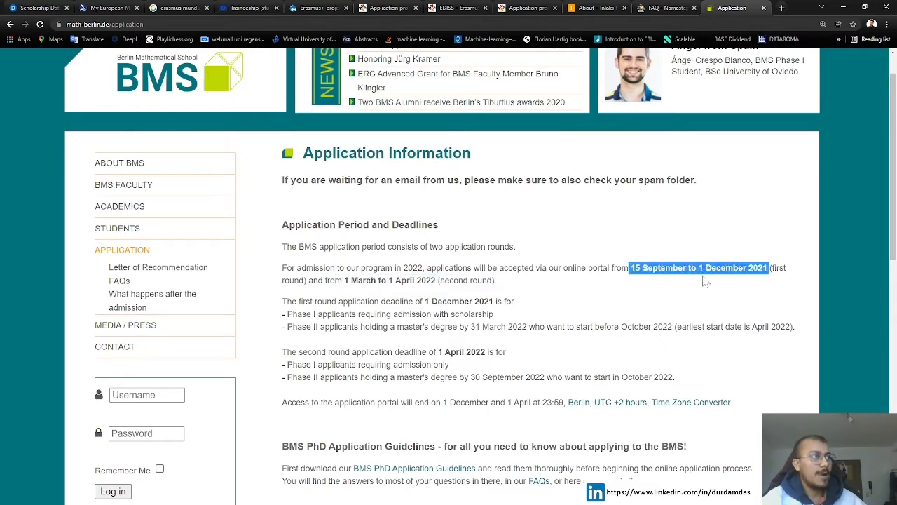
pyautogui.scroll(-3)
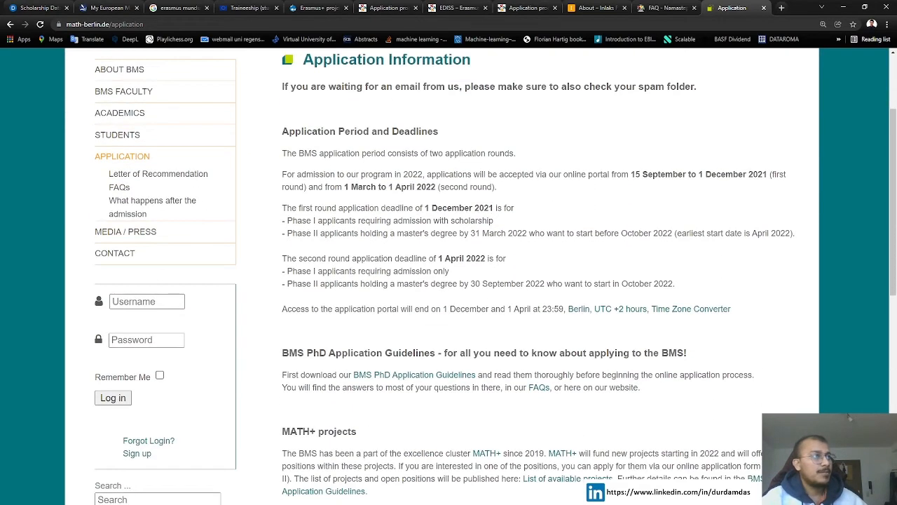
pyautogui.doubleClick(458, 207)
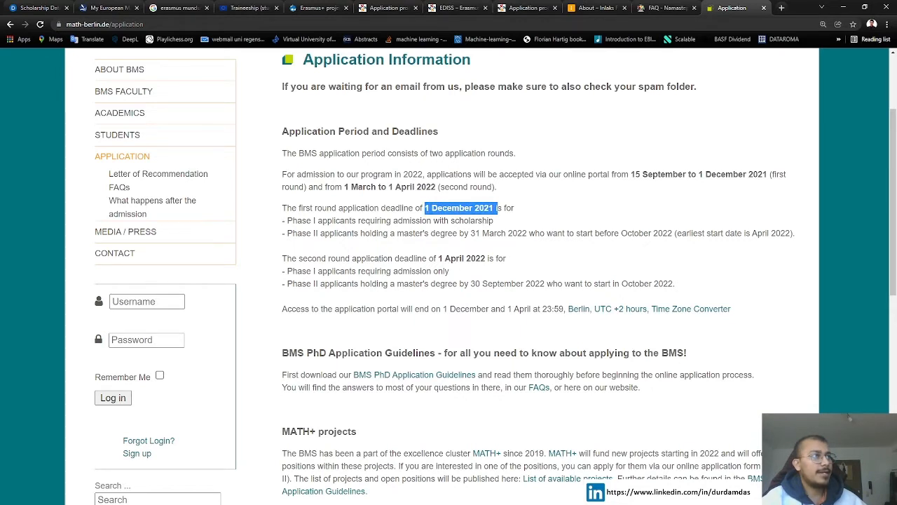
pyautogui.doubleClick(462, 258)
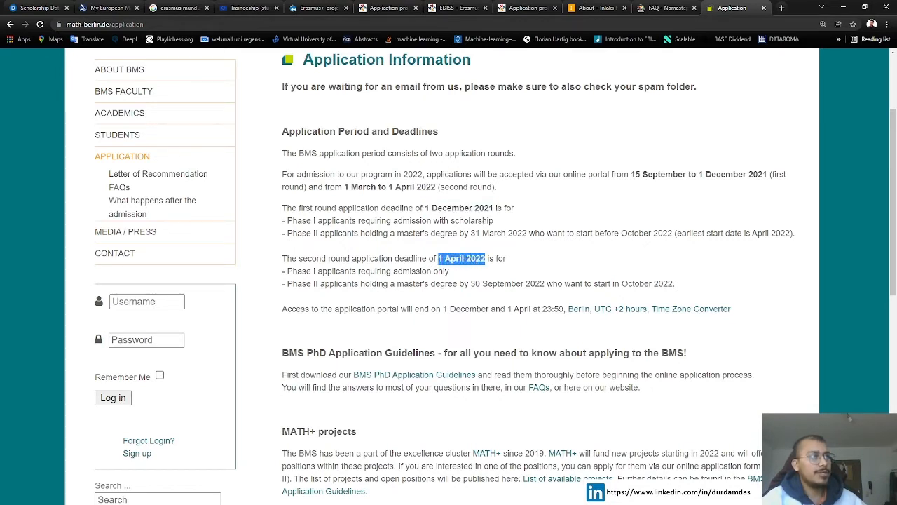
pyautogui.moveTo(475, 272)
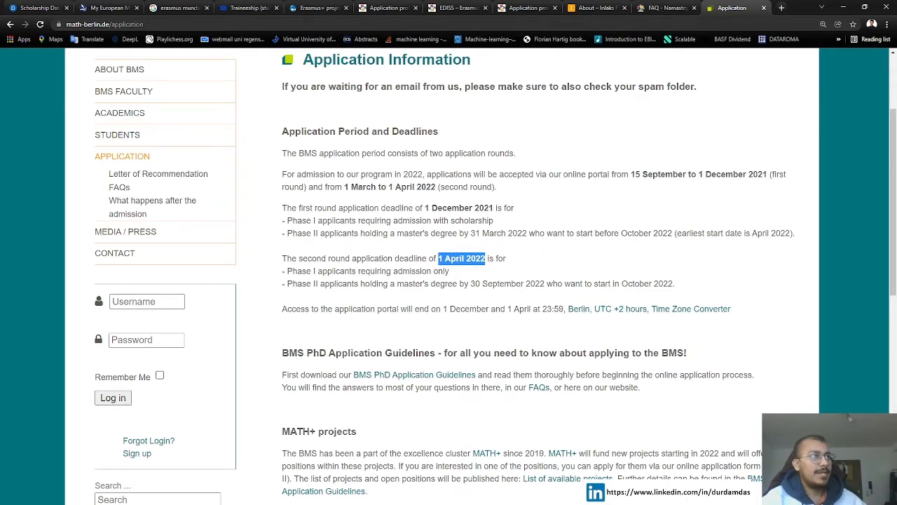
pyautogui.doubleClick(460, 207)
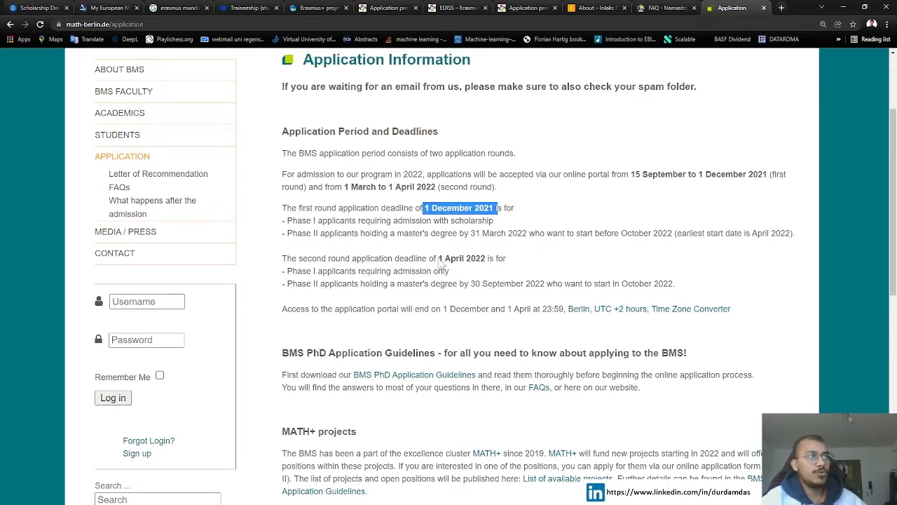
pyautogui.doubleClick(461, 258)
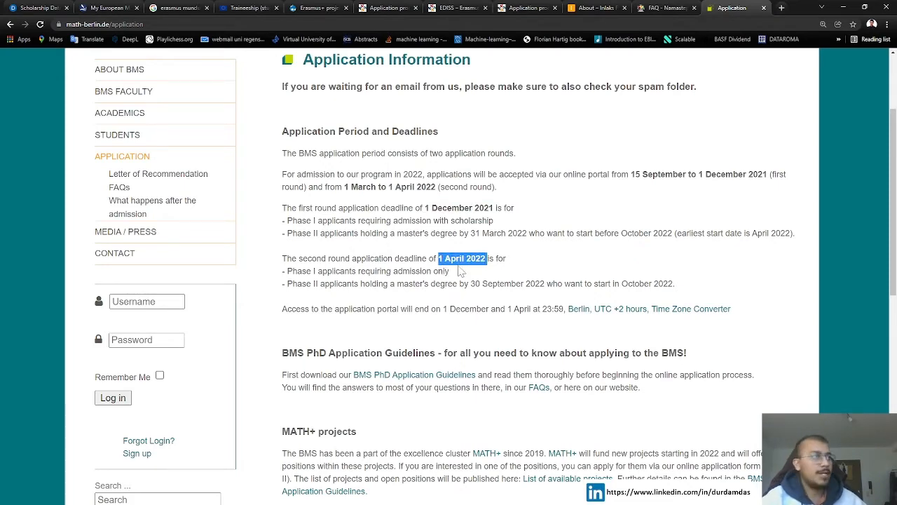
# - Revisit the deadlines, highlighting 1 December 2021 and the 1 December portal closing date
pyautogui.scroll(-3)
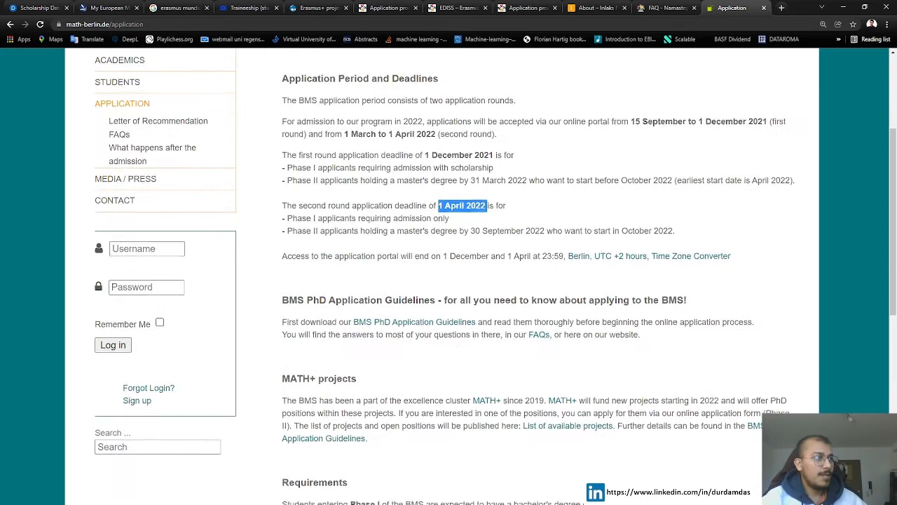
pyautogui.scroll(3)
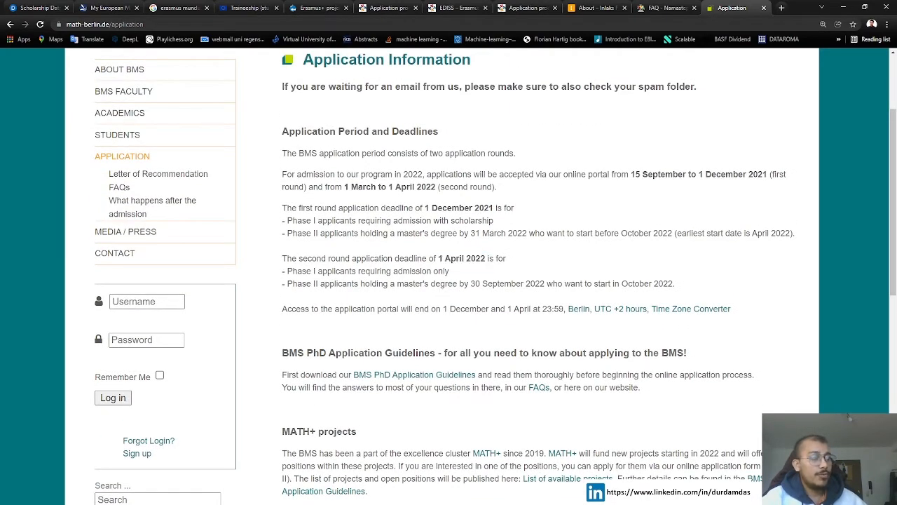
pyautogui.scroll(3)
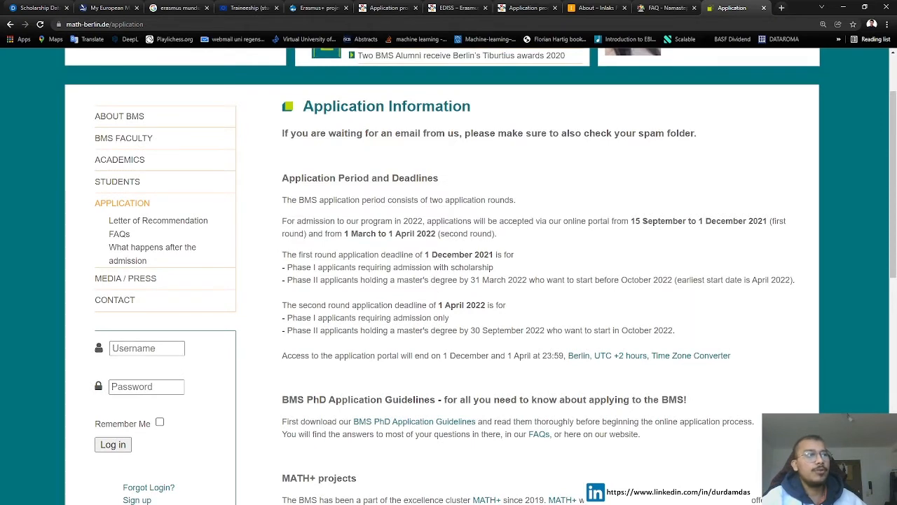
pyautogui.doubleClick(459, 254)
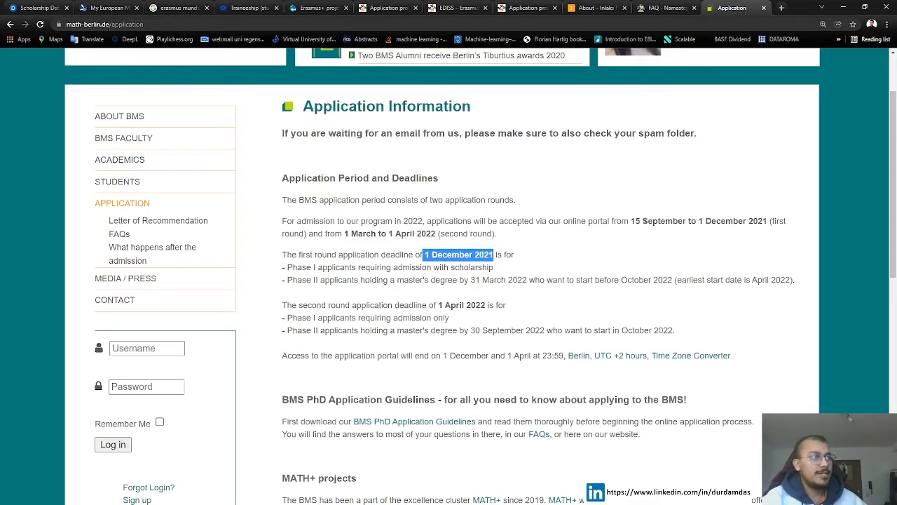
pyautogui.doubleClick(465, 356)
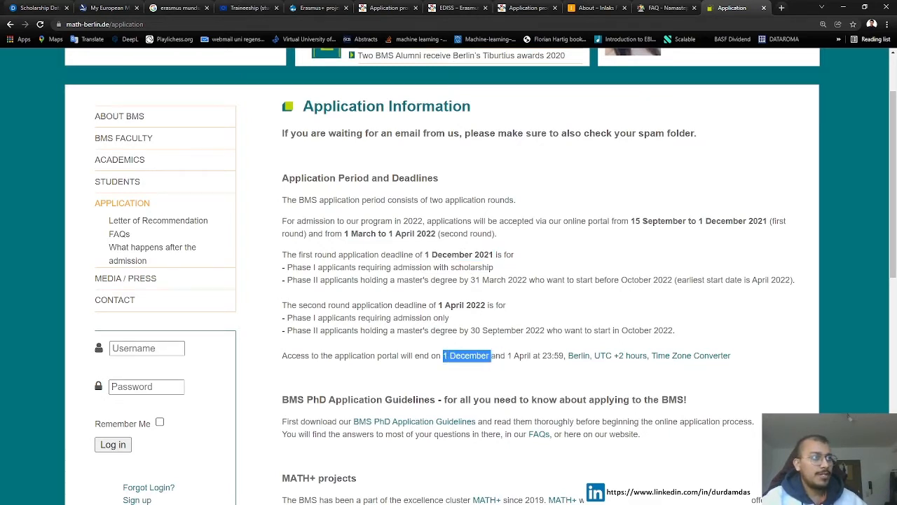
pyautogui.doubleClick(515, 356)
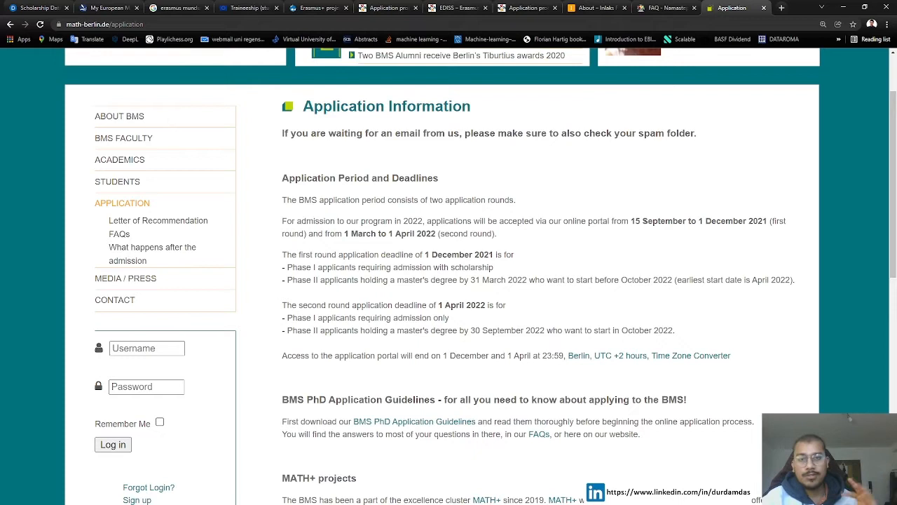
pyautogui.moveTo(514, 370)
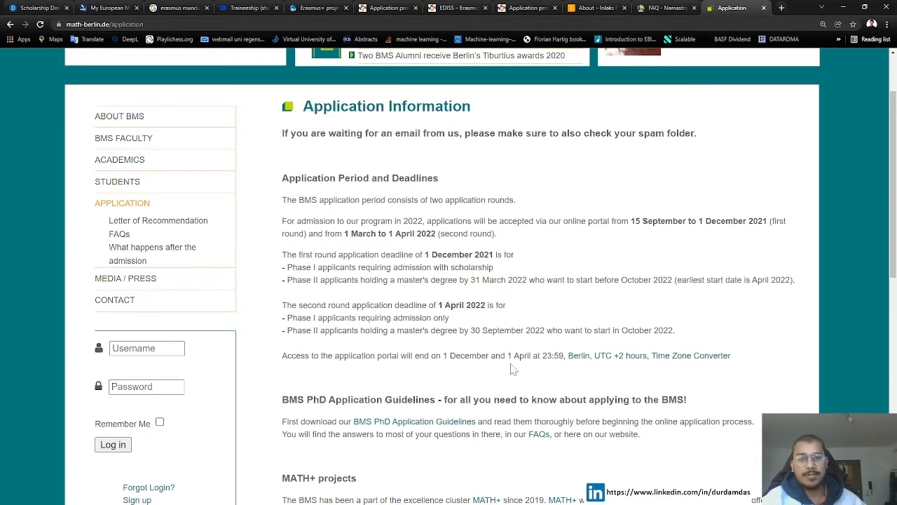
pyautogui.doubleClick(519, 356)
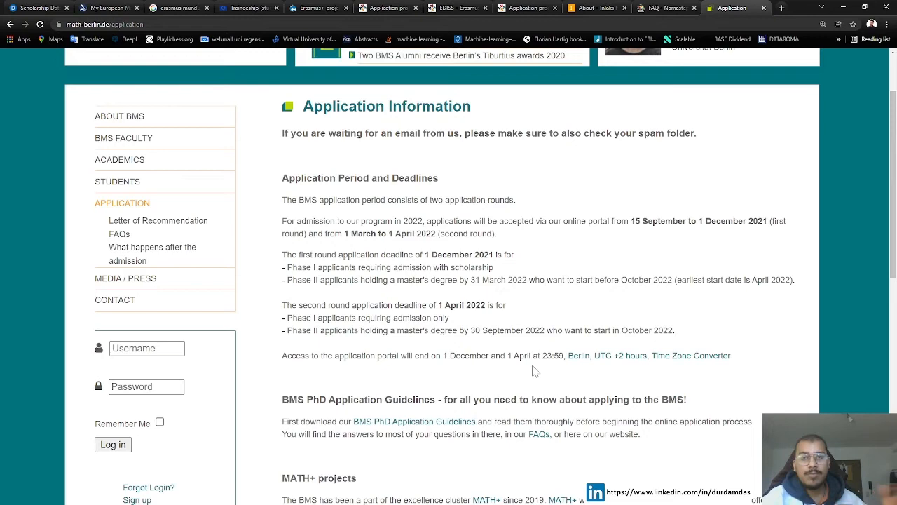
pyautogui.moveTo(497, 382)
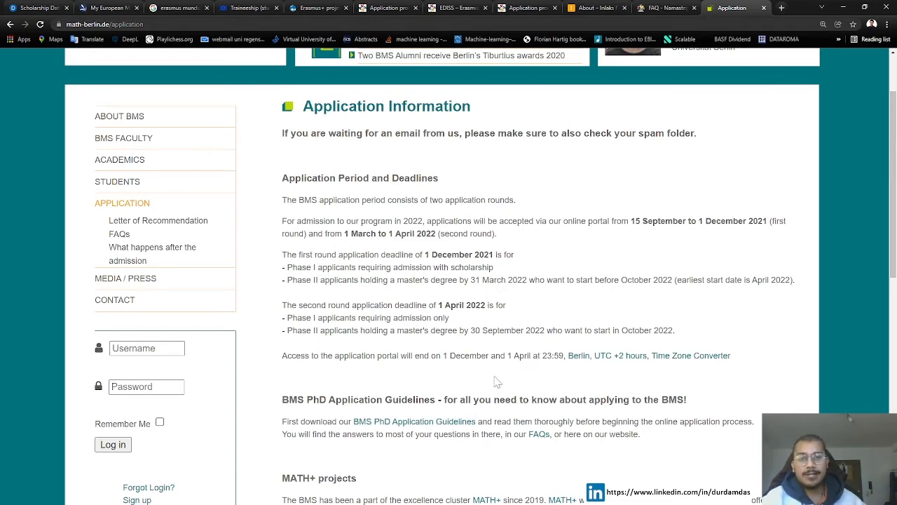
pyautogui.scroll(-3)
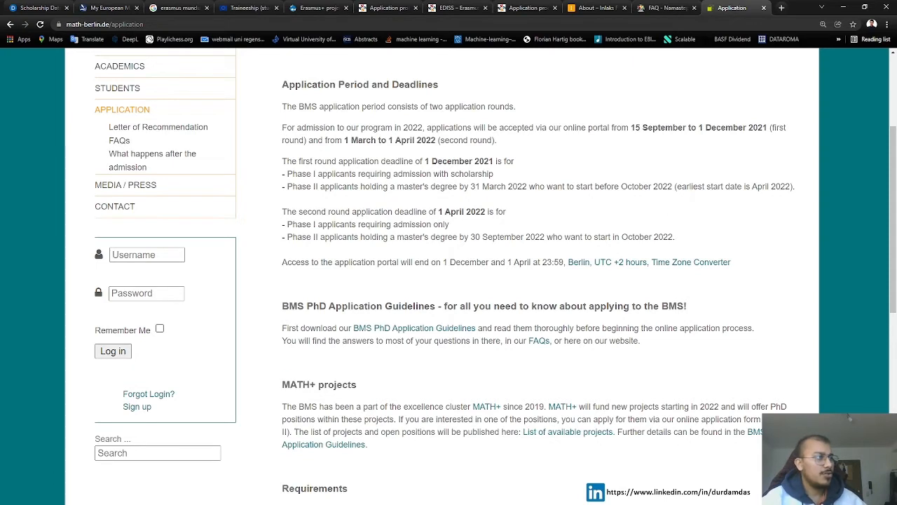
pyautogui.doubleClick(594, 406)
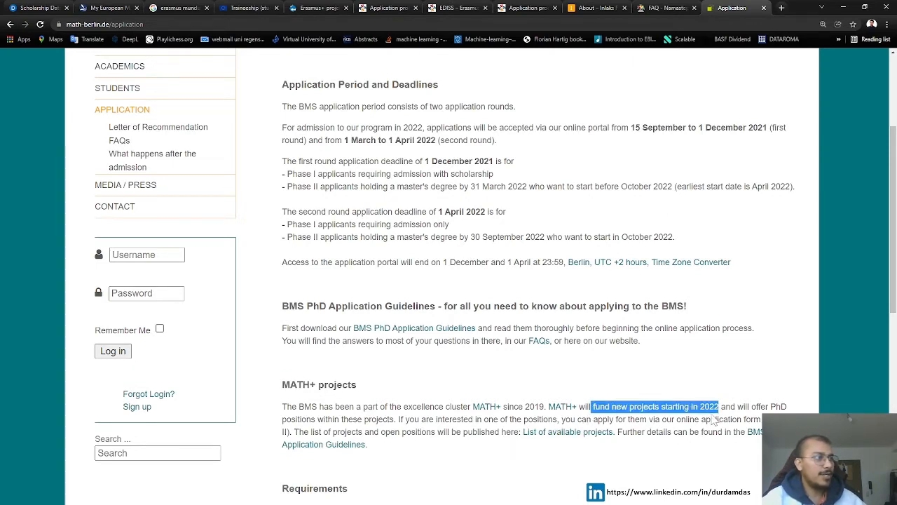
pyautogui.scroll(-3)
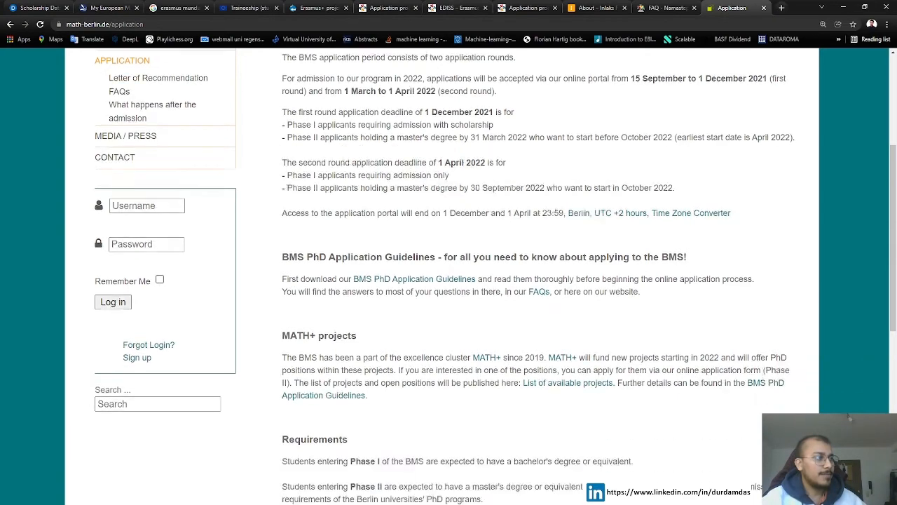
pyautogui.scroll(-3)
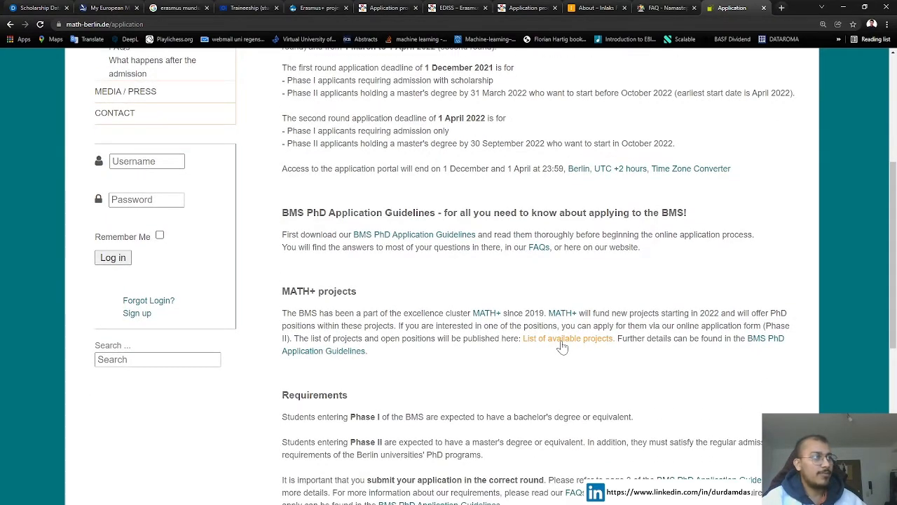
pyautogui.click(568, 338)
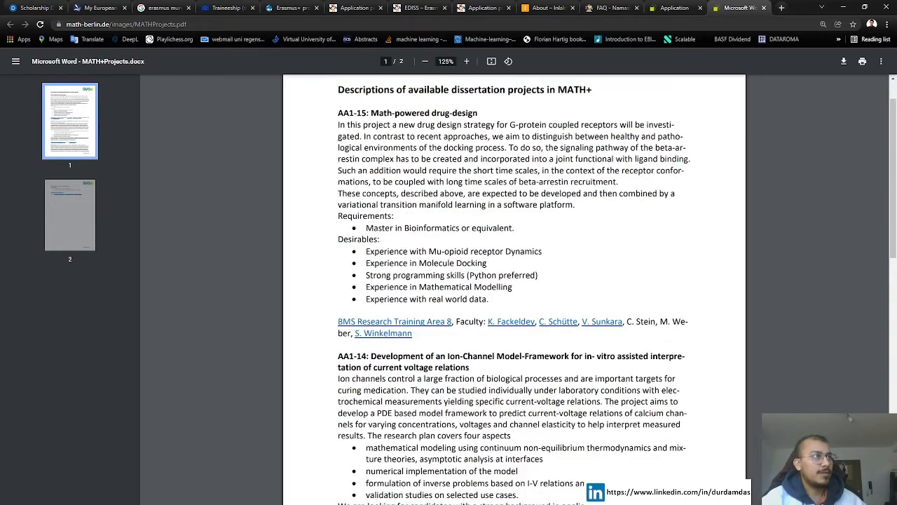
pyautogui.scroll(-3)
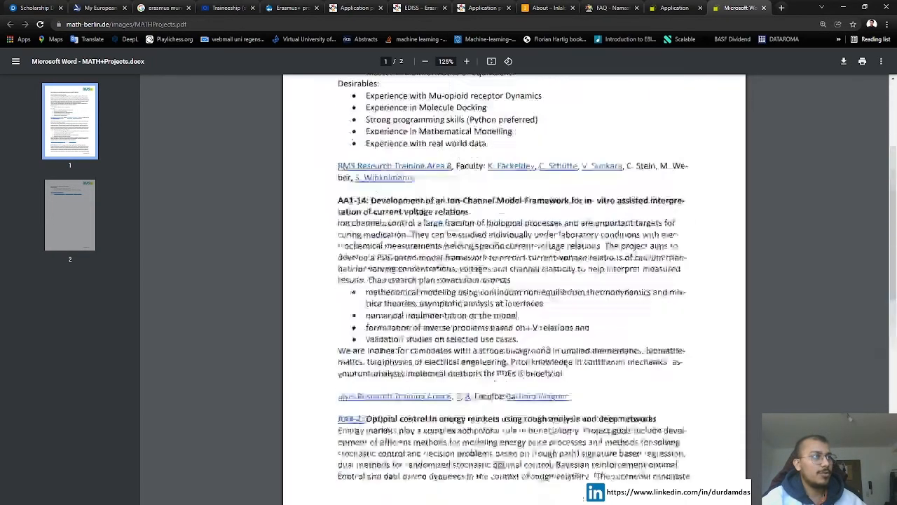
pyautogui.scroll(3)
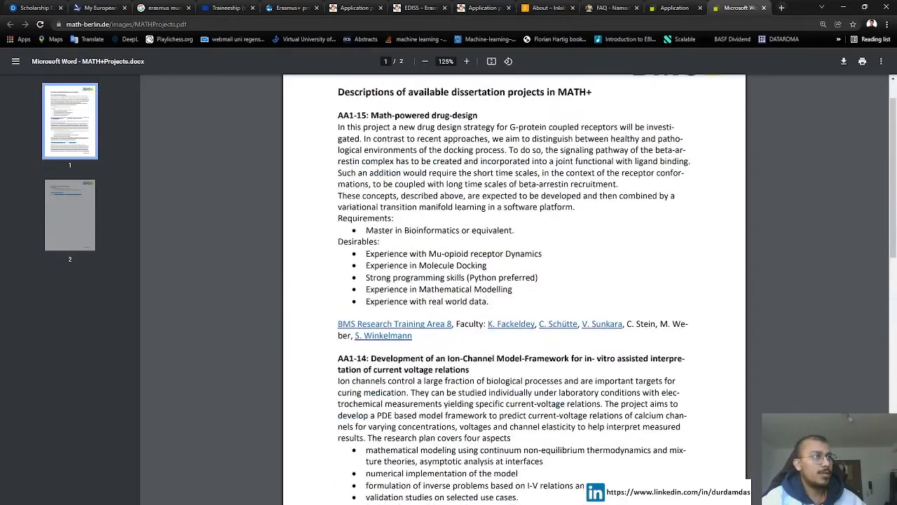
pyautogui.scroll(3)
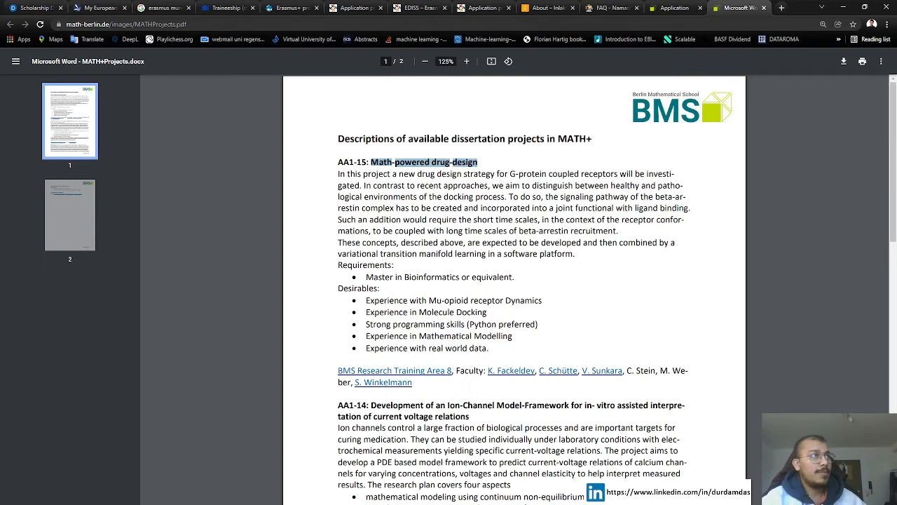
pyautogui.click(423, 163)
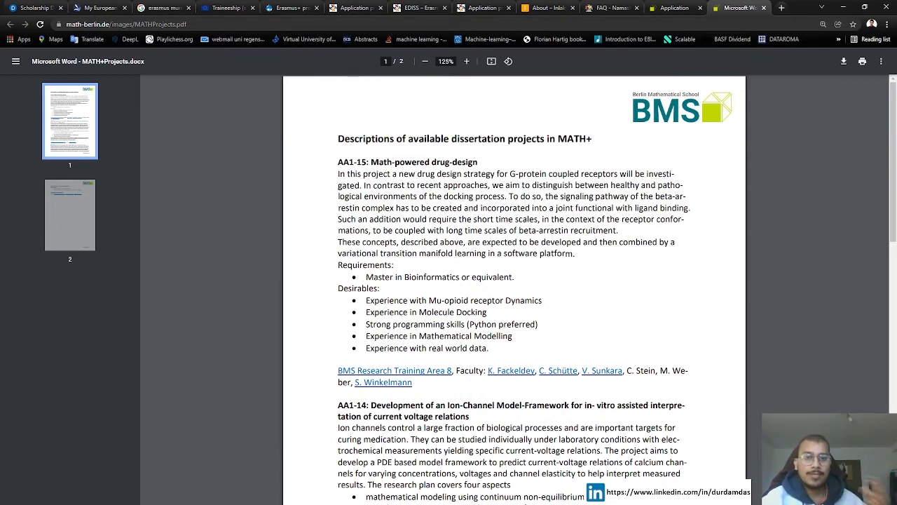
pyautogui.scroll(-3)
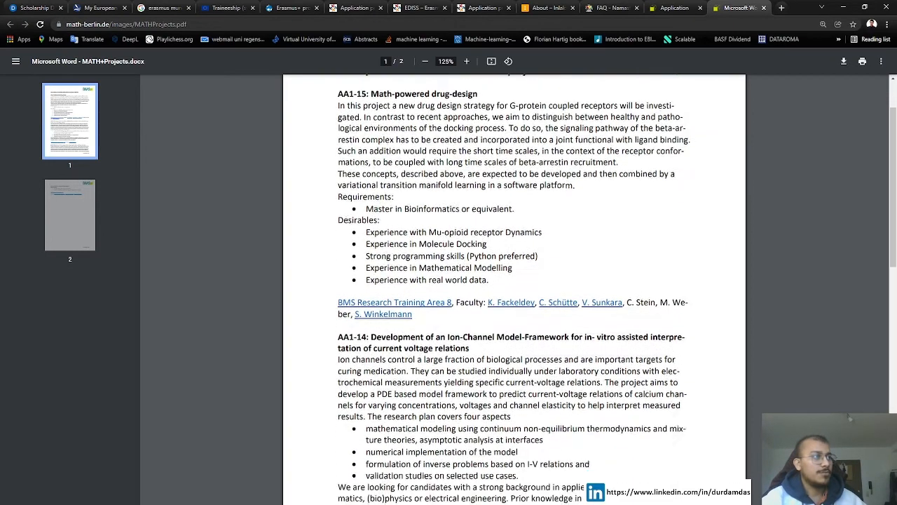
pyautogui.scroll(-3)
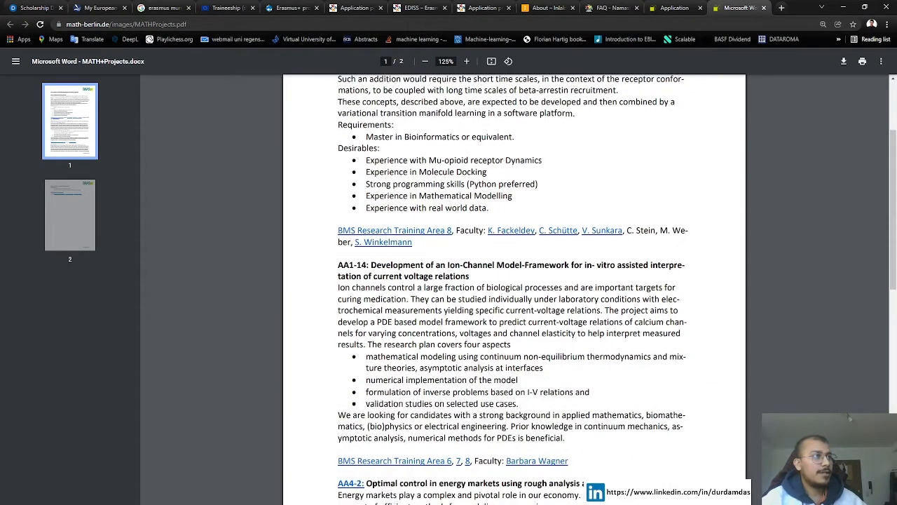
pyautogui.doubleClick(391, 265)
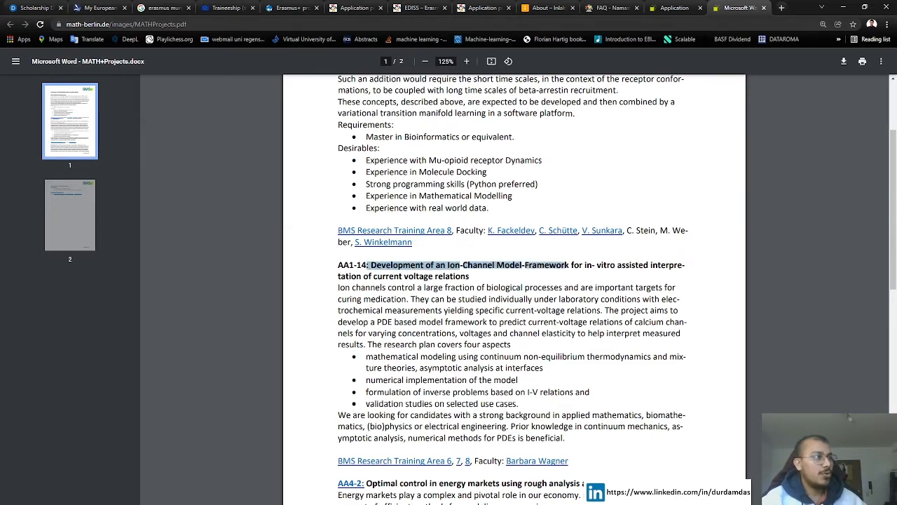
pyautogui.scroll(-3)
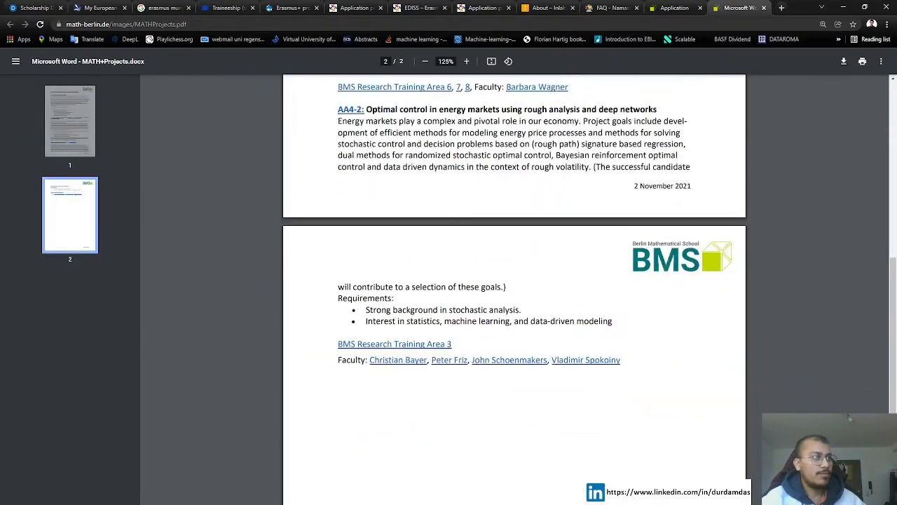
pyautogui.scroll(3)
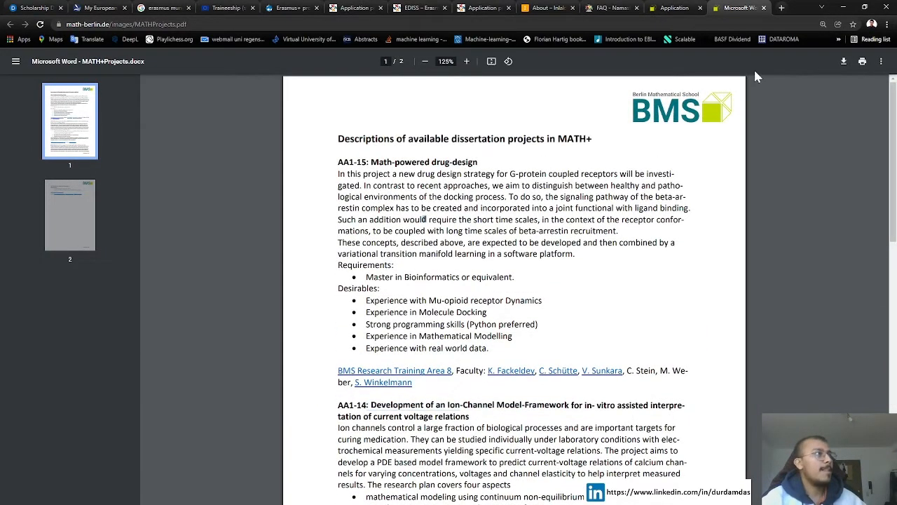
# - Back on the BMS application tab, highlight the Requirements heading and the Phase II entry requirements sentence
pyautogui.click(675, 8)
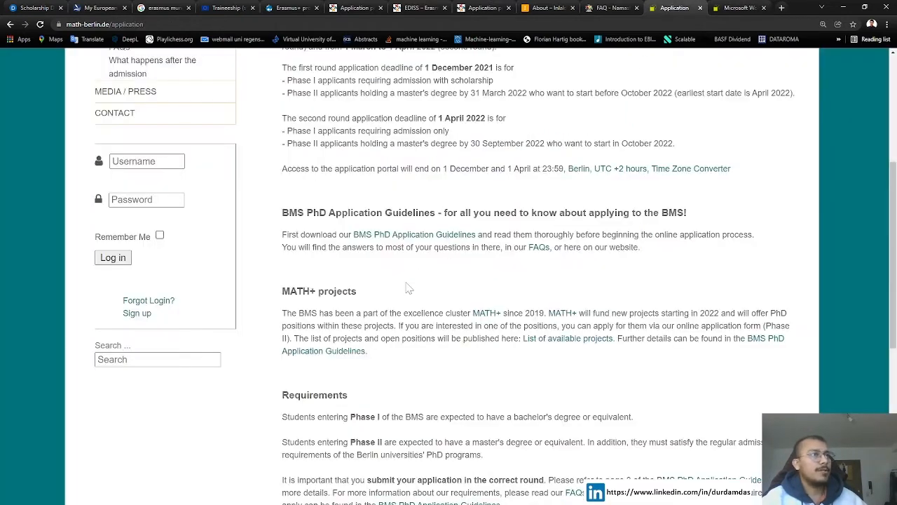
pyautogui.scroll(-3)
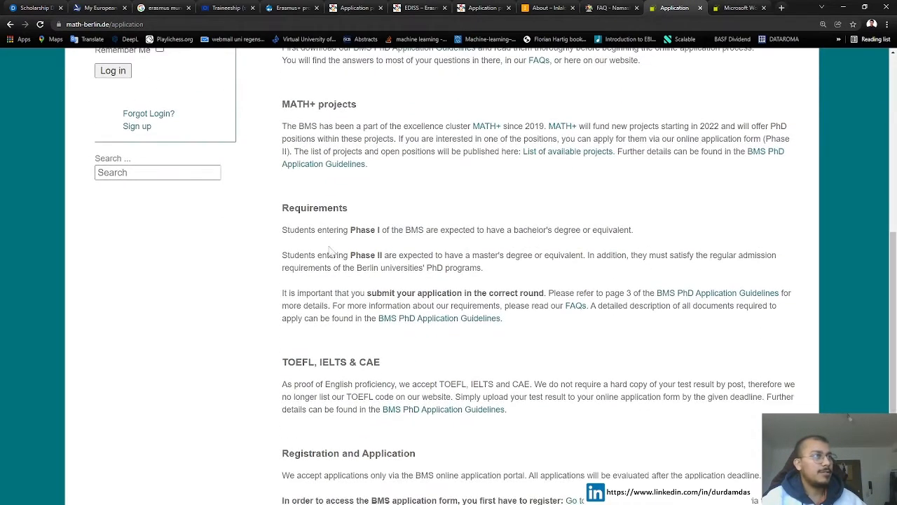
pyautogui.doubleClick(311, 207)
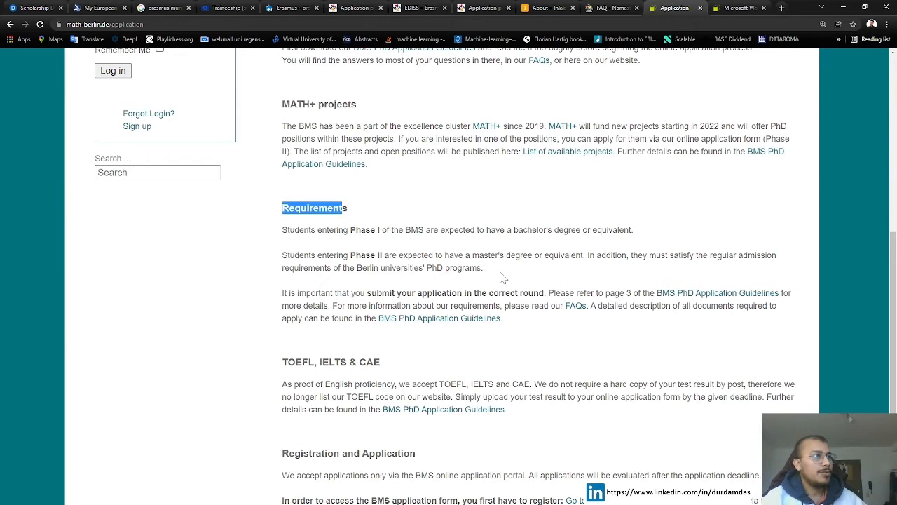
pyautogui.moveTo(351, 256); pyautogui.dragTo(482, 267)
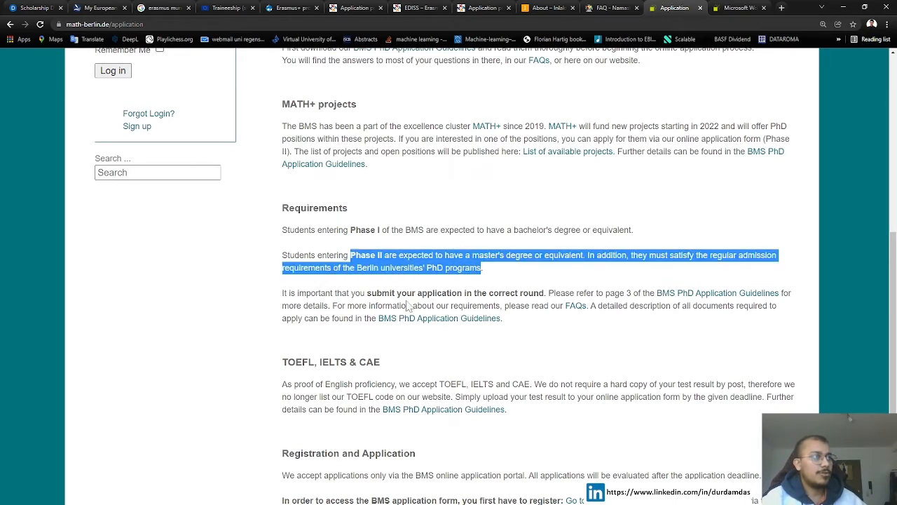
pyautogui.click(651, 326)
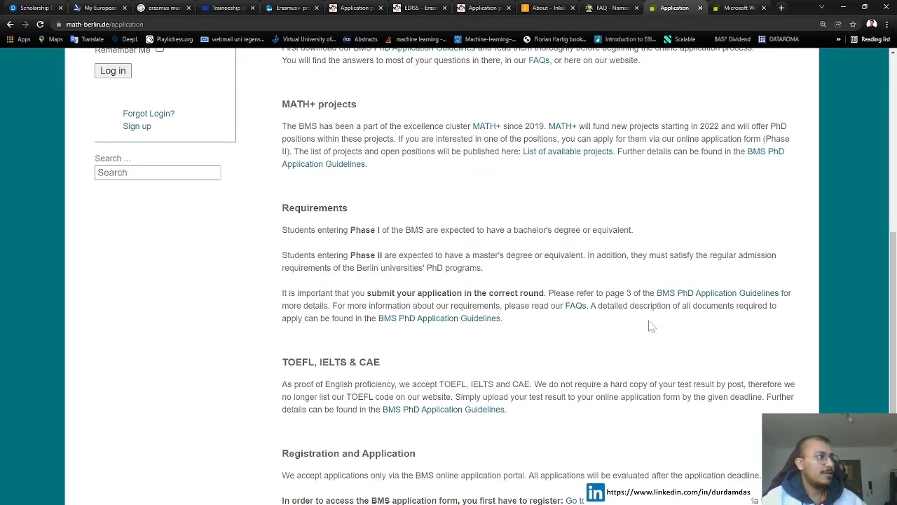
pyautogui.moveTo(717, 297)
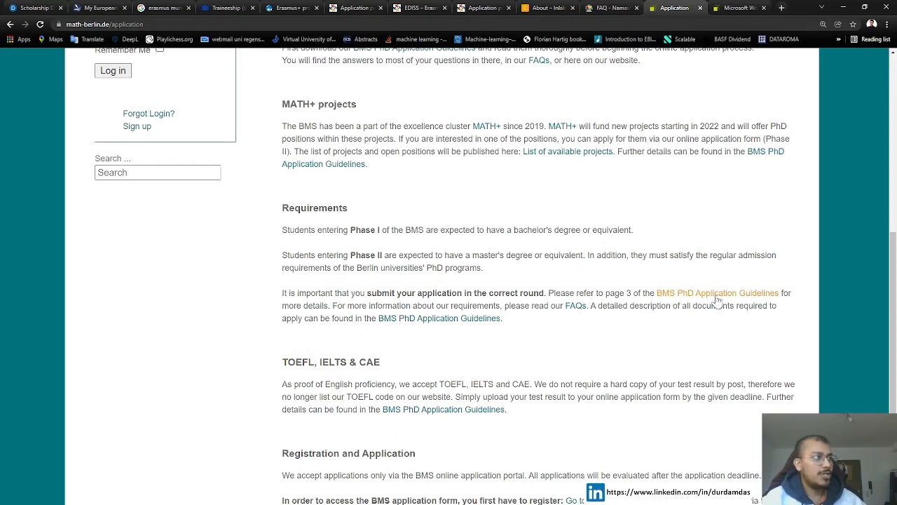
pyautogui.moveTo(721, 303)
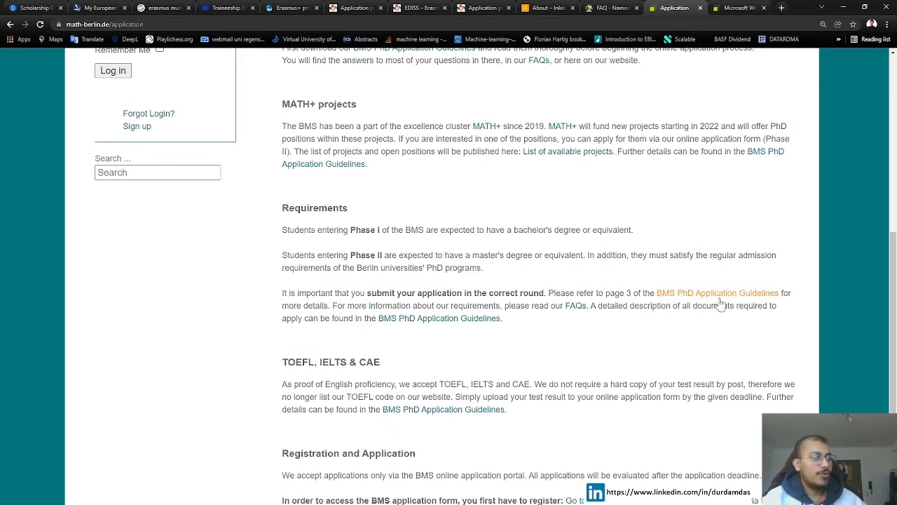
pyautogui.moveTo(678, 328)
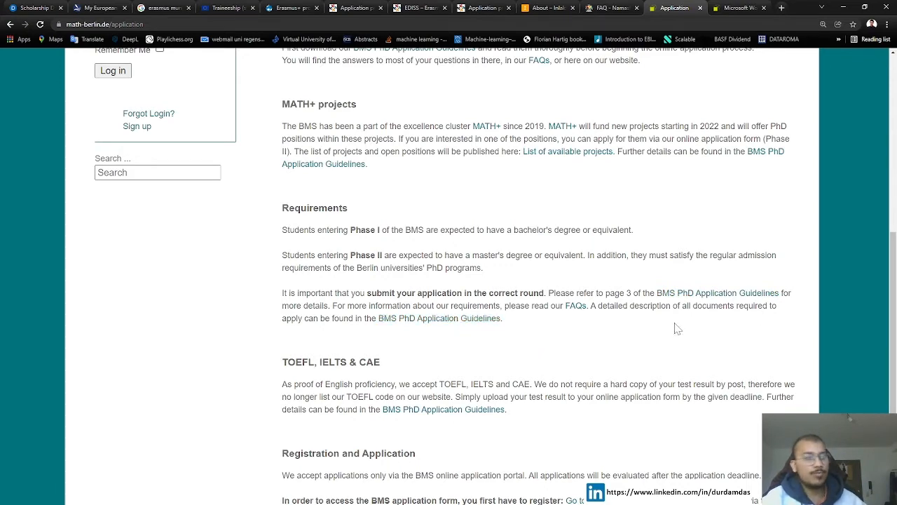
# - Highlight IELTS and 'BMS application form' in the Registration section, then follow the BMS online application portal link
pyautogui.scroll(-3)
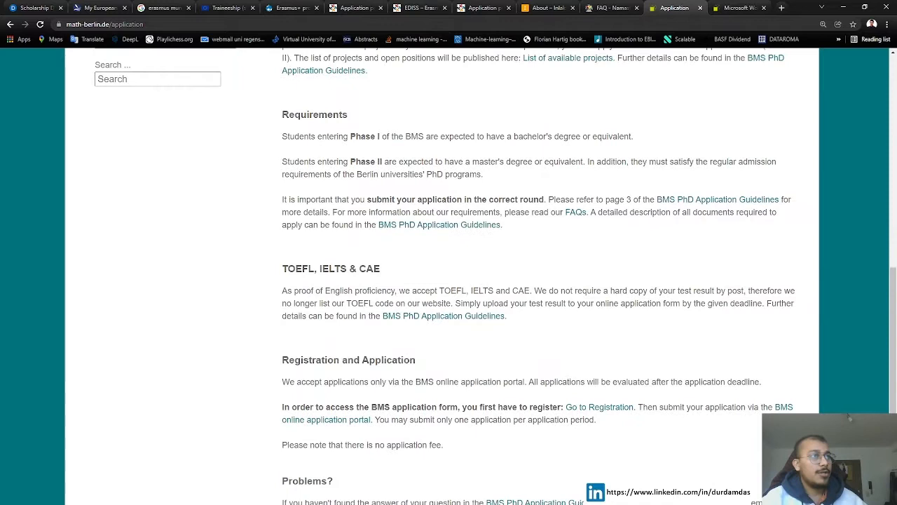
pyautogui.doubleClick(297, 269)
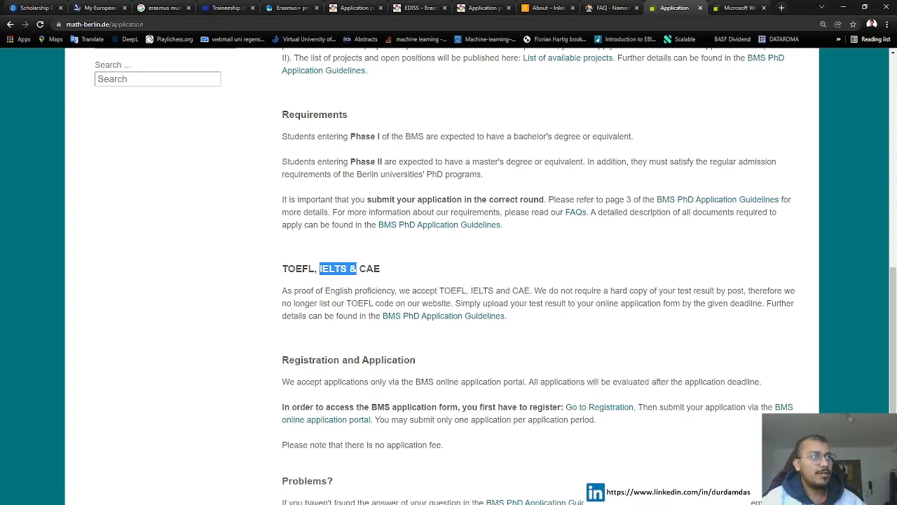
pyautogui.doubleClick(359, 303)
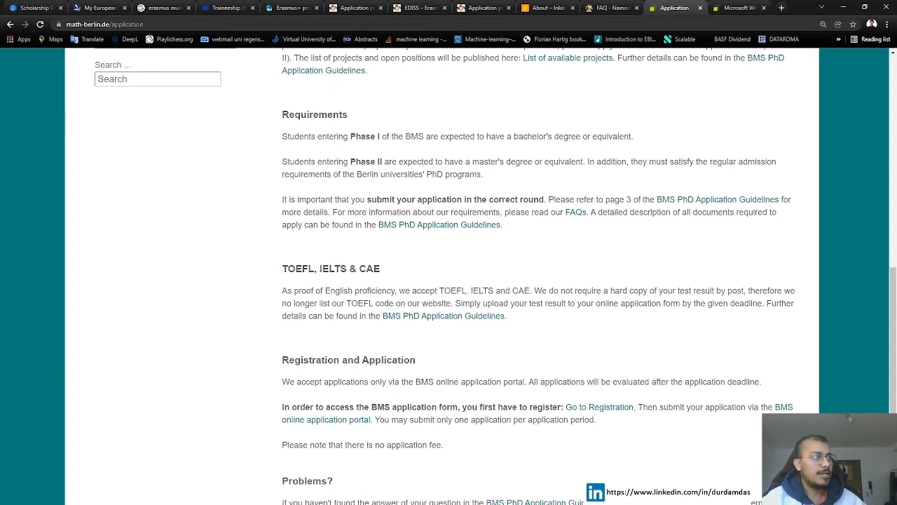
pyautogui.moveTo(547, 341)
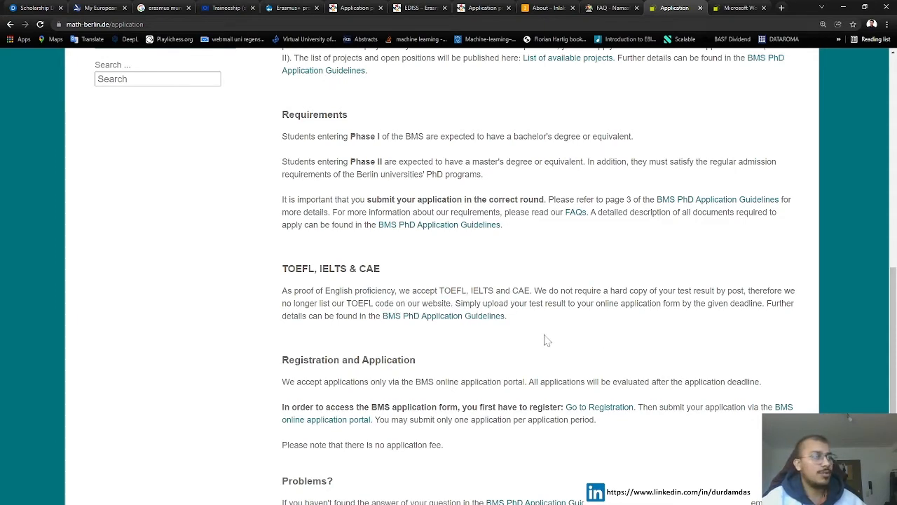
pyautogui.scroll(-3)
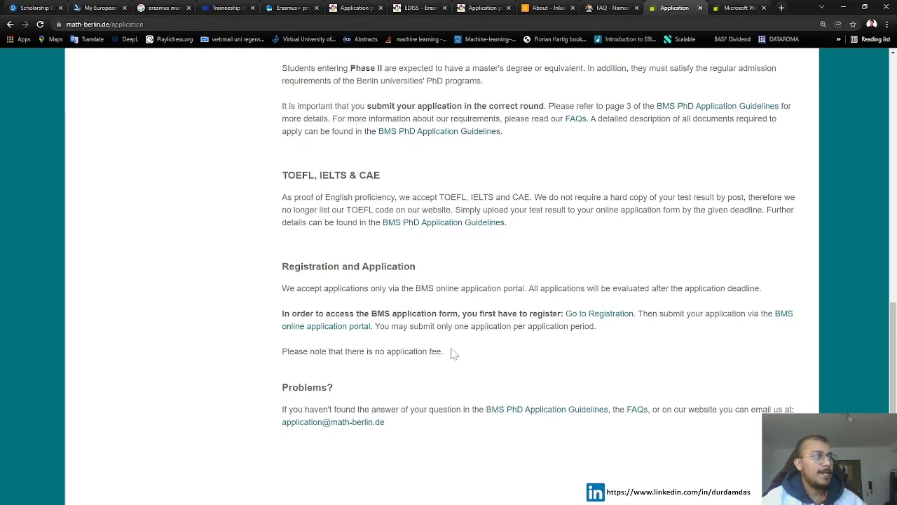
pyautogui.moveTo(527, 356)
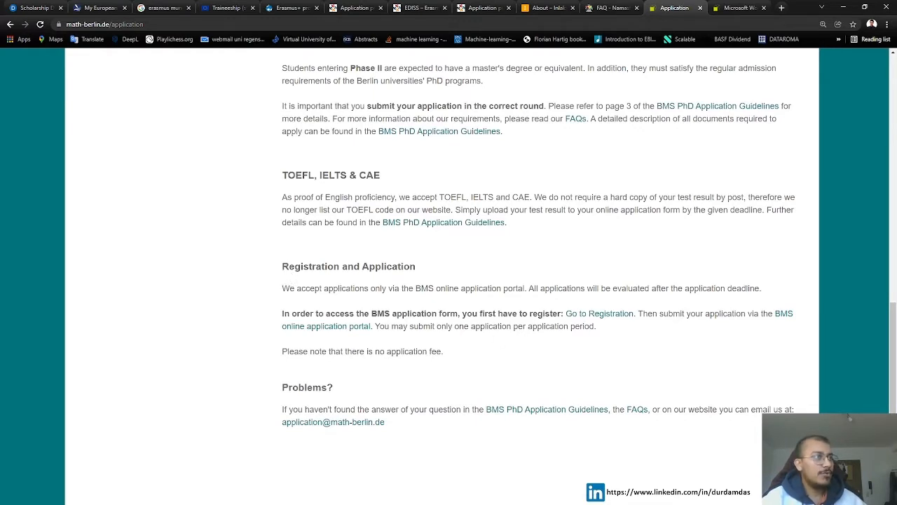
pyautogui.doubleClick(412, 314)
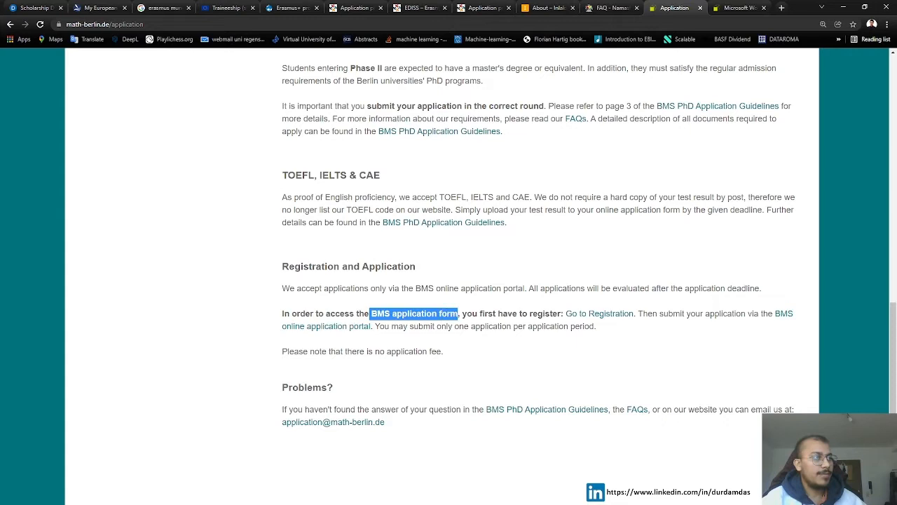
pyautogui.moveTo(600, 314)
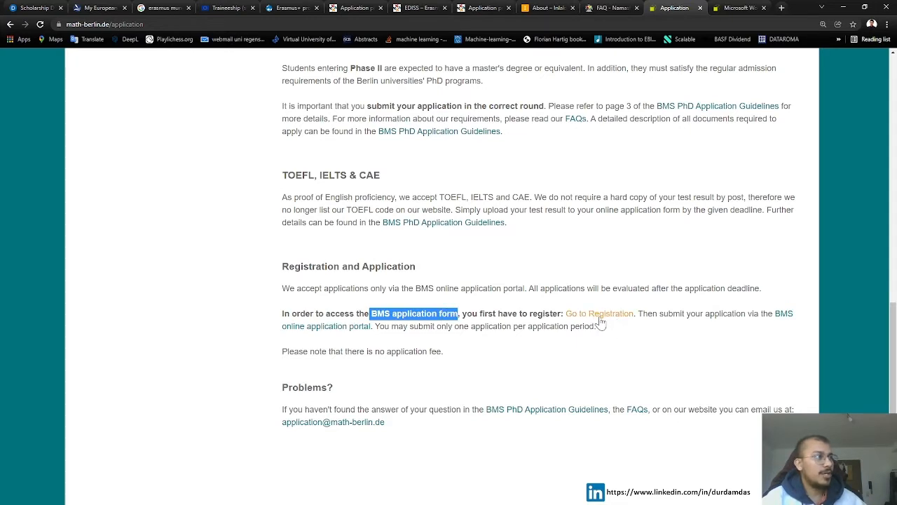
pyautogui.moveTo(607, 323)
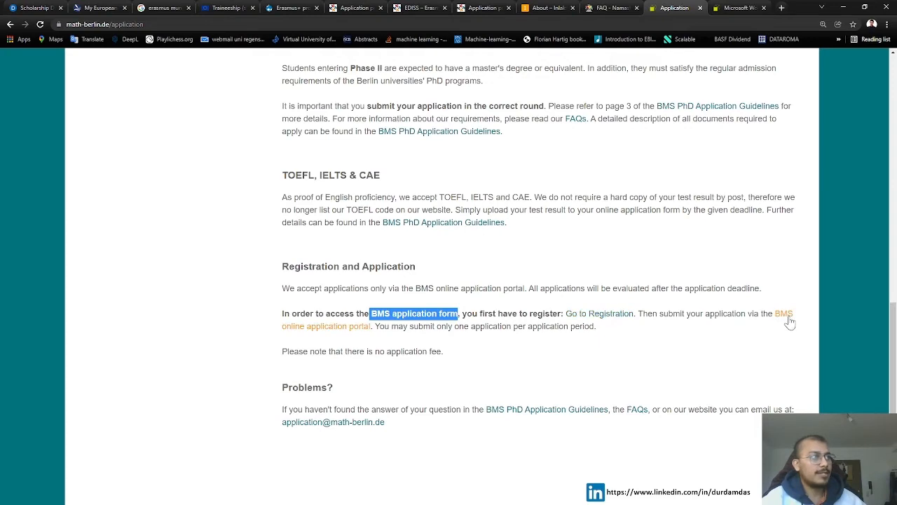
pyautogui.click(600, 314)
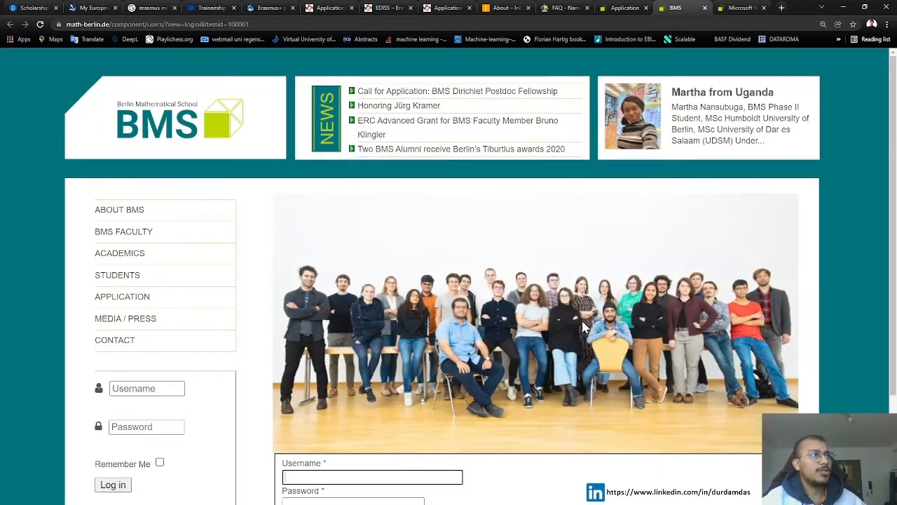
# - Skim the login page, return to the BMS tab and browse the Students and About BMS sections
pyautogui.scroll(-3)
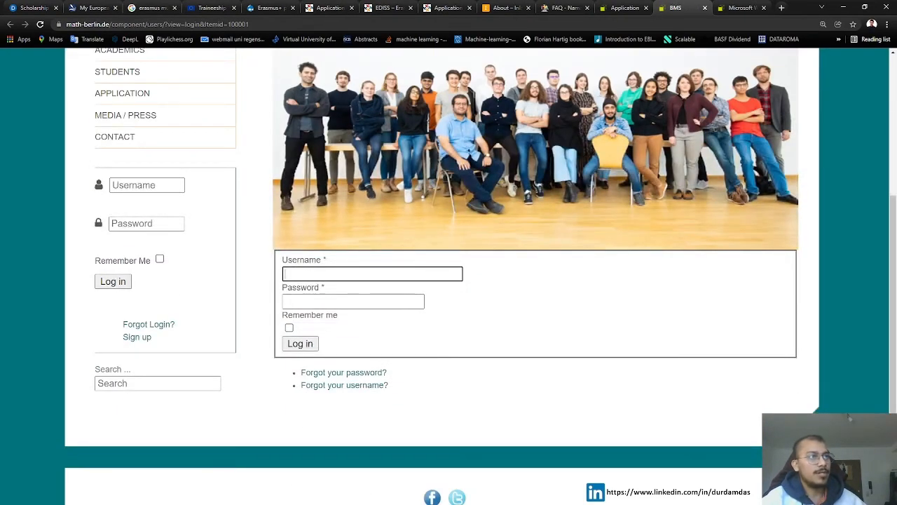
pyautogui.moveTo(342, 314)
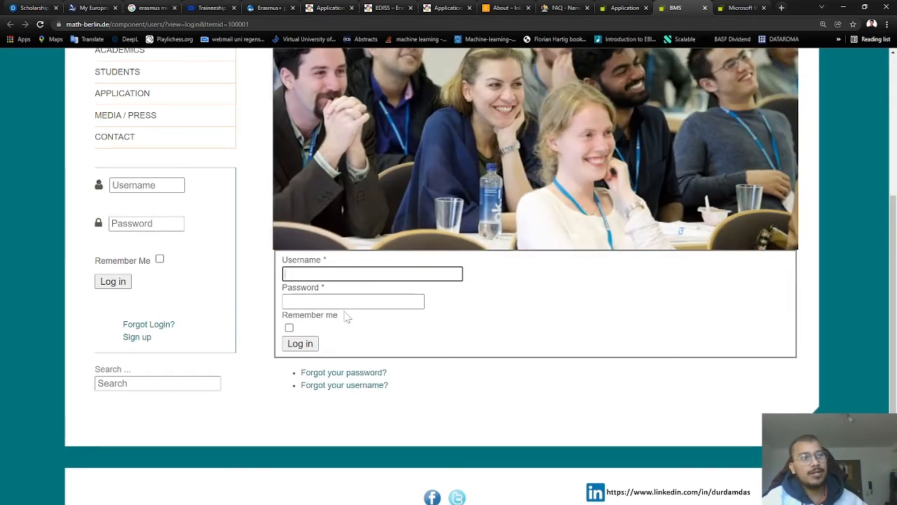
pyautogui.scroll(3)
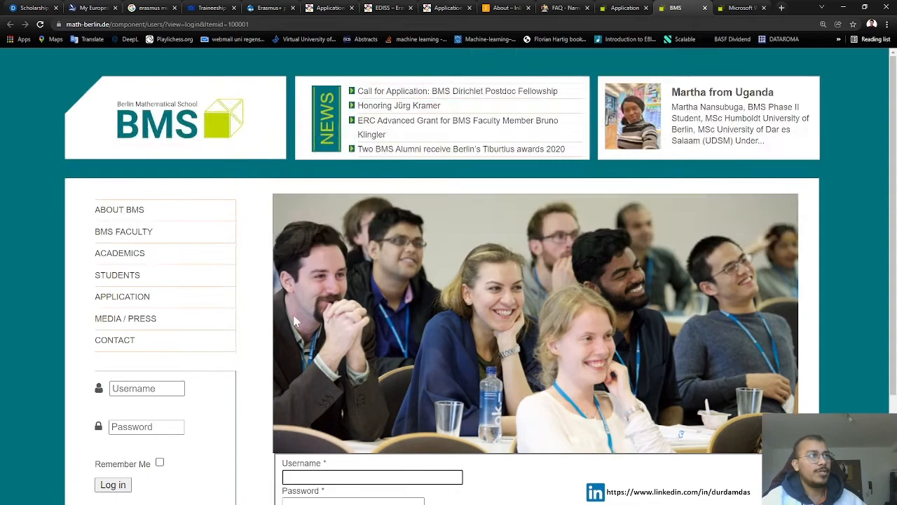
pyautogui.click(623, 9)
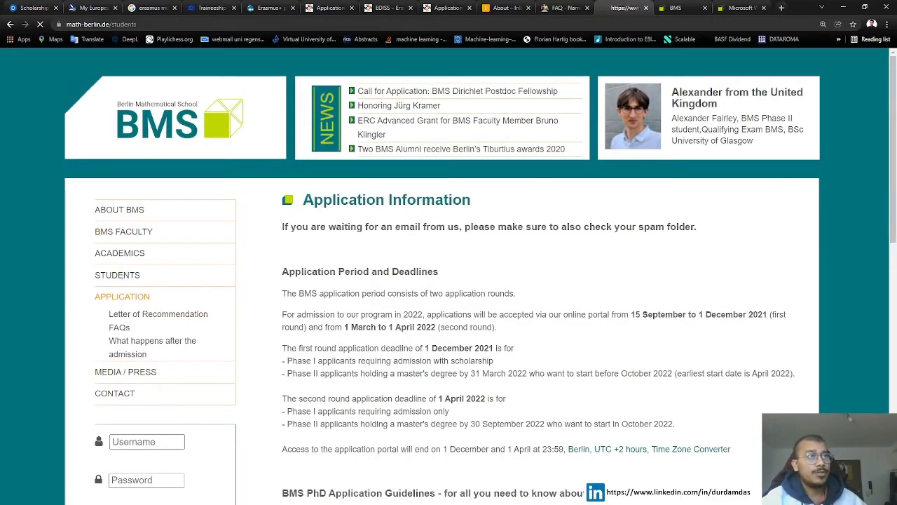
pyautogui.click(118, 275)
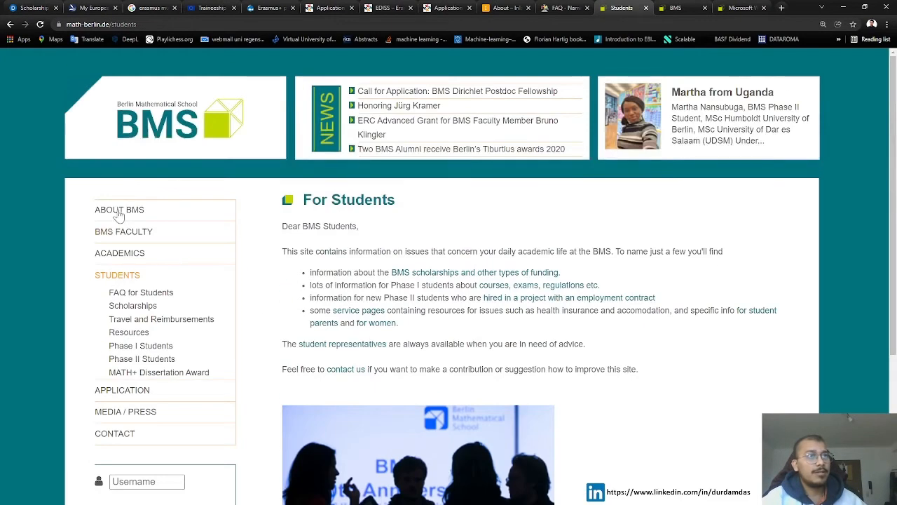
pyautogui.click(120, 209)
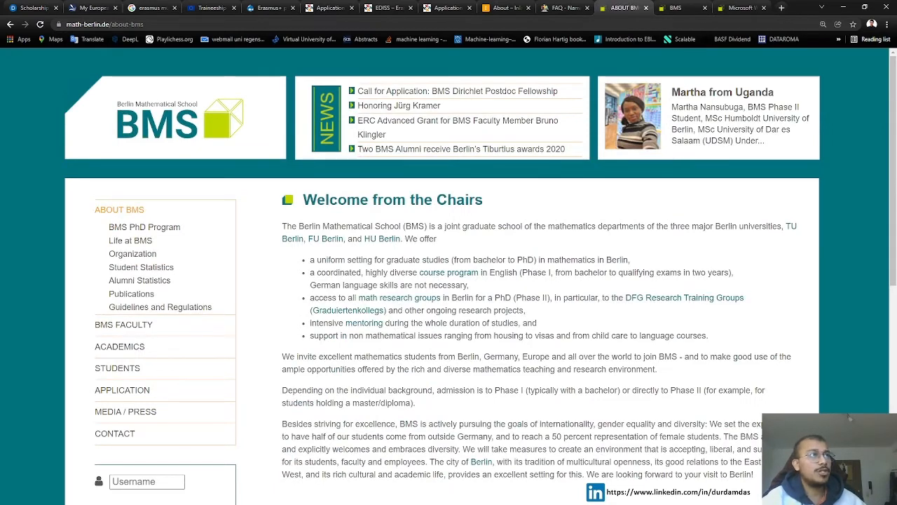
pyautogui.moveTo(460, 91)
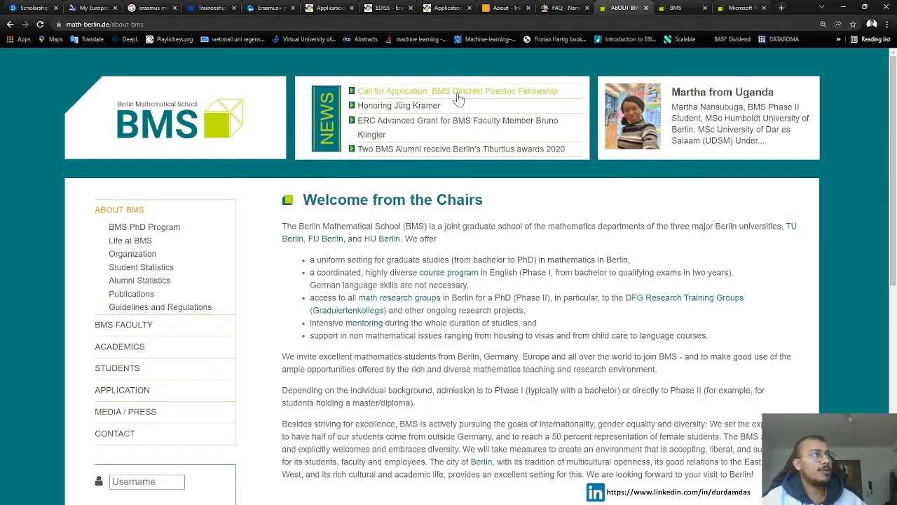
# - Open the 'Call for Application: BMS Dirichlet Postdoc Fellowship' news item and highlight its 1 December 2021 deadline
pyautogui.click(458, 92)
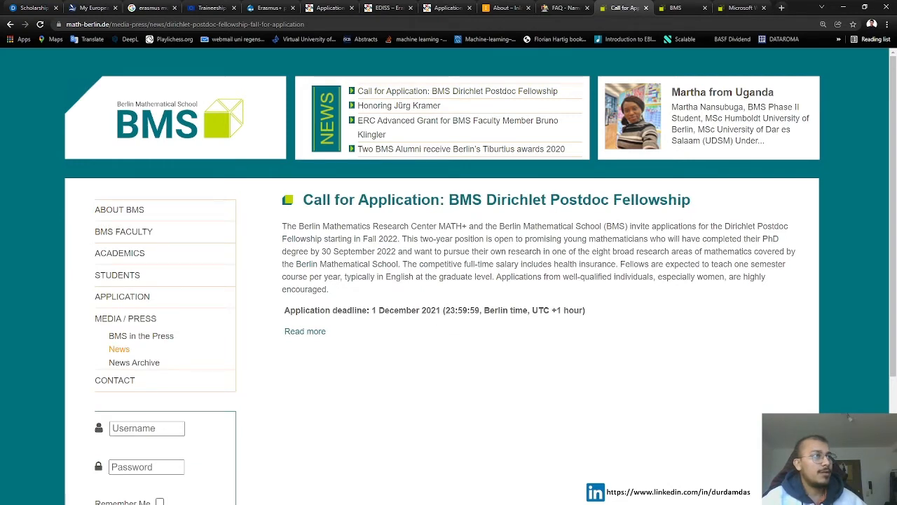
pyautogui.doubleClick(405, 310)
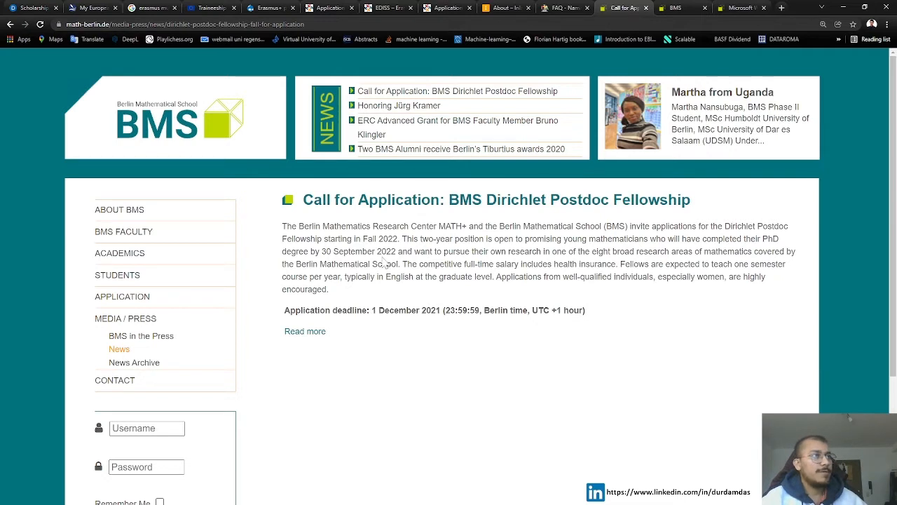
pyautogui.moveTo(386, 264)
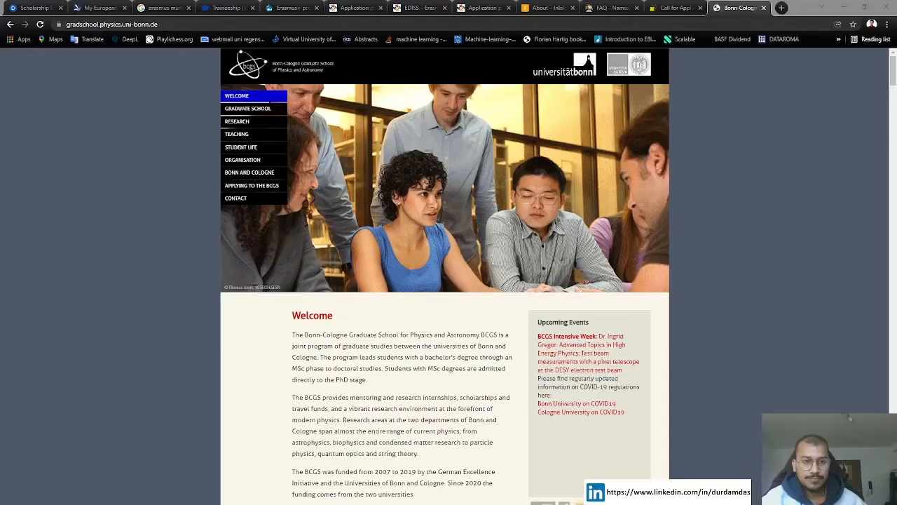
pyautogui.moveTo(5, 230)
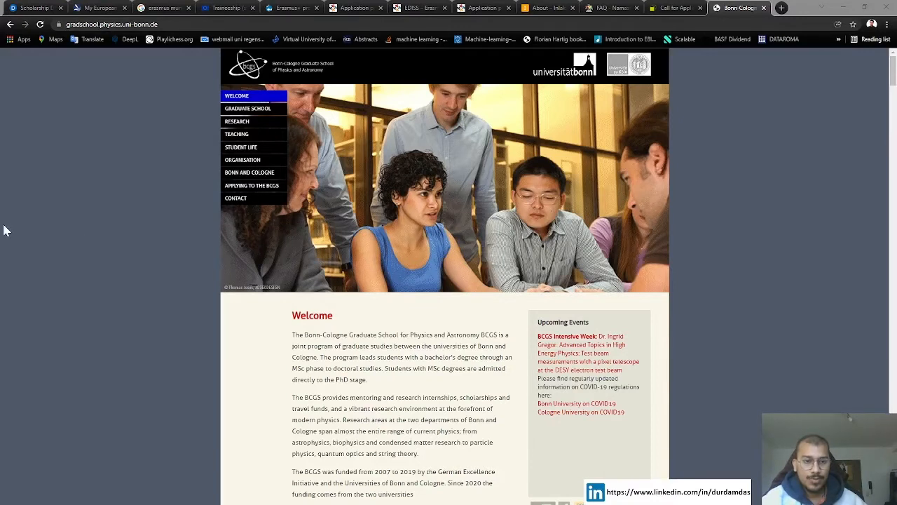
pyautogui.moveTo(160, 293)
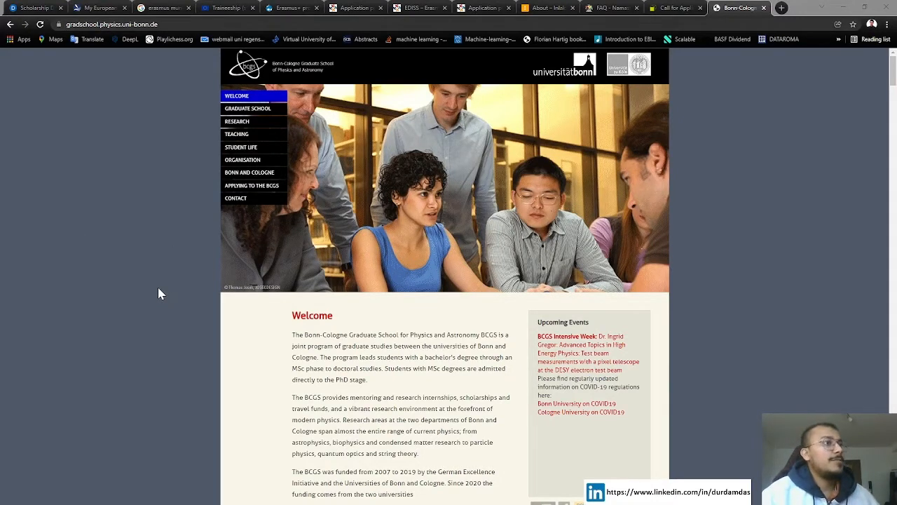
pyautogui.moveTo(154, 267)
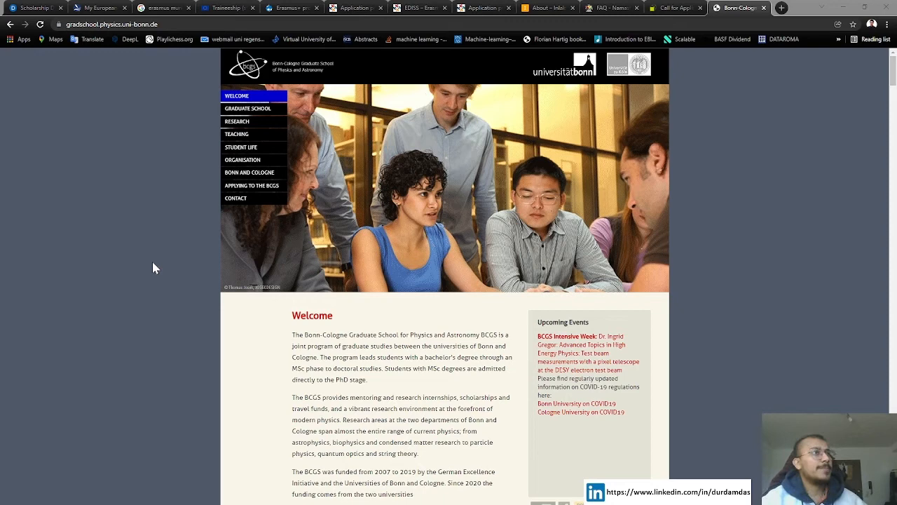
pyautogui.moveTo(322, 330)
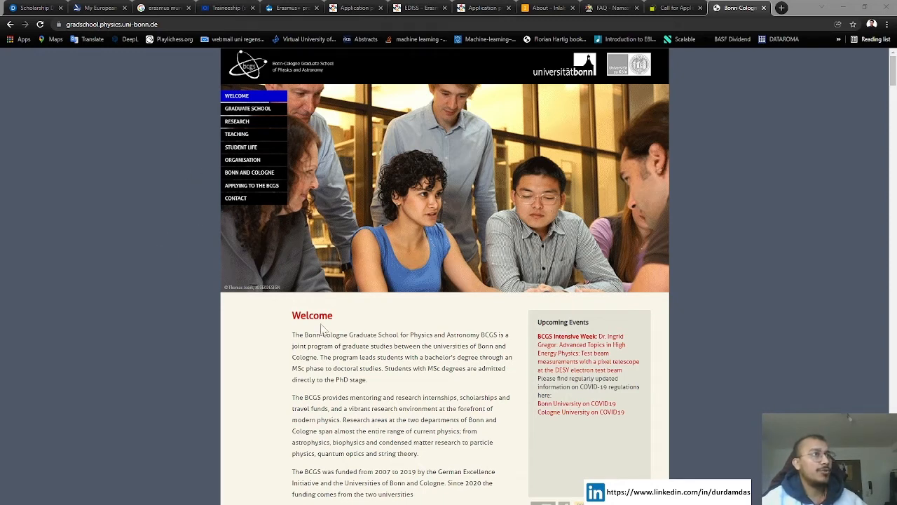
# - Scroll down the enlarged Bonn-Cologne Graduate School welcome text
pyautogui.scroll(-3)
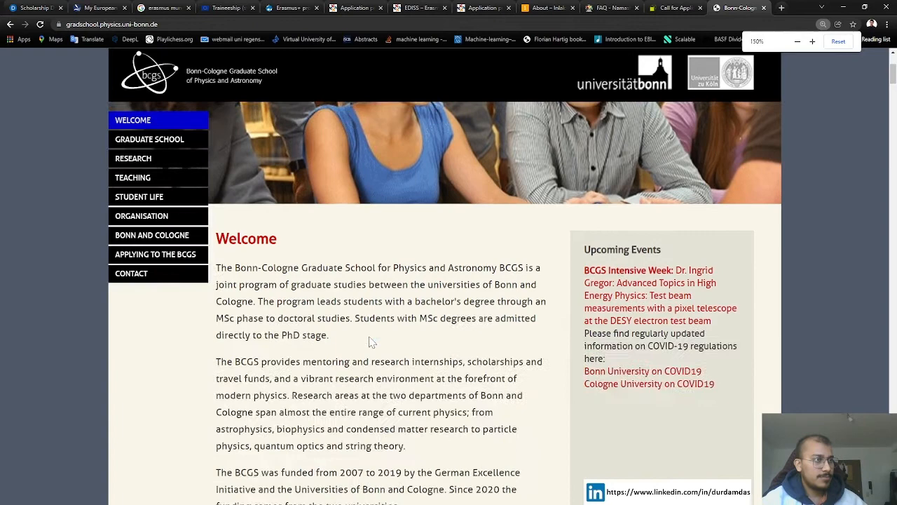
# - Highlight the welcome paragraph's first sentence about the joint Bonn–Cologne program and the phrase 'PhD stage'
pyautogui.click(796, 41)
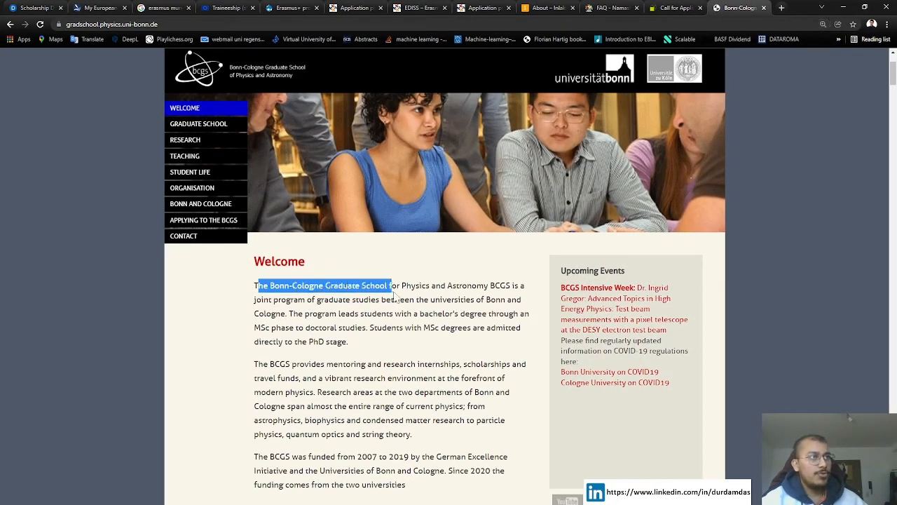
pyautogui.moveTo(390, 286); pyautogui.dragTo(517, 286)
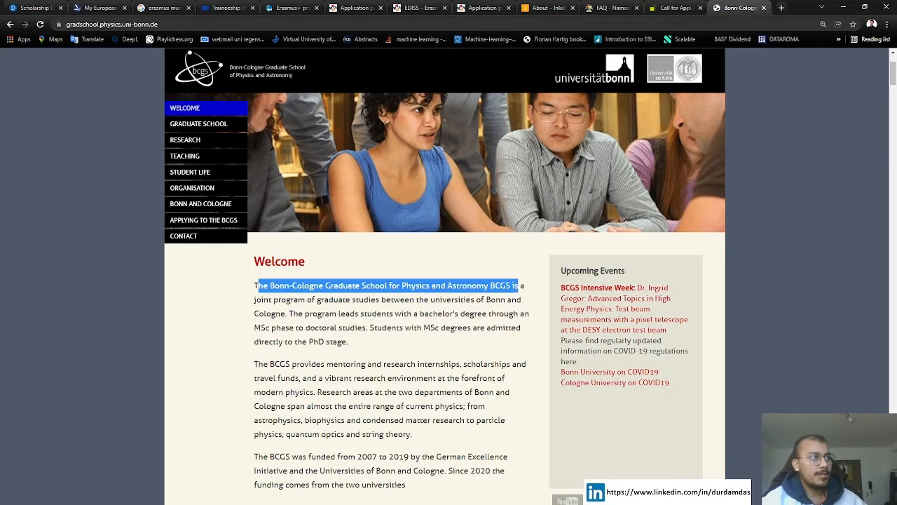
pyautogui.moveTo(516, 286); pyautogui.dragTo(306, 300)
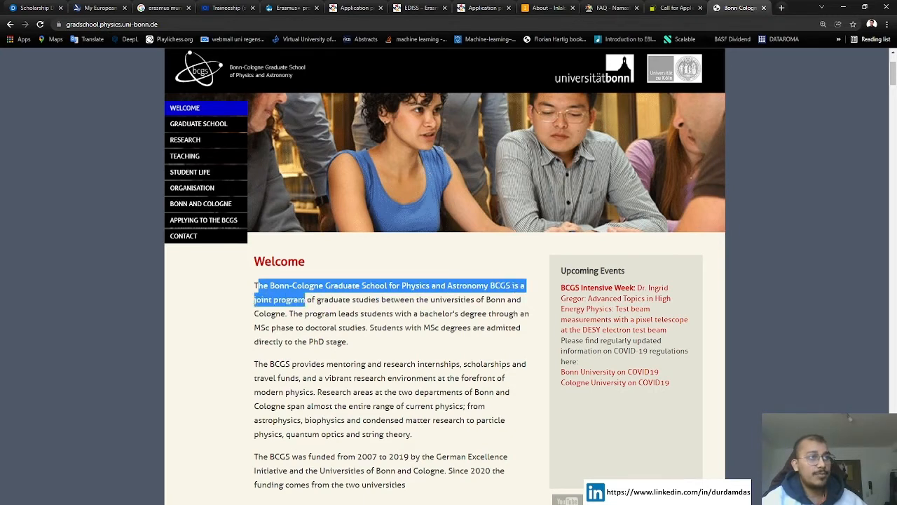
pyautogui.moveTo(306, 300); pyautogui.dragTo(462, 300)
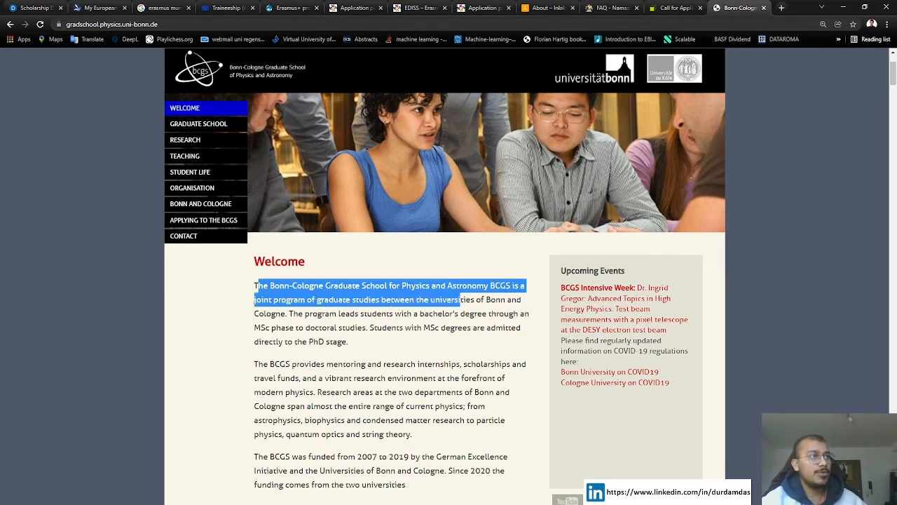
pyautogui.moveTo(462, 299); pyautogui.dragTo(283, 314)
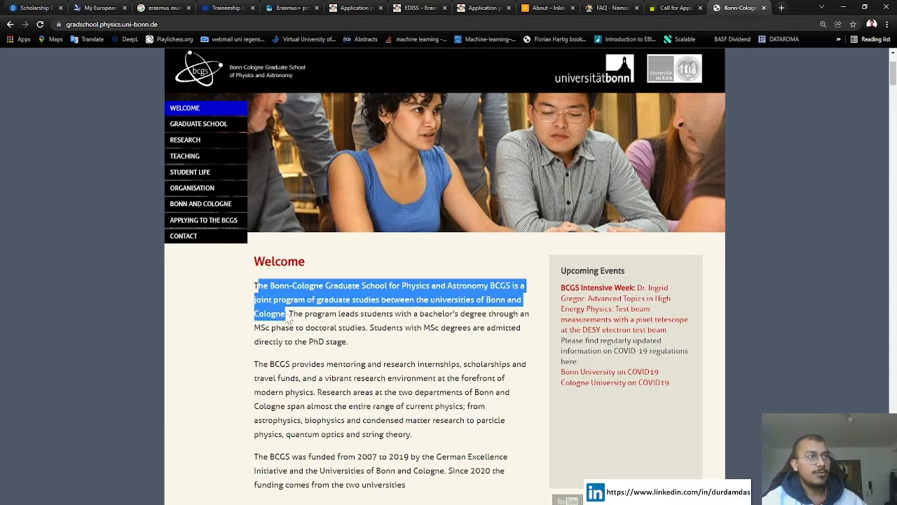
pyautogui.scroll(-3)
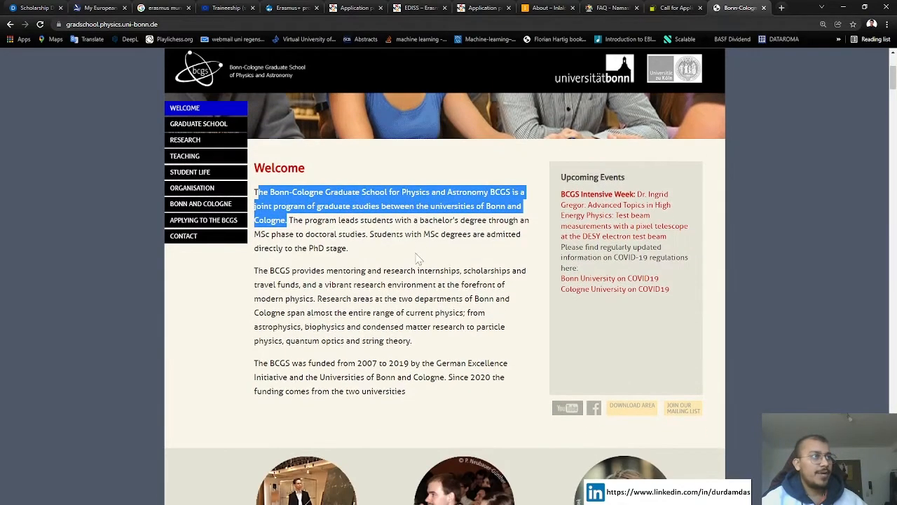
pyautogui.doubleClick(452, 234)
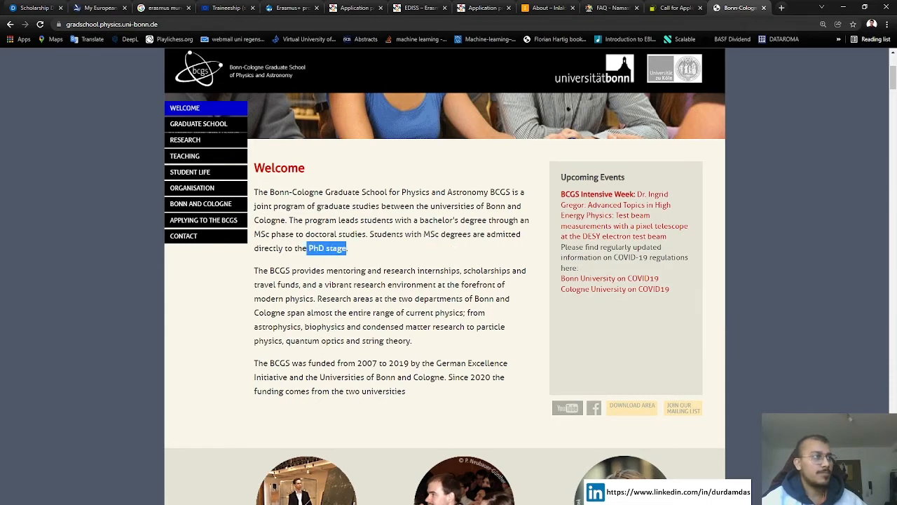
# - Go to the Graduate School page from the left menu
pyautogui.click(199, 123)
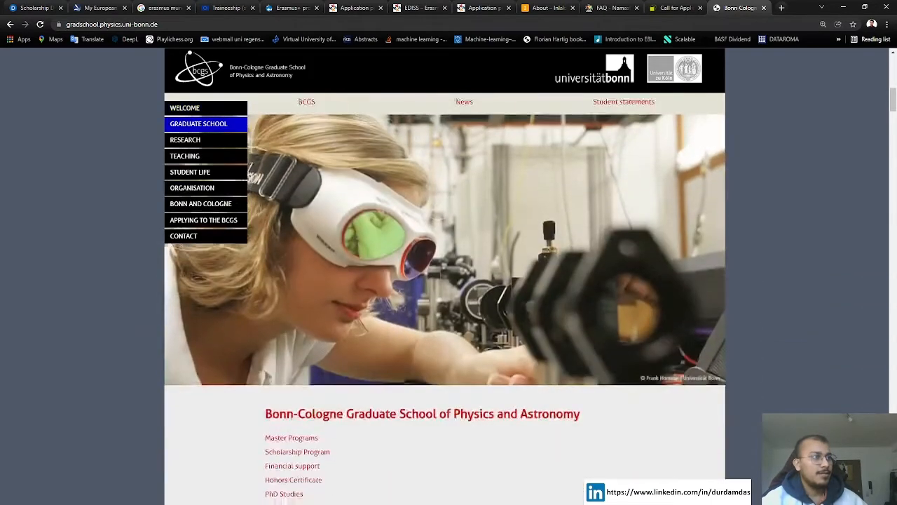
# - Scroll to the Master Programs section and highlight 'The language of instruction is English.'
pyautogui.scroll(-3)
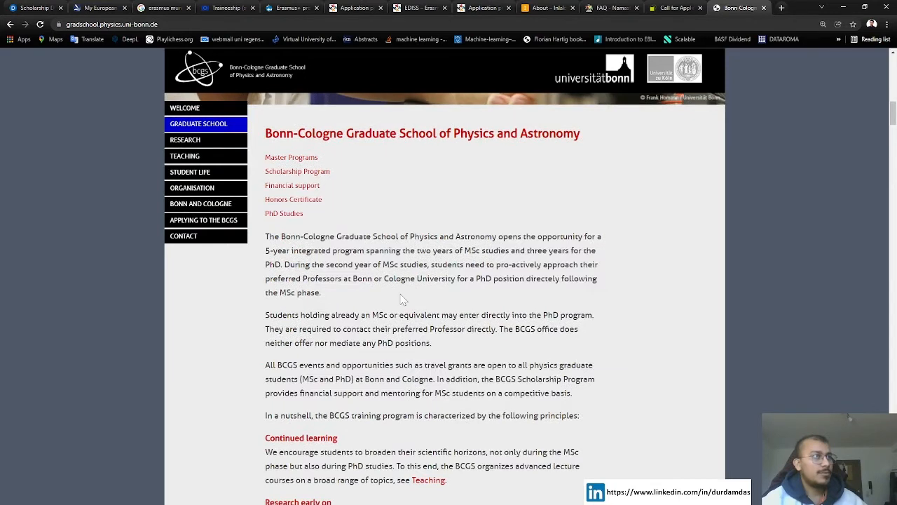
pyautogui.moveTo(287, 168)
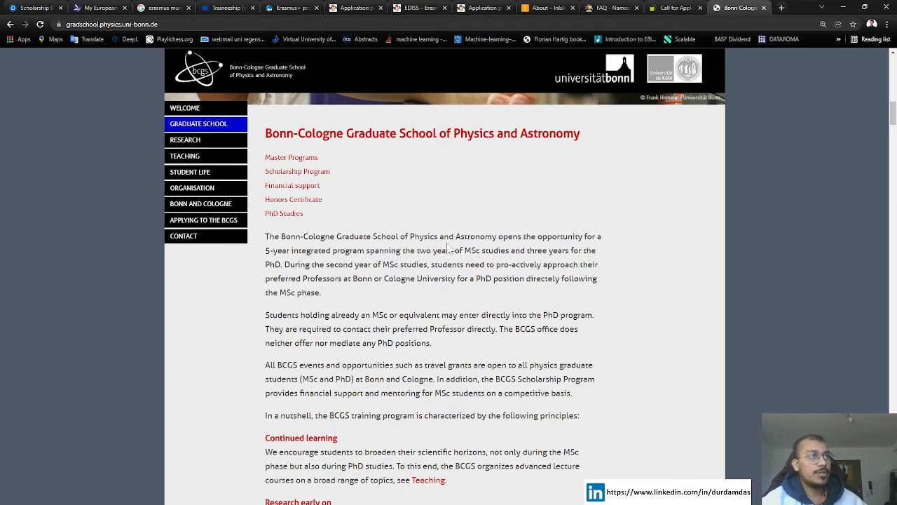
pyautogui.scroll(-3)
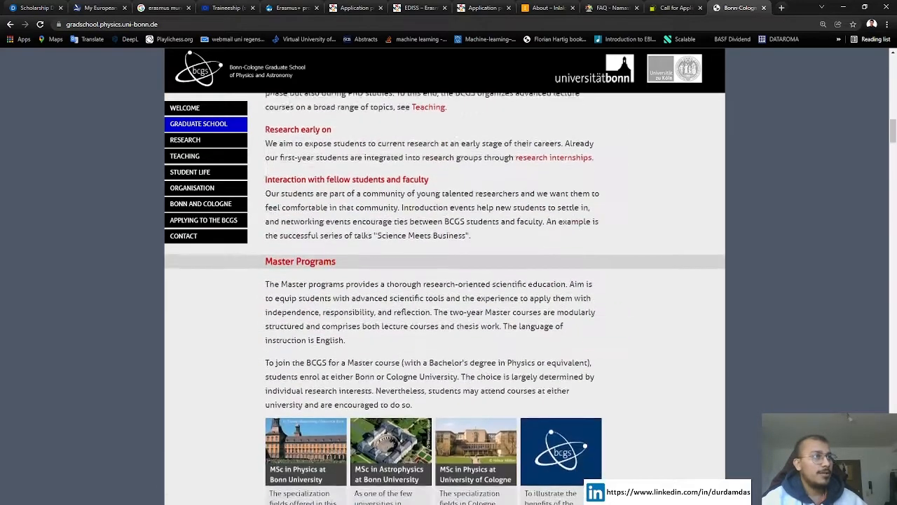
pyautogui.scroll(-3)
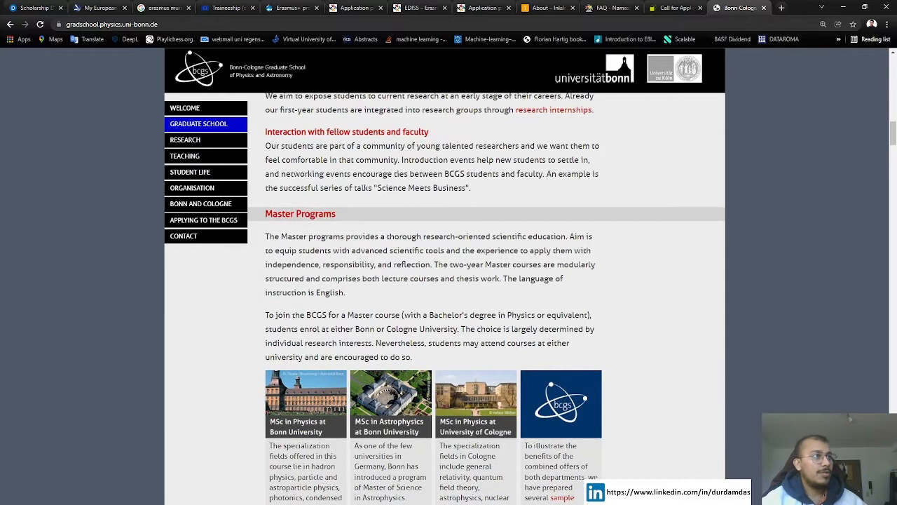
pyautogui.doubleClick(300, 213)
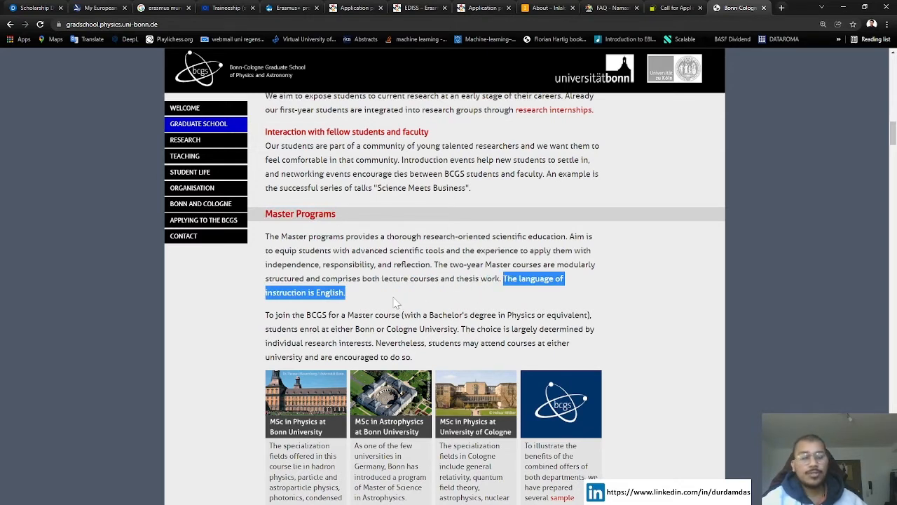
pyautogui.moveTo(365, 300)
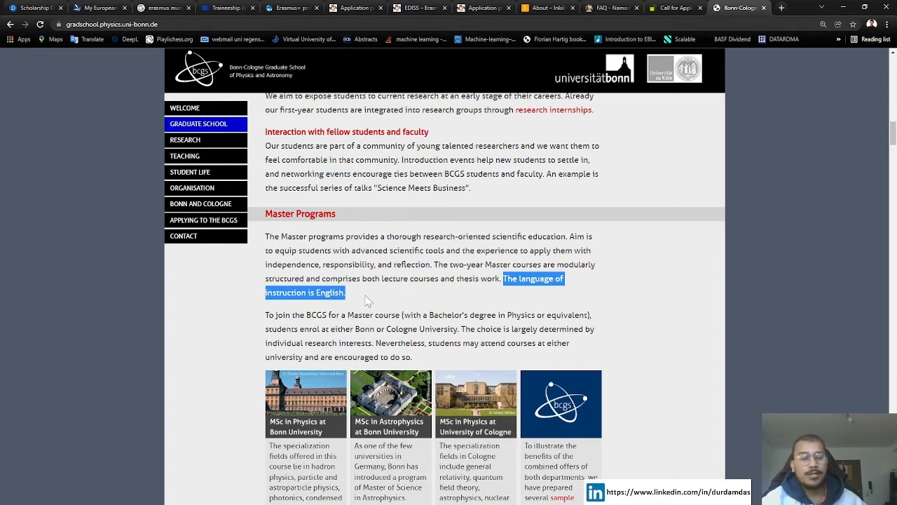
pyautogui.scroll(-3)
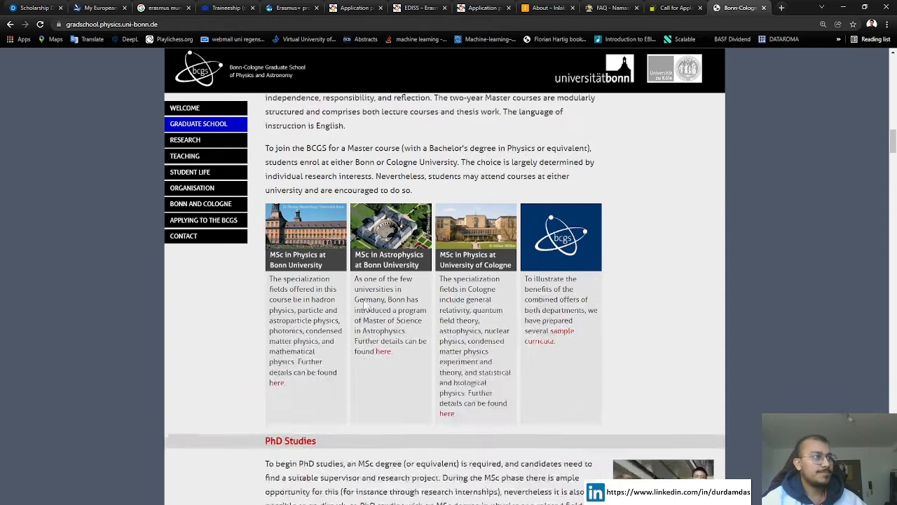
# - Review the PhD Studies MSc requirement and Scholarship Program, then go to the Research page
pyautogui.scroll(-3)
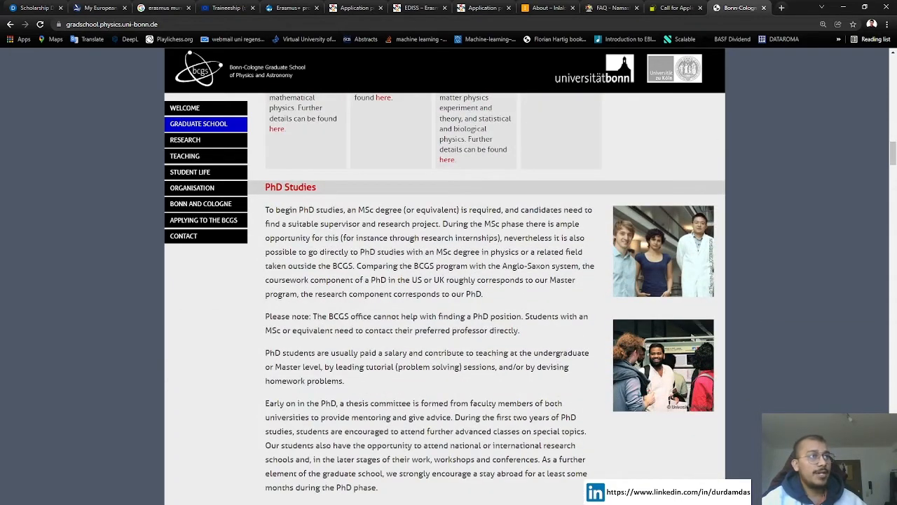
pyautogui.doubleClick(381, 210)
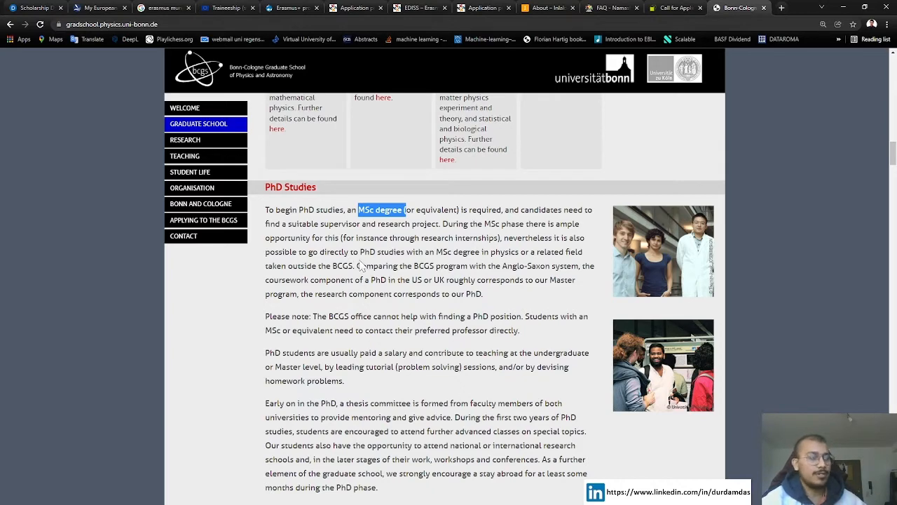
pyautogui.scroll(-3)
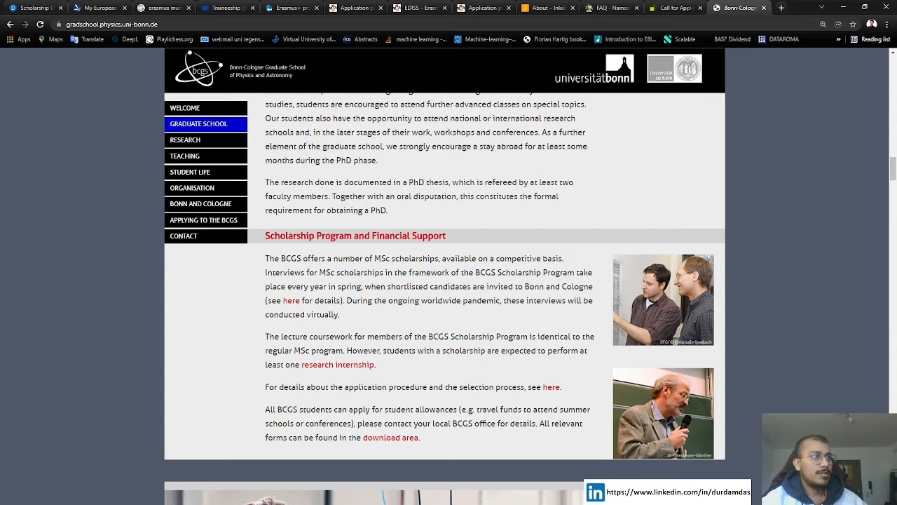
pyautogui.moveTo(432, 246)
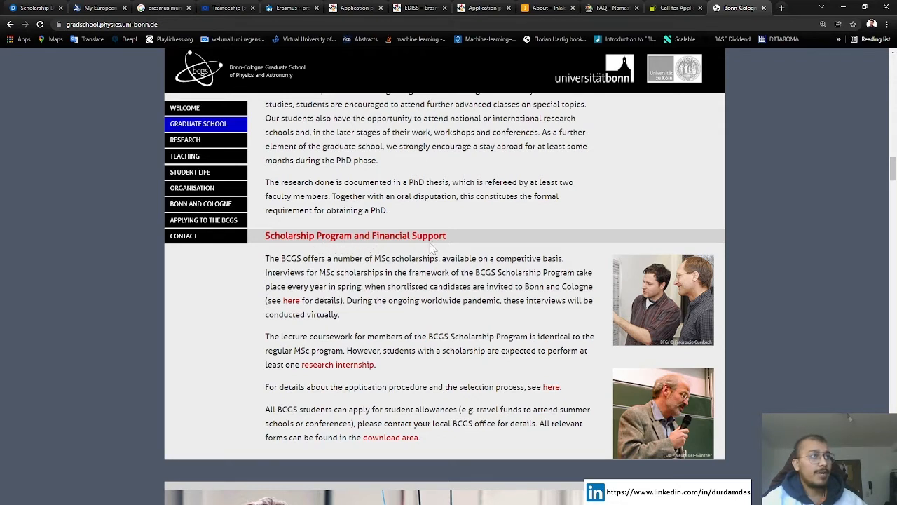
pyautogui.moveTo(431, 250)
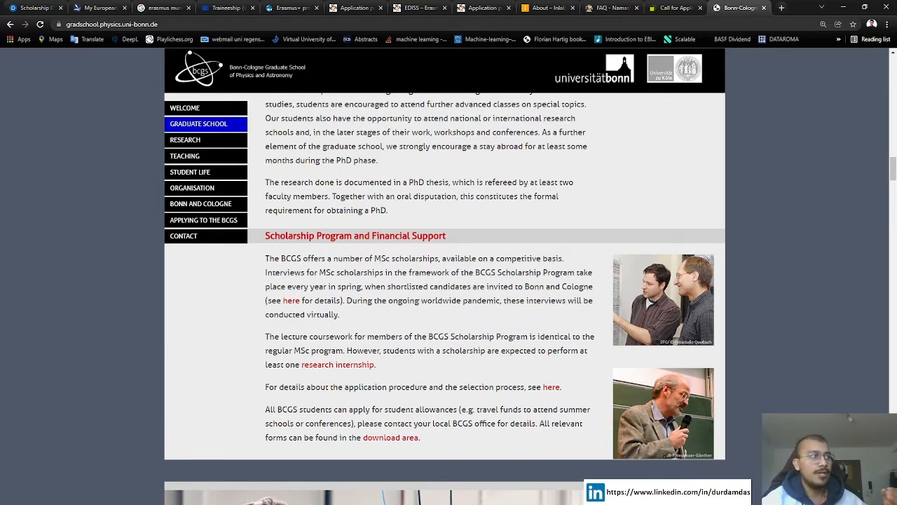
pyautogui.click(185, 141)
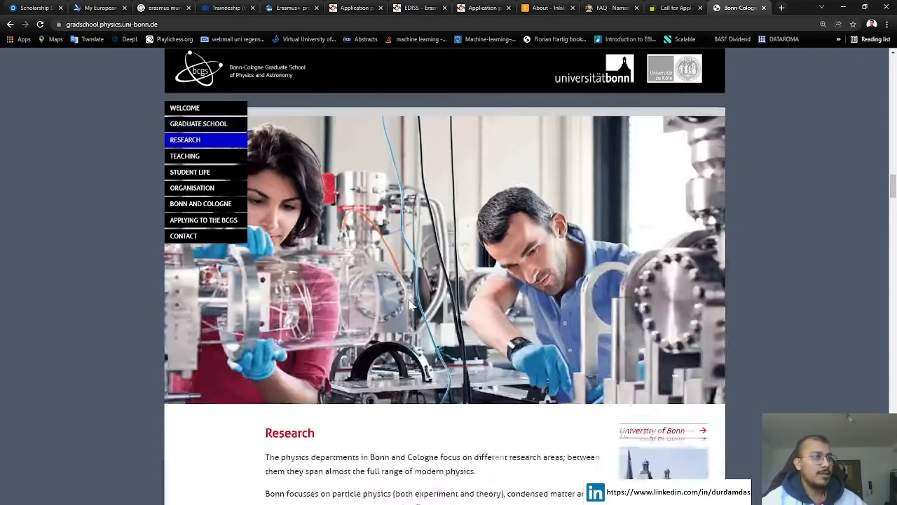
# - Go to the Teaching page from the left navigation
pyautogui.scroll(-3)
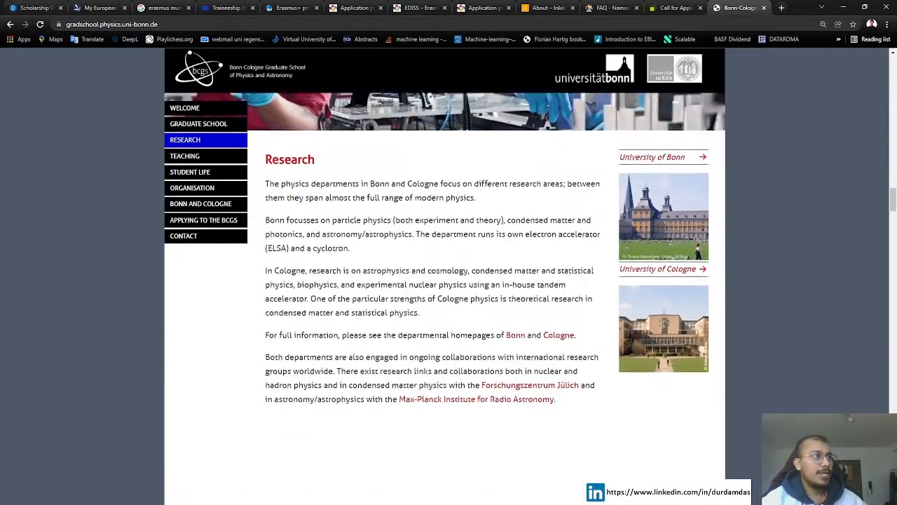
pyautogui.scroll(3)
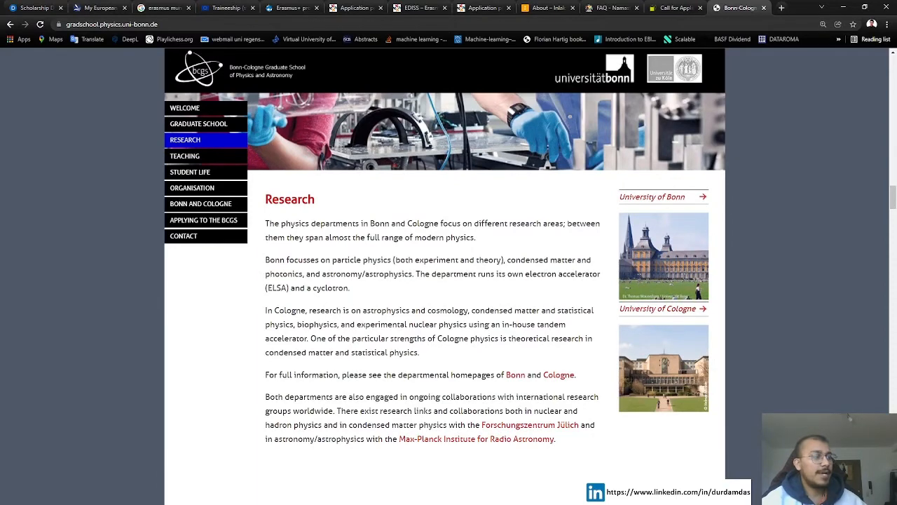
pyautogui.click(204, 156)
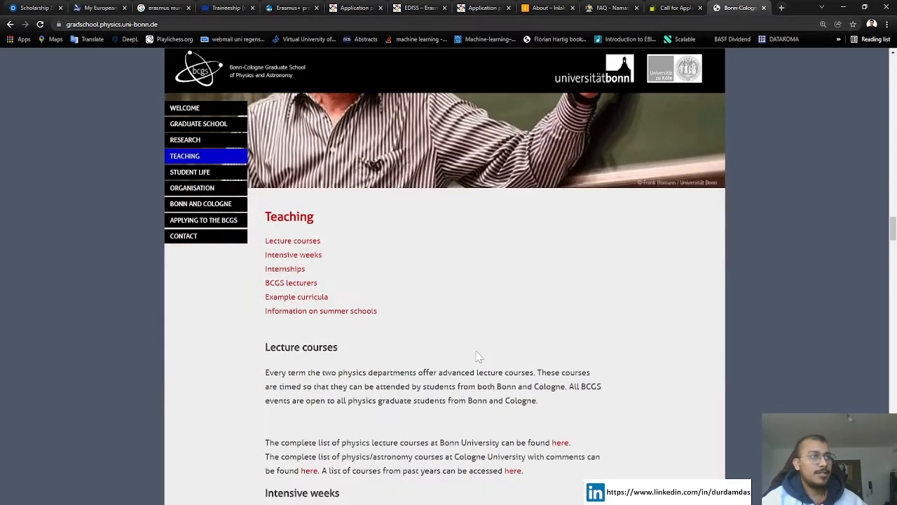
pyautogui.moveTo(442, 351)
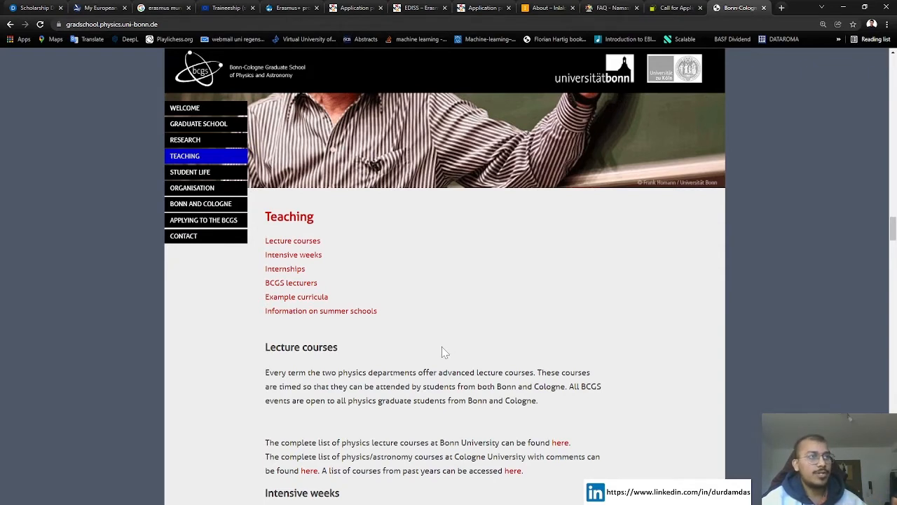
pyautogui.moveTo(314, 293)
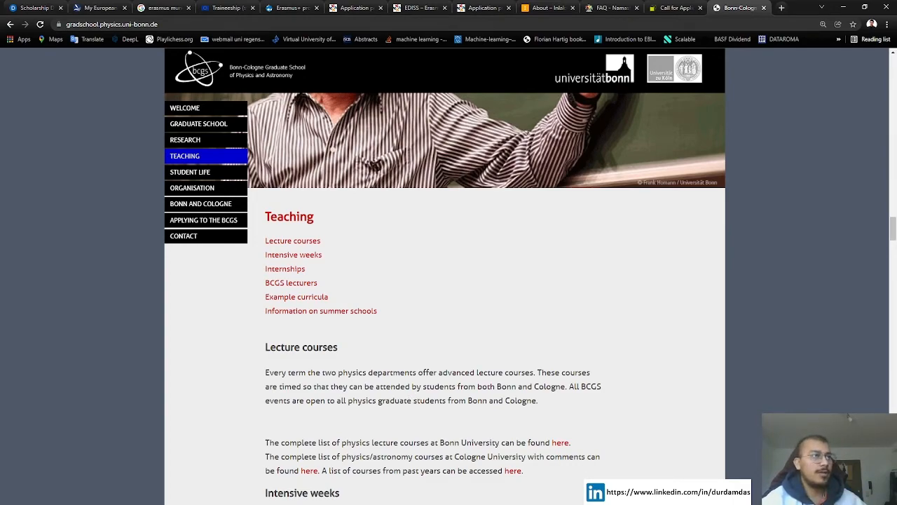
# - Read through the courses, internships and lecturers, then go to the Student Life page
pyautogui.scroll(-3)
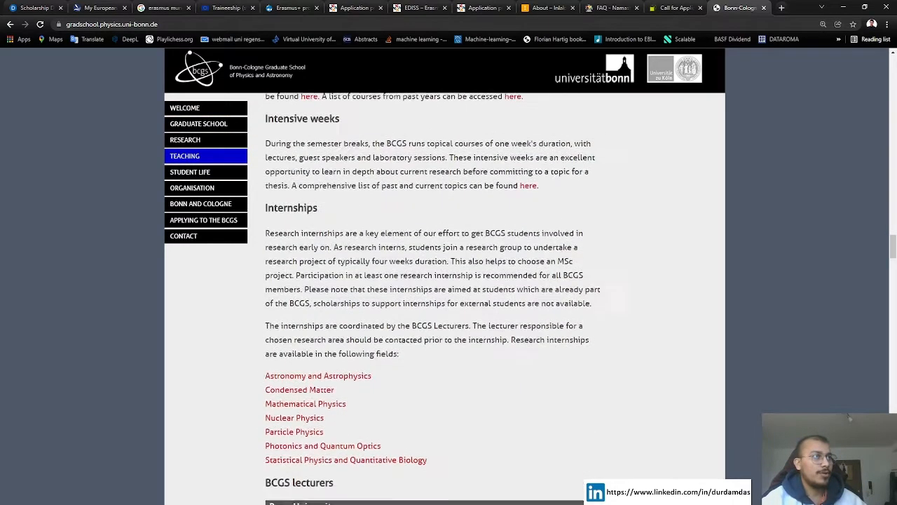
pyautogui.scroll(-3)
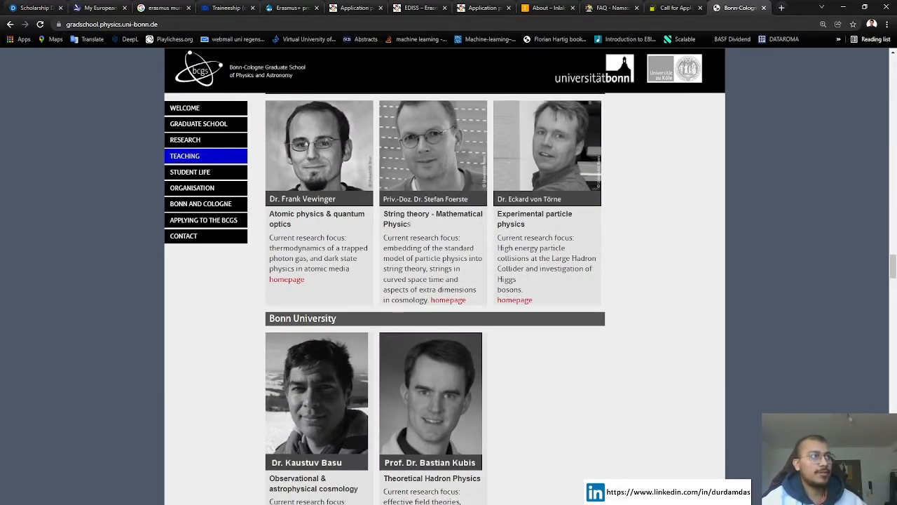
pyautogui.scroll(-3)
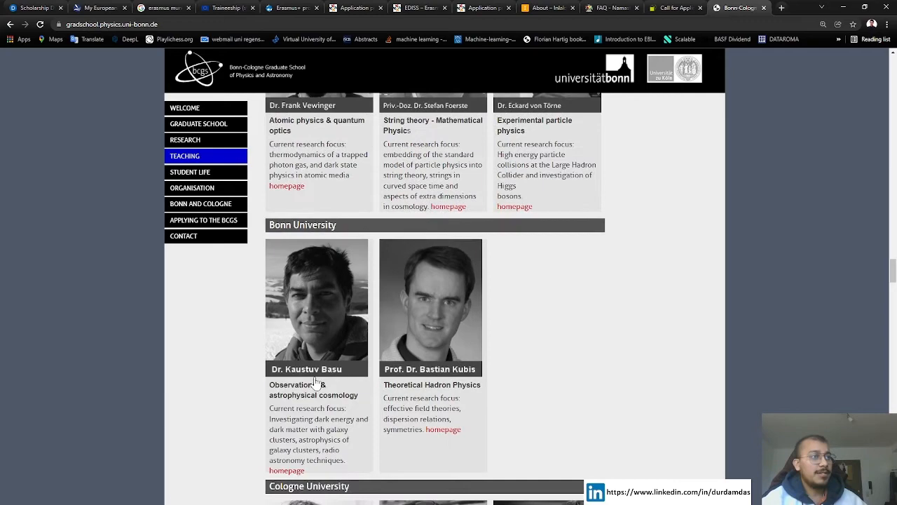
pyautogui.scroll(-3)
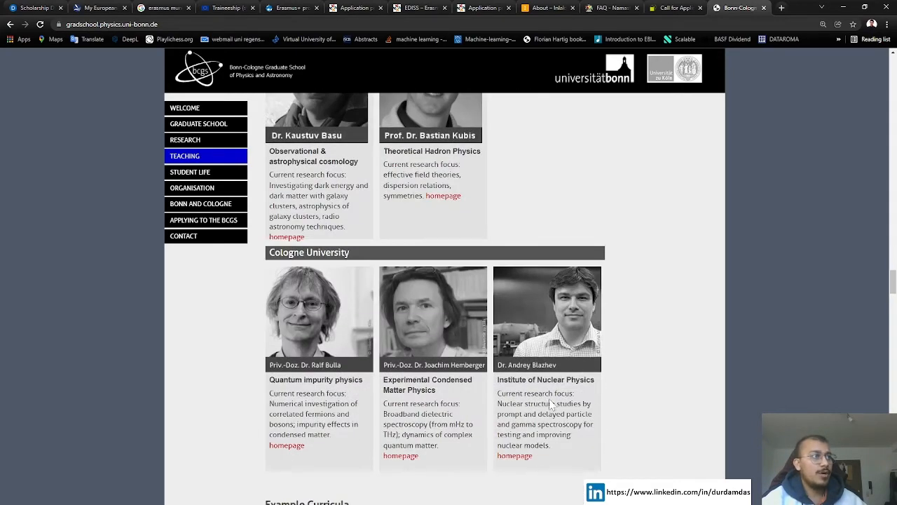
pyautogui.click(191, 171)
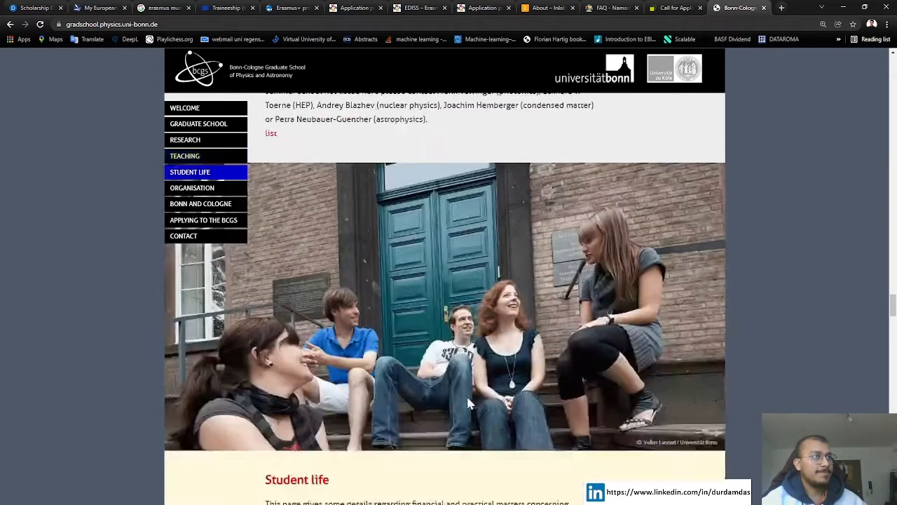
pyautogui.scroll(-3)
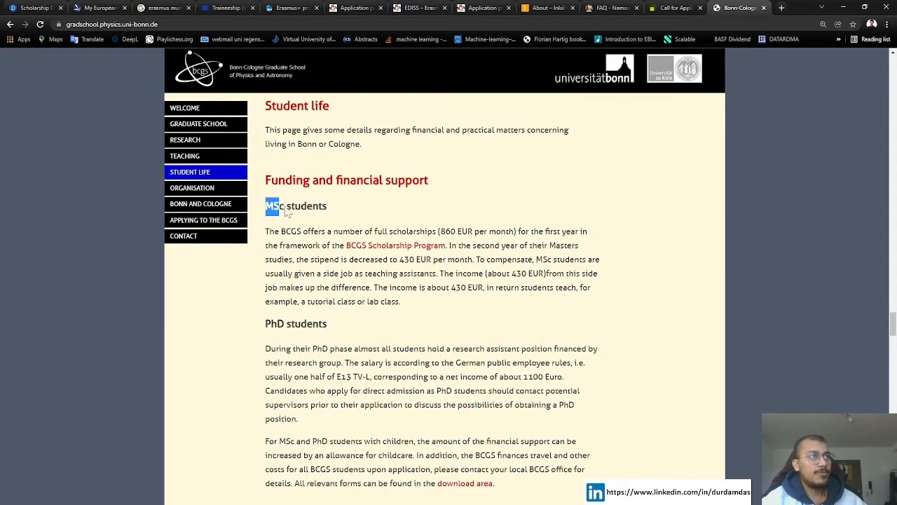
pyautogui.doubleClick(295, 205)
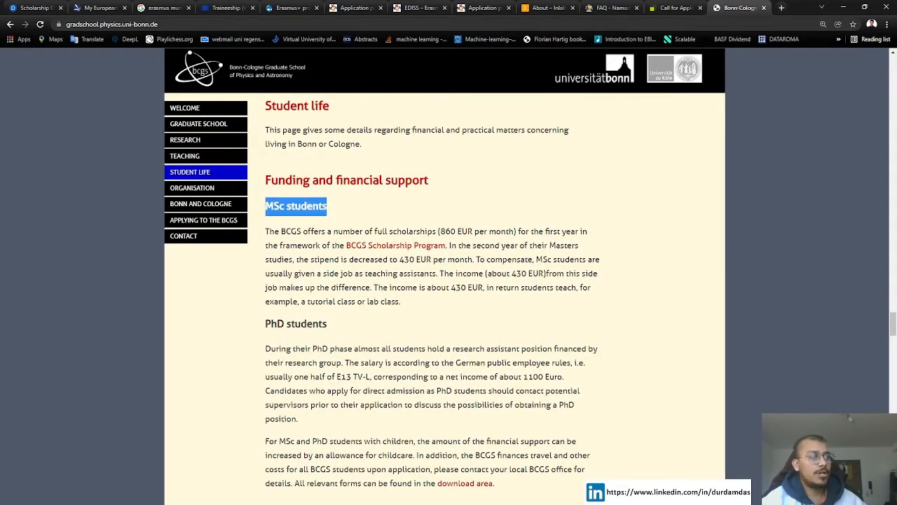
pyautogui.doubleClick(447, 229)
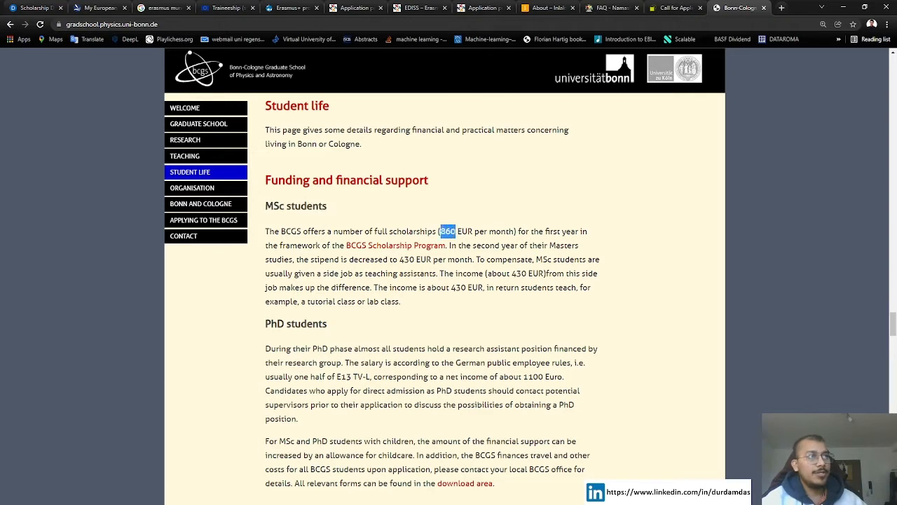
pyautogui.doubleClick(552, 232)
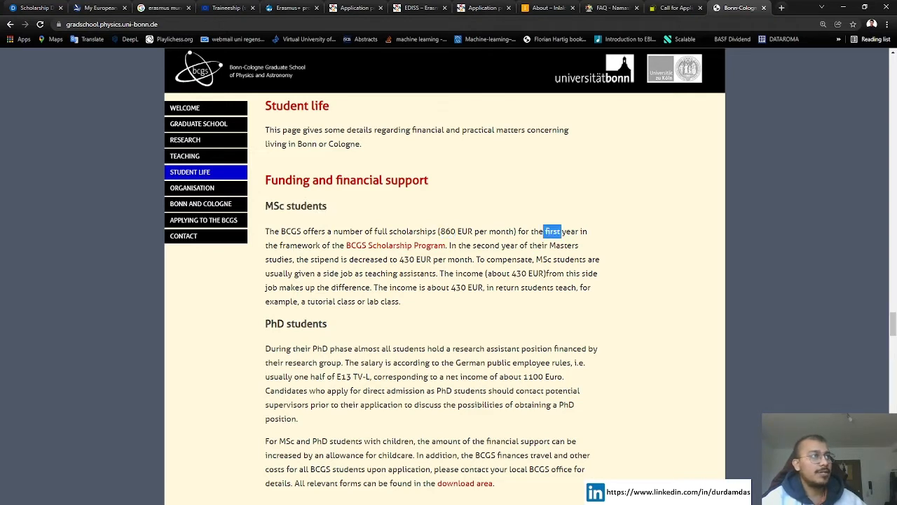
pyautogui.doubleClick(569, 229)
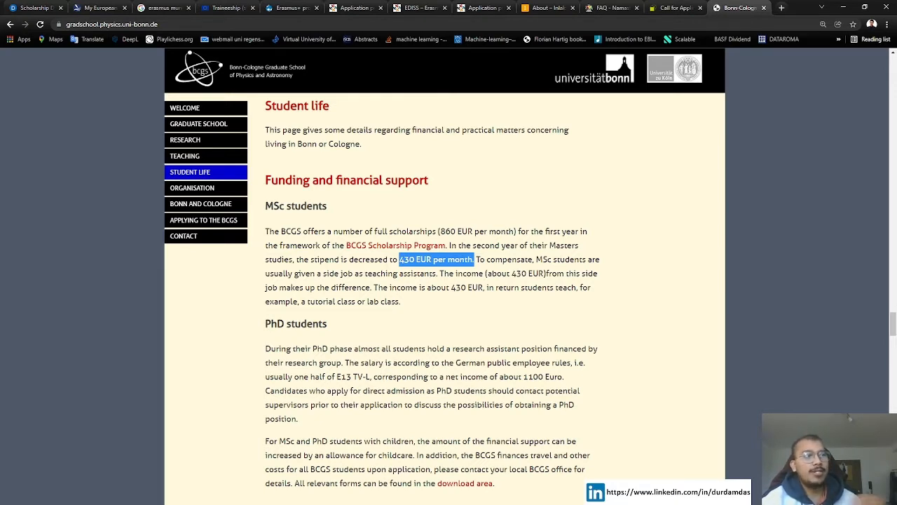
pyautogui.click(429, 272)
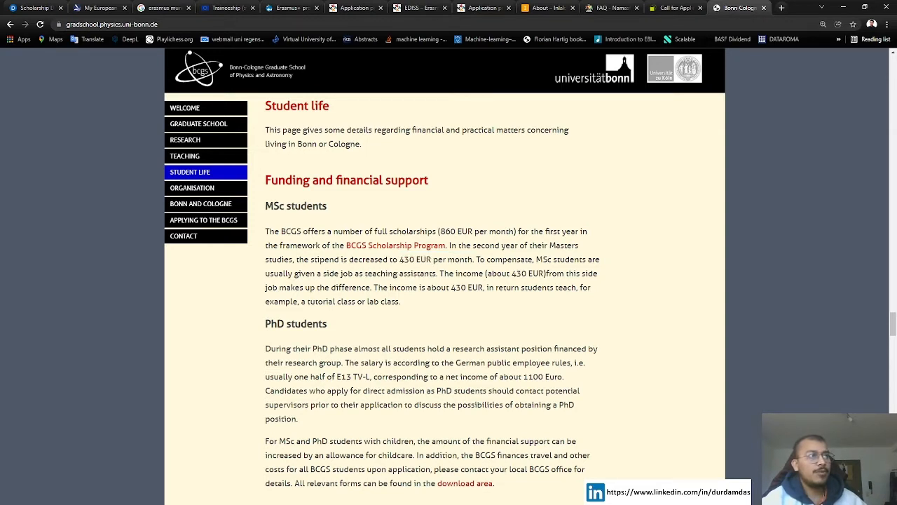
pyautogui.doubleClick(527, 273)
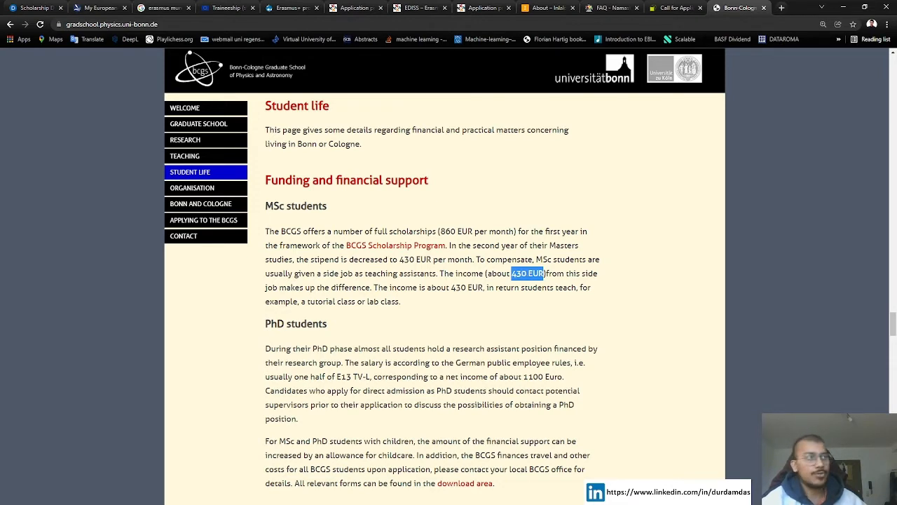
pyautogui.moveTo(521, 303)
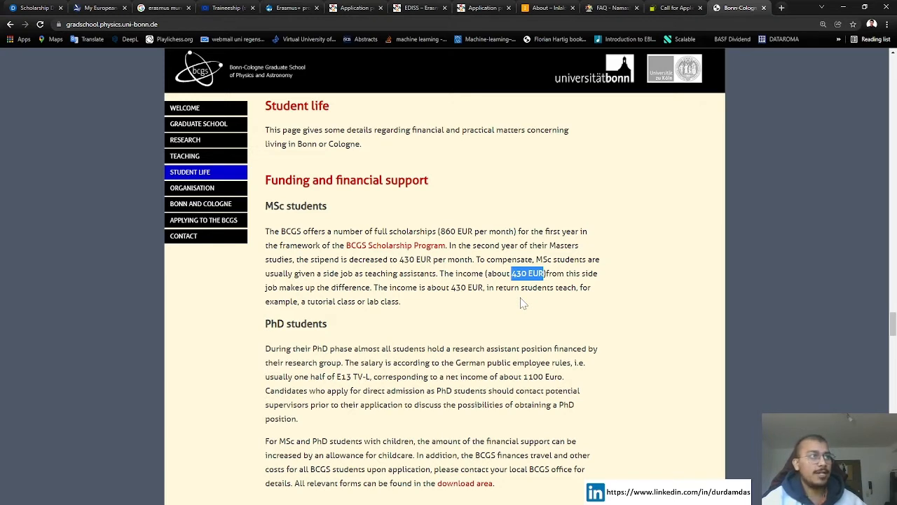
pyautogui.moveTo(496, 311)
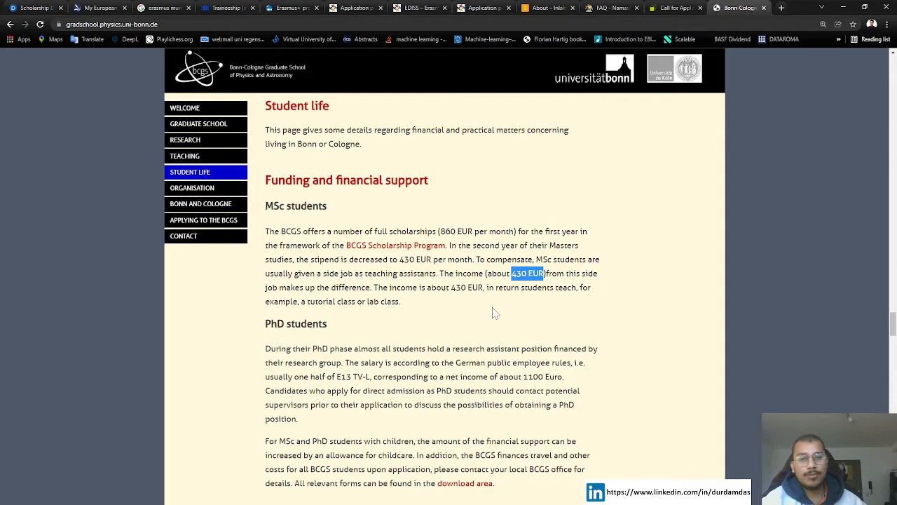
pyautogui.scroll(-3)
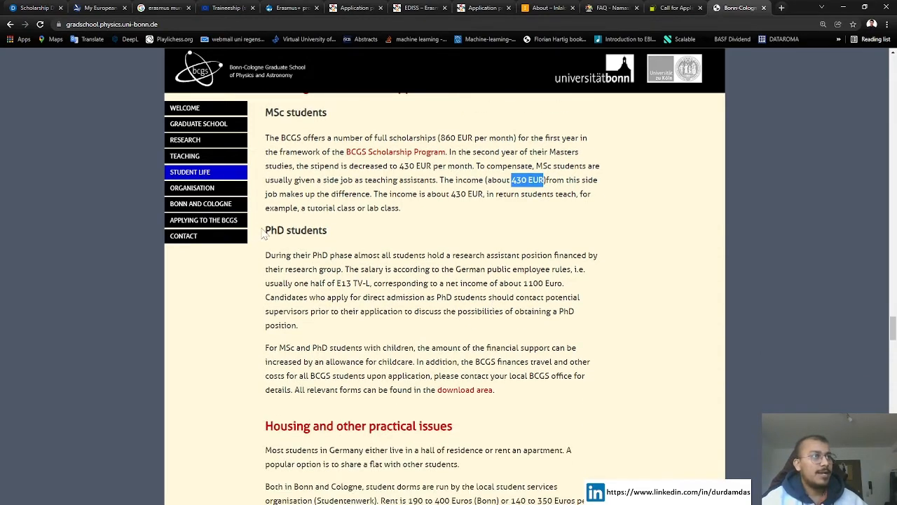
pyautogui.doubleClick(295, 230)
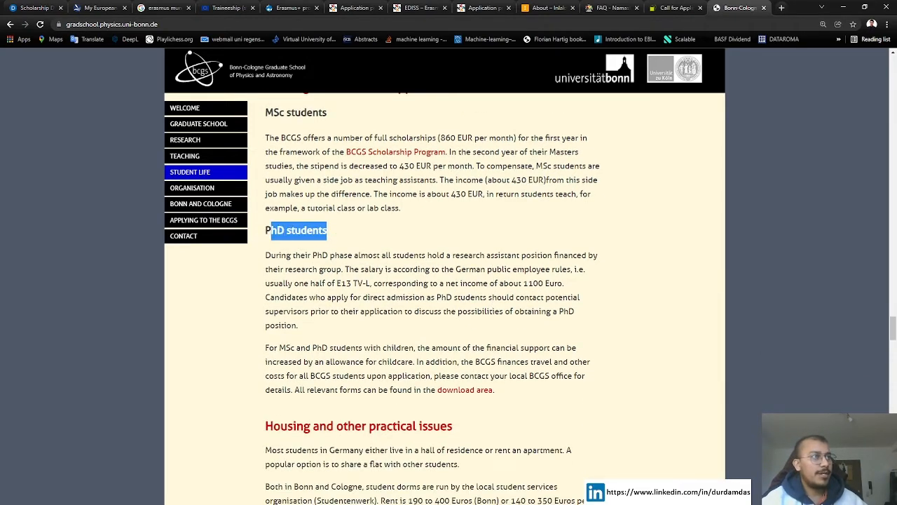
pyautogui.doubleClick(342, 283)
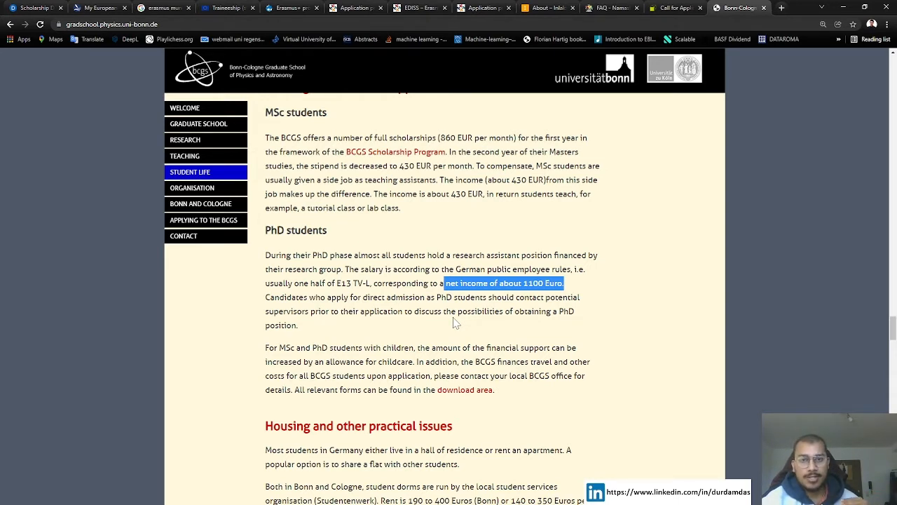
pyautogui.moveTo(546, 297)
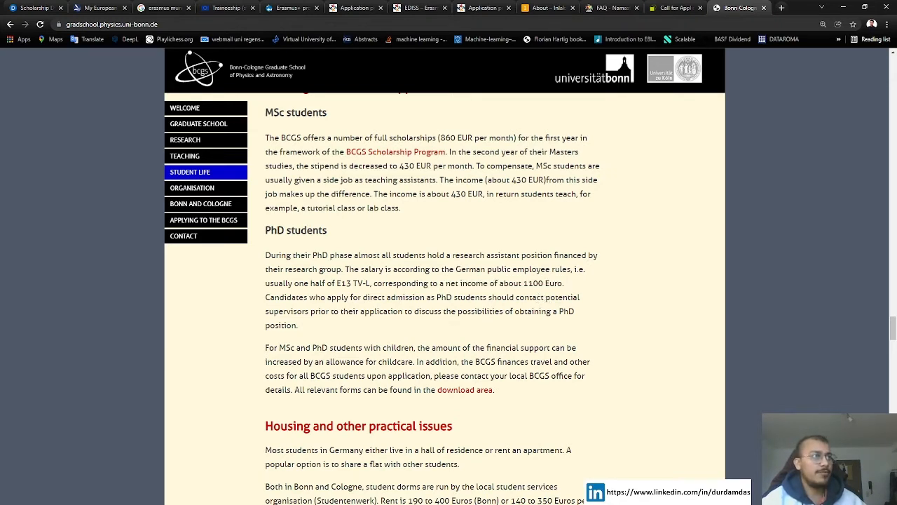
pyautogui.moveTo(429, 351)
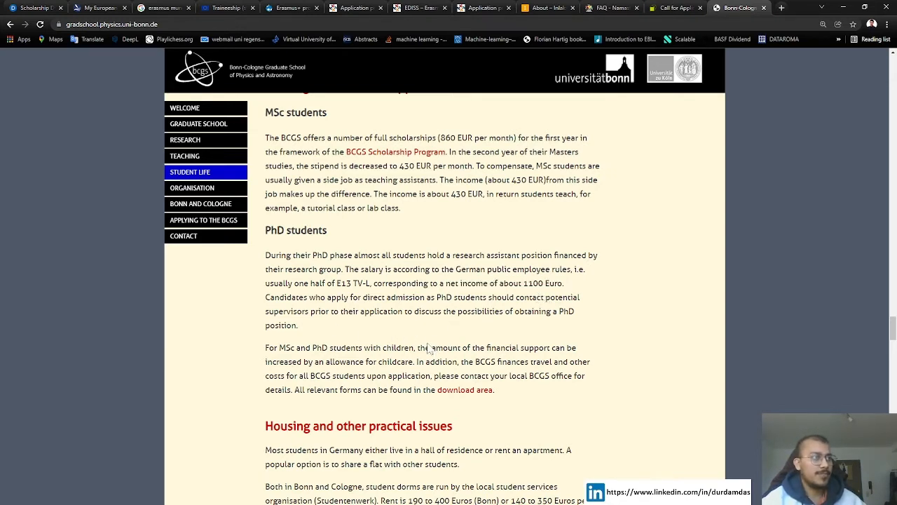
pyautogui.scroll(-3)
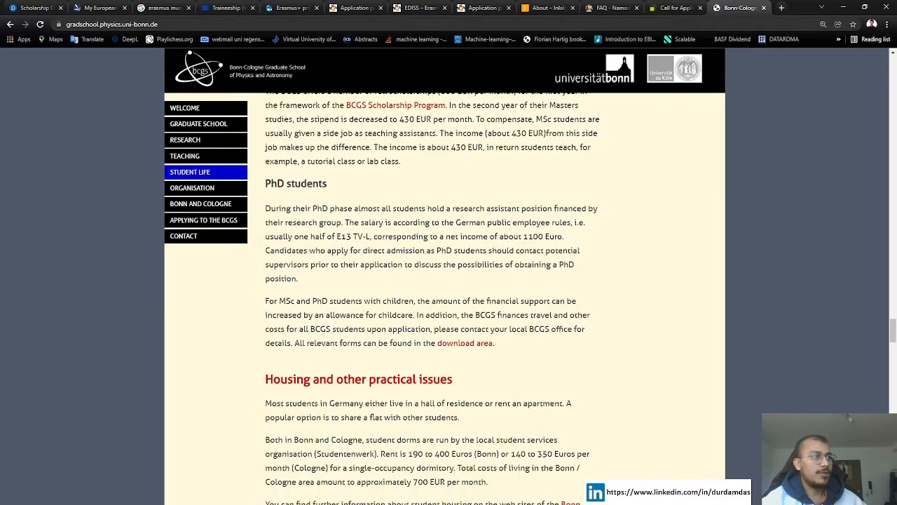
# - Highlight text in the Housing and other practical issues section
pyautogui.scroll(-3)
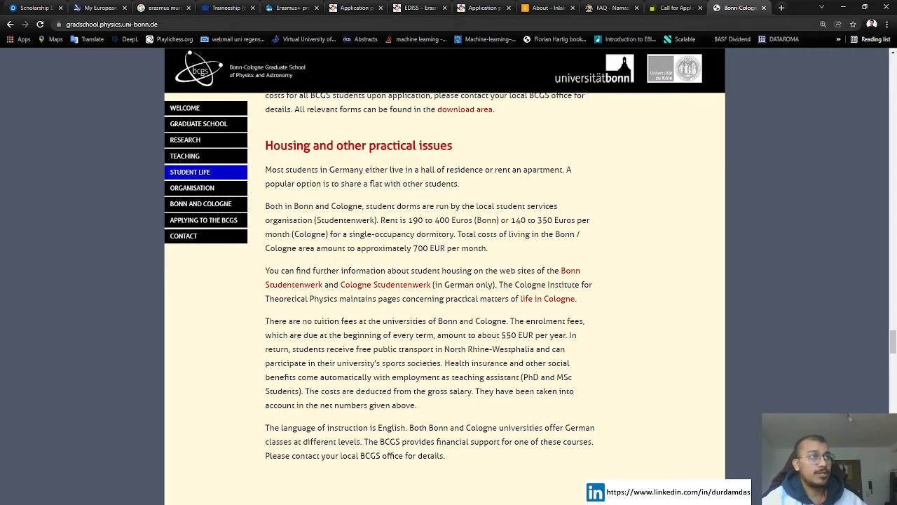
pyautogui.moveTo(265, 205); pyautogui.dragTo(490, 248)
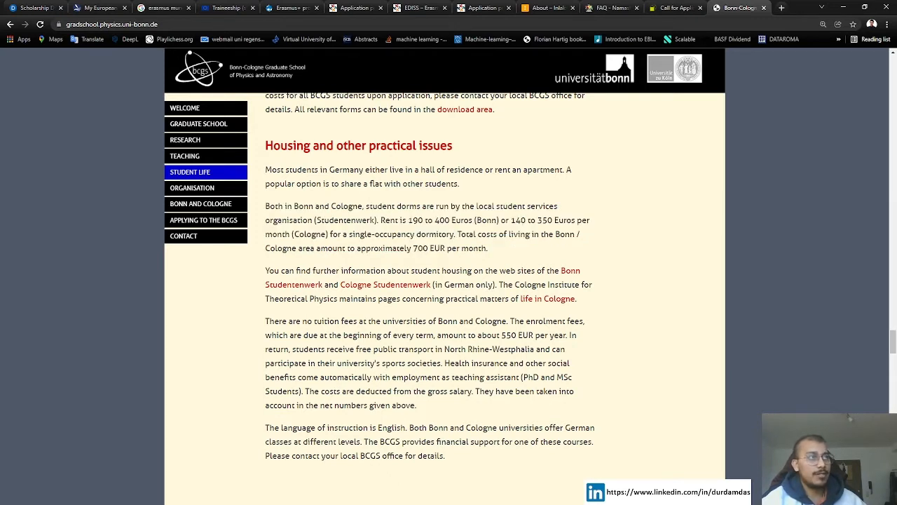
pyautogui.doubleClick(345, 219)
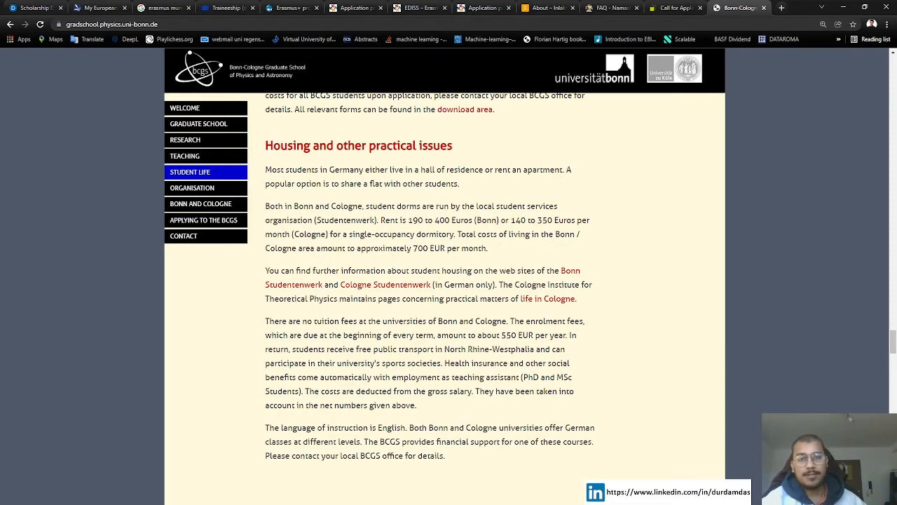
pyautogui.moveTo(474, 247)
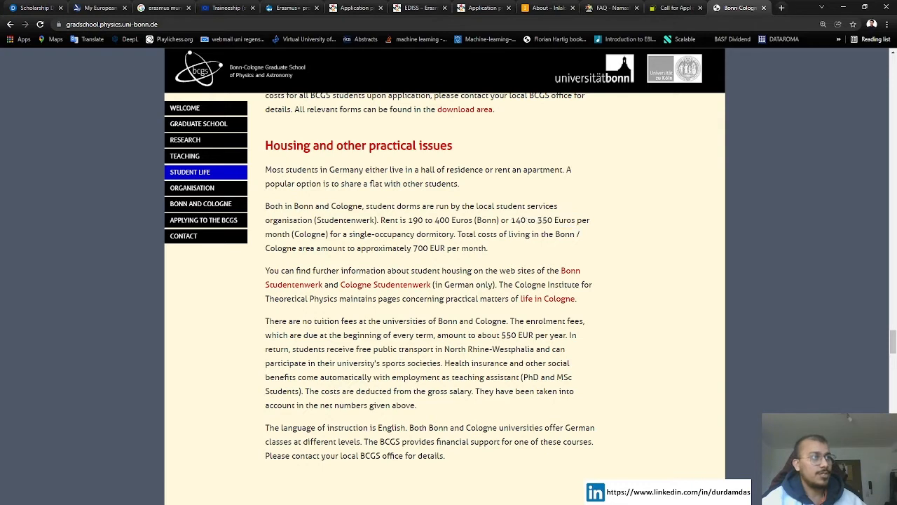
# - Highlight the 700 EUR per month living cost, then go to Organisation and Management
pyautogui.doubleClick(482, 247)
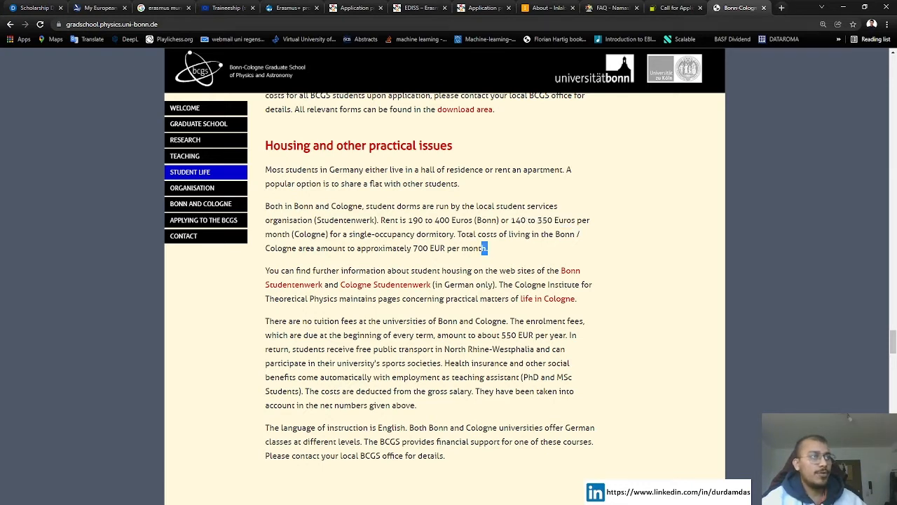
pyautogui.moveTo(410, 248); pyautogui.dragTo(488, 248)
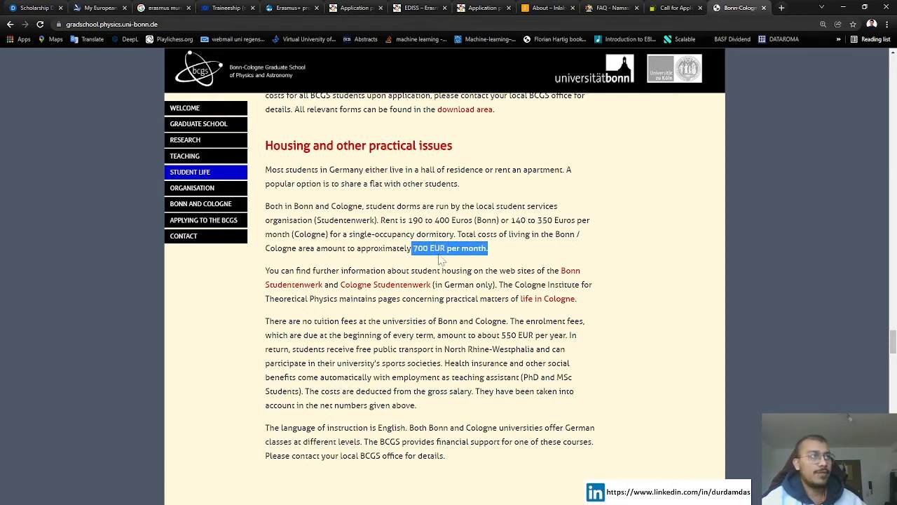
pyautogui.click(448, 246)
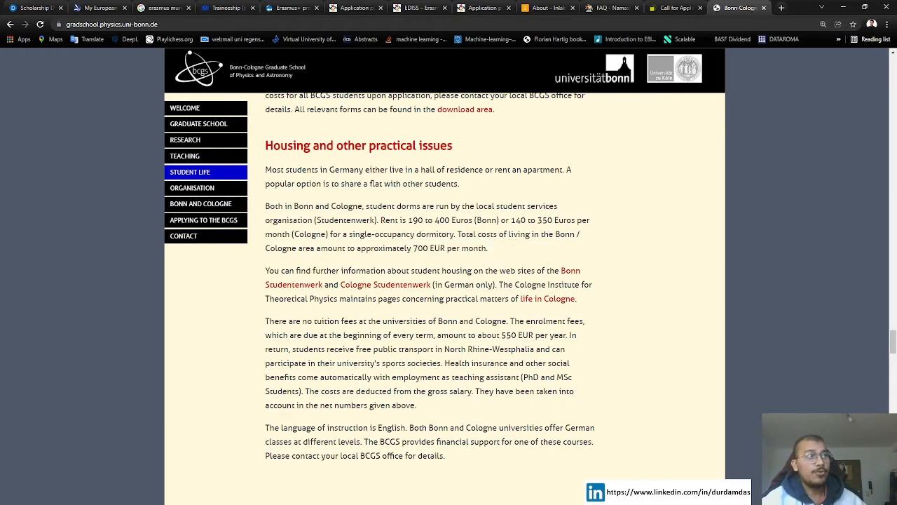
pyautogui.moveTo(493, 255)
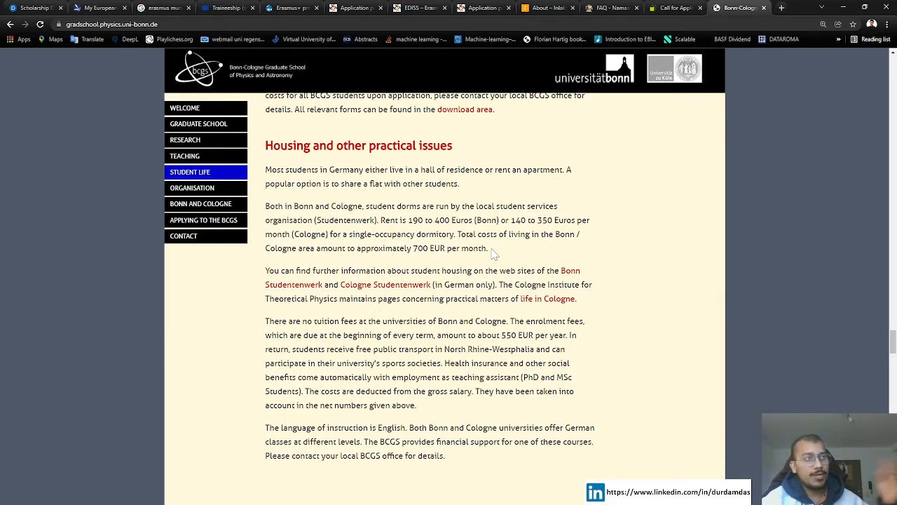
pyautogui.moveTo(490, 258)
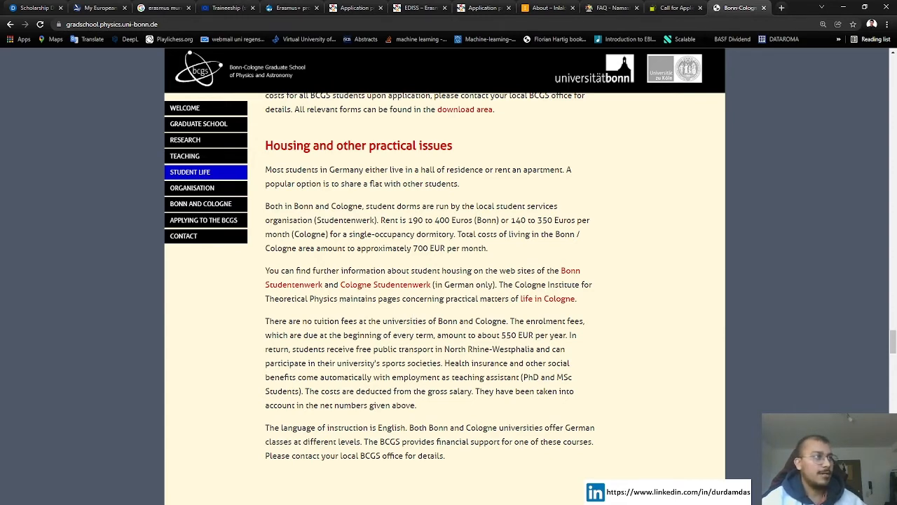
pyautogui.click(190, 188)
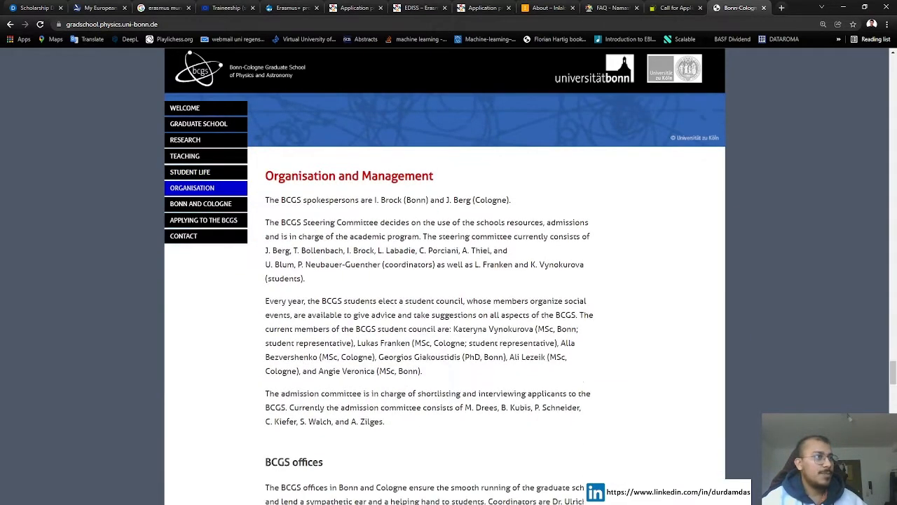
# - Visit the Applying to the BCGS section and the offices and contact information
pyautogui.scroll(-3)
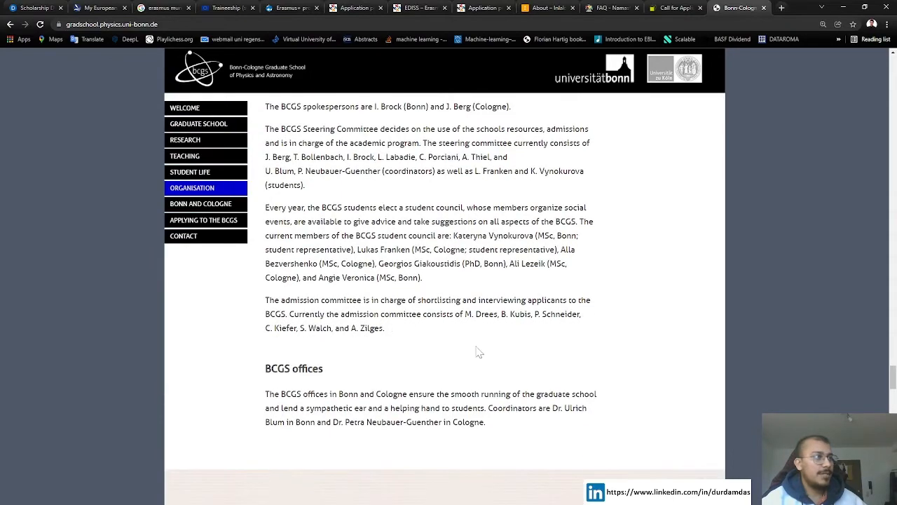
pyautogui.click(201, 203)
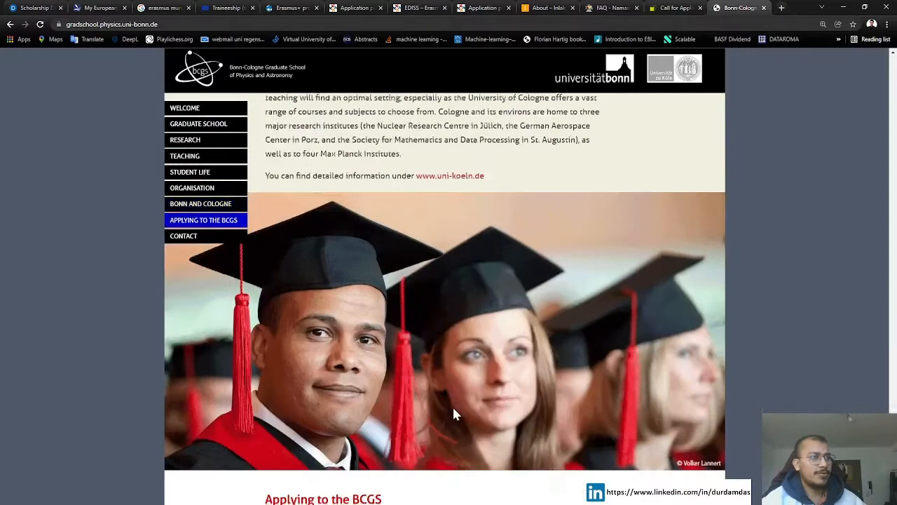
pyautogui.scroll(-3)
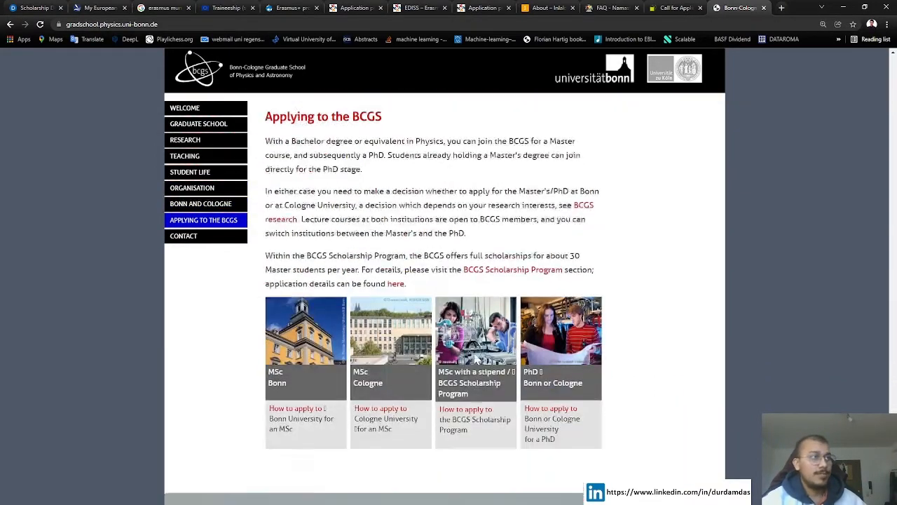
pyautogui.click(184, 236)
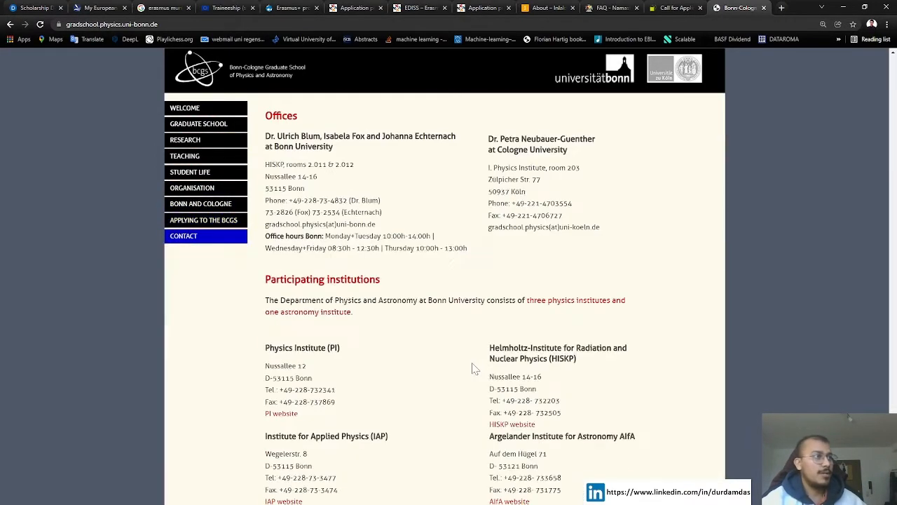
pyautogui.moveTo(364, 417)
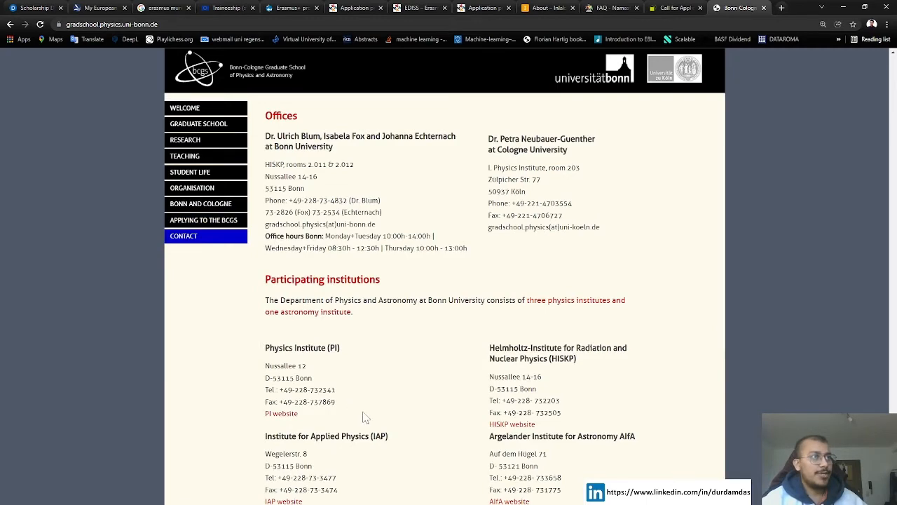
# - Return to the BCGS Welcome home page and glance down it
pyautogui.scroll(-3)
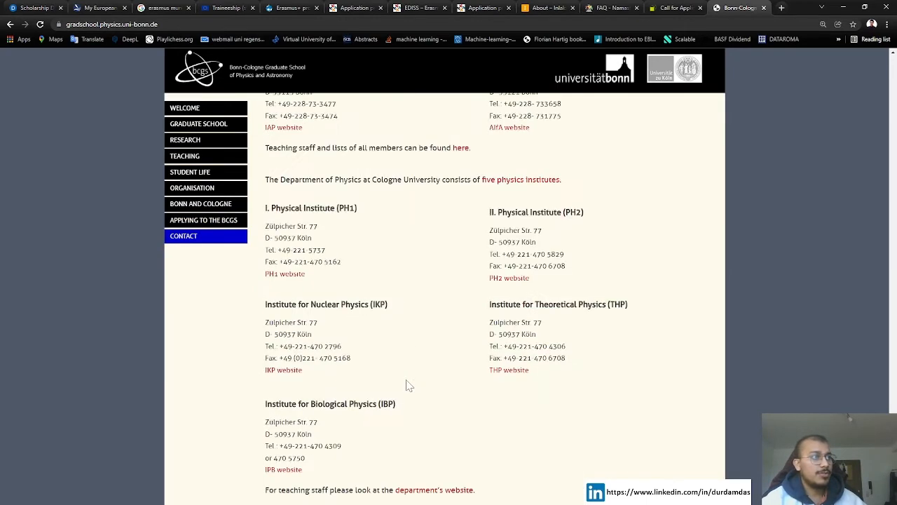
pyautogui.scroll(3)
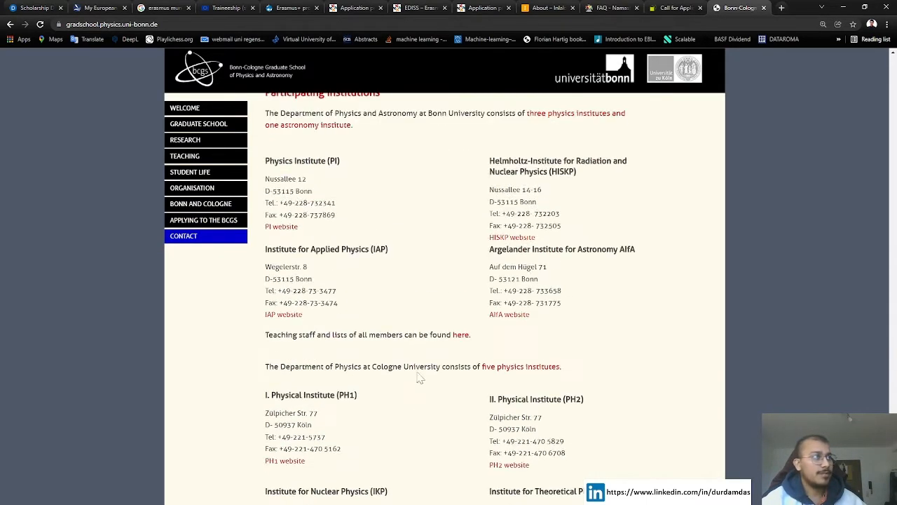
pyautogui.click(185, 107)
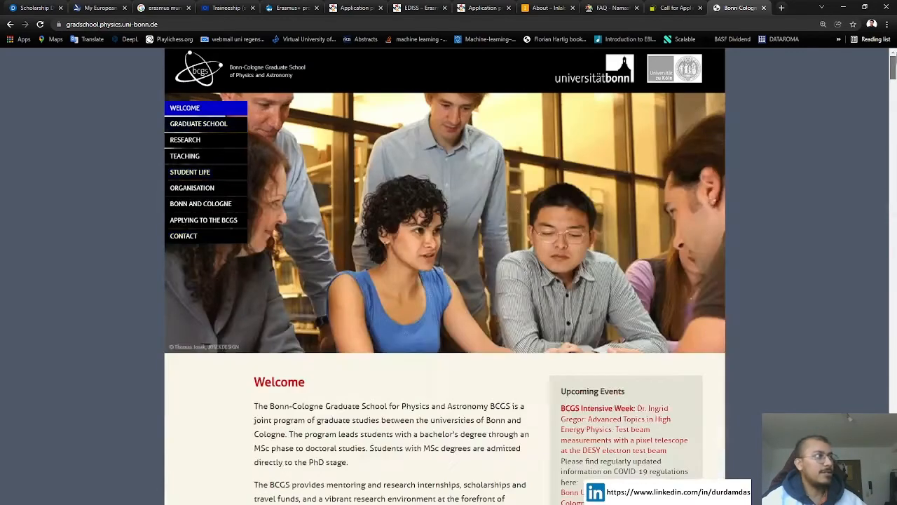
pyautogui.scroll(-3)
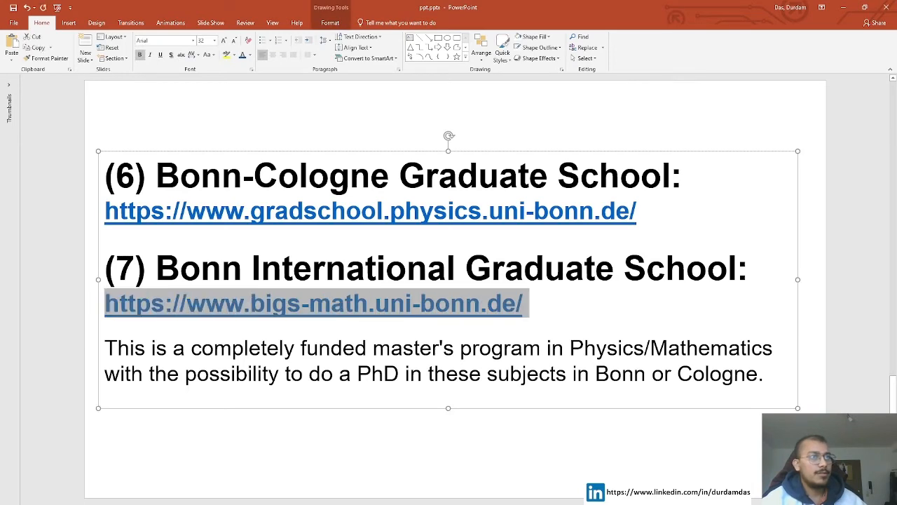
# - Follow the slide's bigs-math.uni-bonn.de hyperlink to the BIGS mathematics site
pyautogui.click(316, 303)
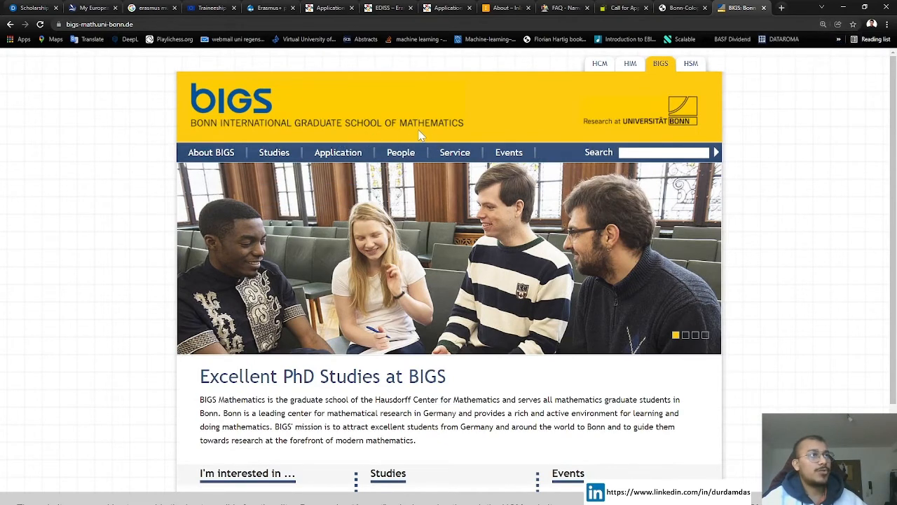
# - Glance back at the BCGS tab, return to BIGS and go to its PhD Studies information
pyautogui.click(680, 9)
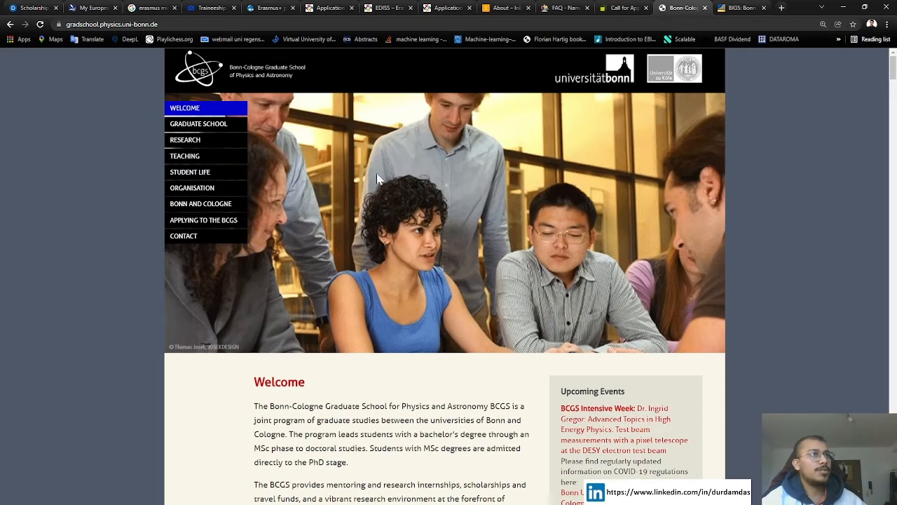
pyautogui.moveTo(251, 79)
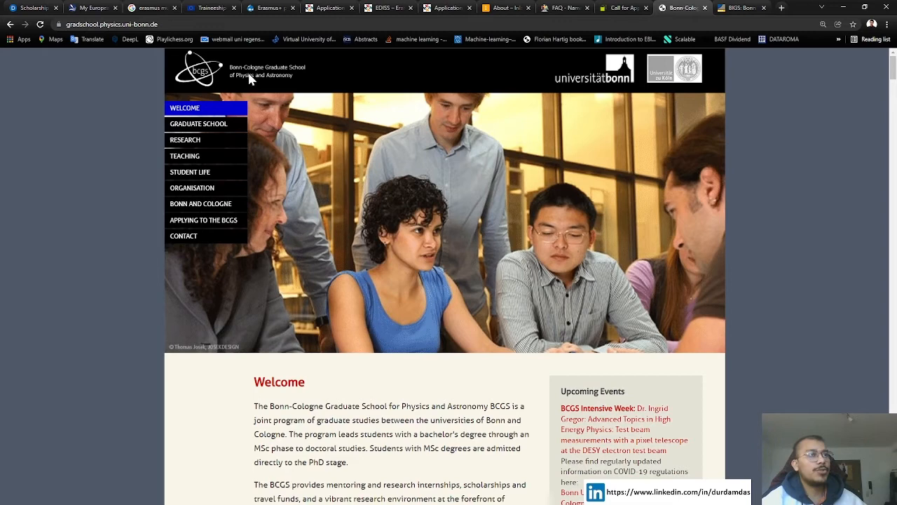
pyautogui.moveTo(591, 311)
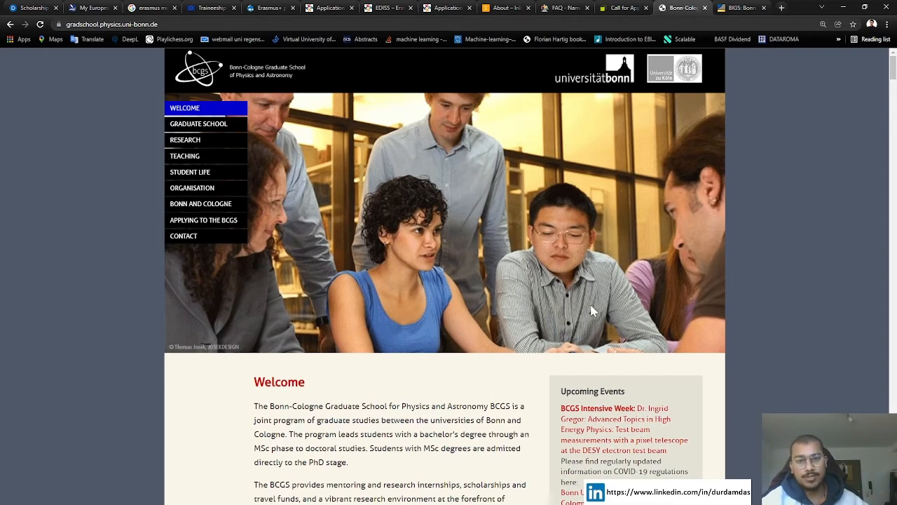
pyautogui.moveTo(731, 164)
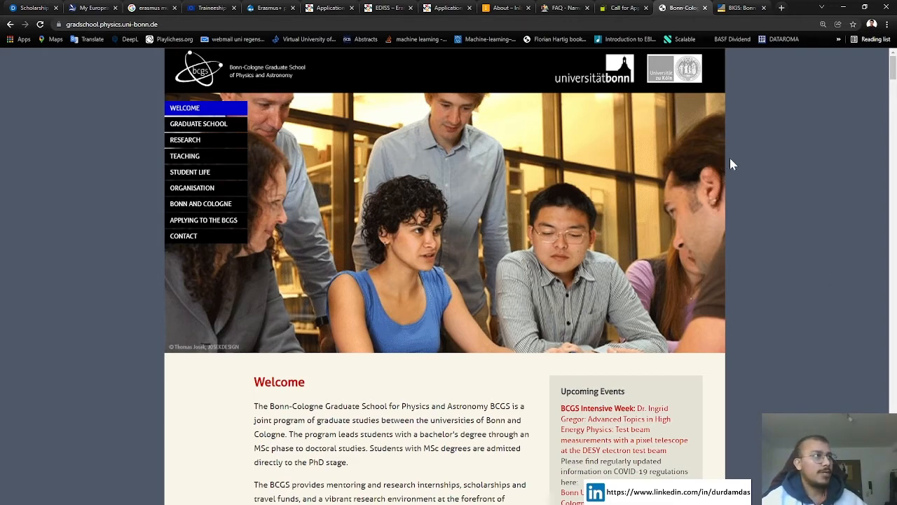
pyautogui.click(736, 8)
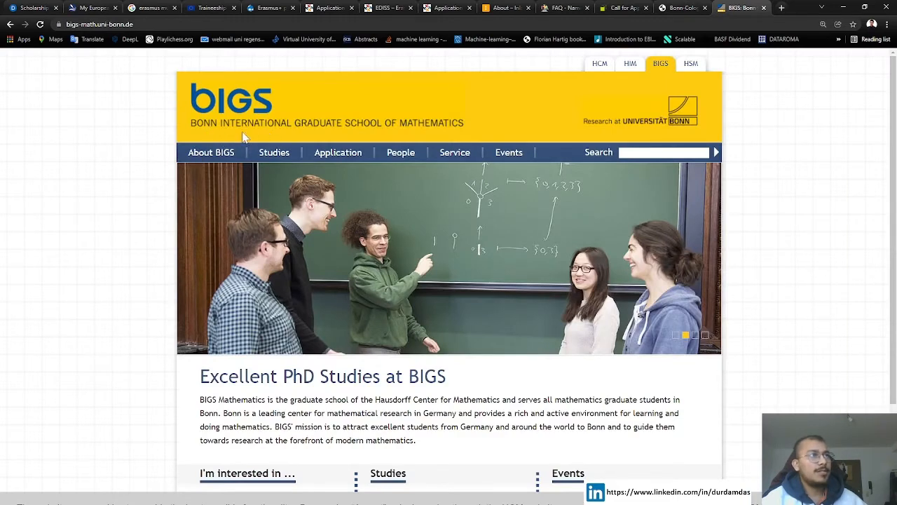
pyautogui.moveTo(160, 237)
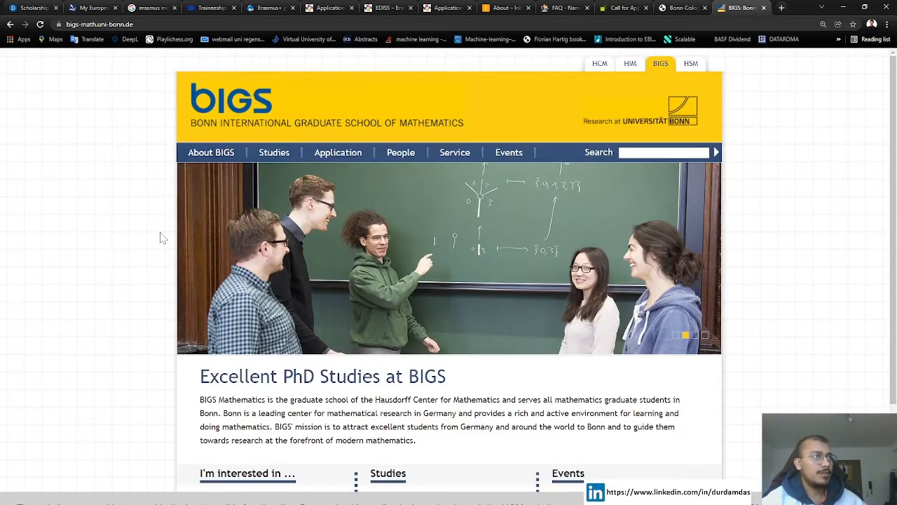
pyautogui.scroll(-3)
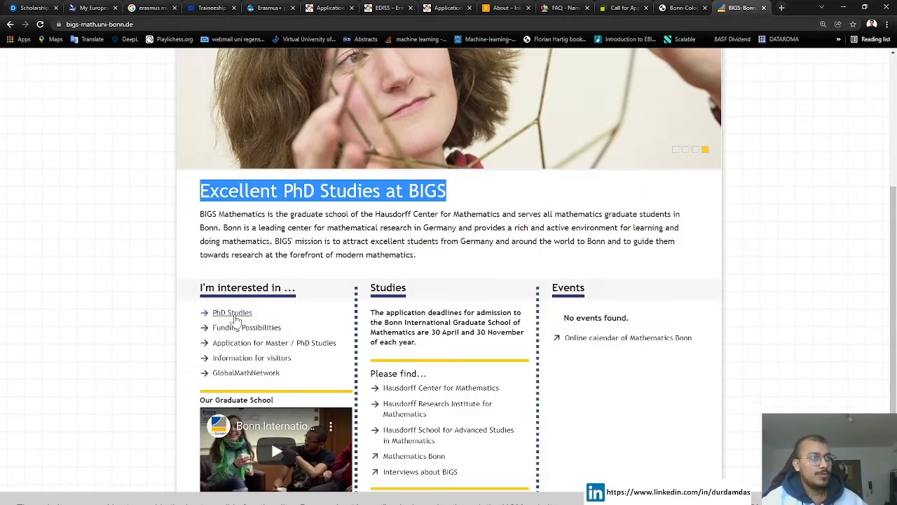
pyautogui.click(231, 312)
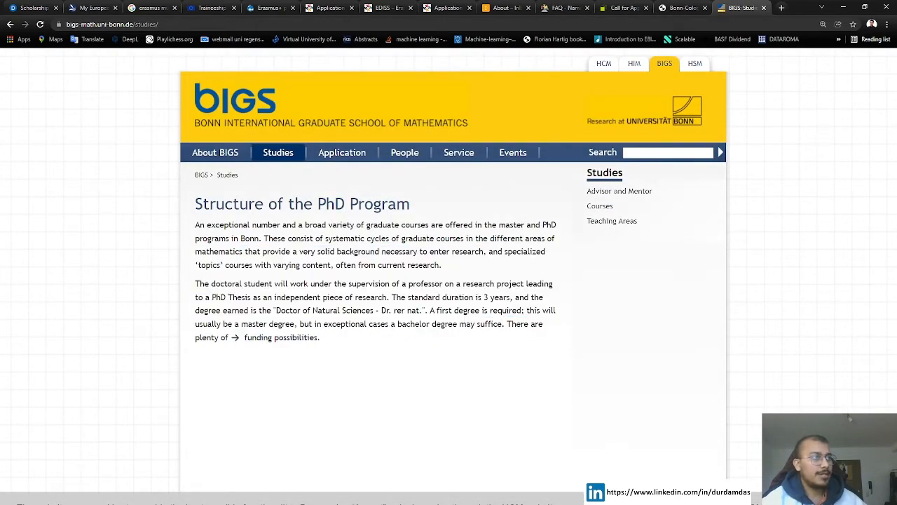
# - Highlight 'The standard duration is 3 years' on the PhD program structure page
pyautogui.moveTo(391, 297); pyautogui.dragTo(485, 297)
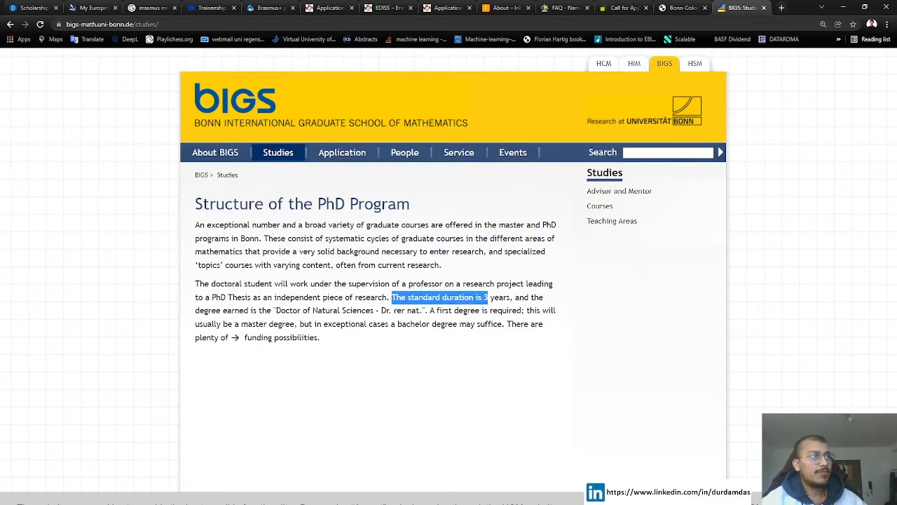
pyautogui.moveTo(485, 297); pyautogui.dragTo(511, 297)
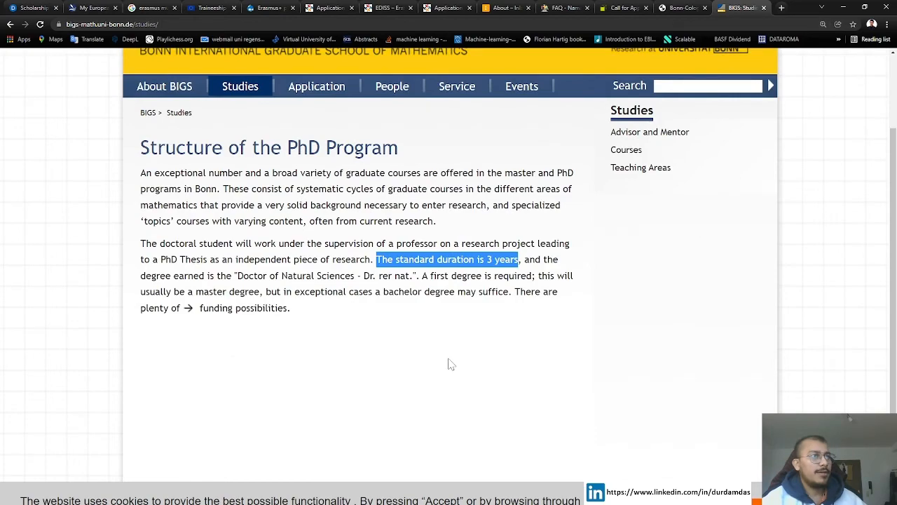
pyautogui.scroll(3)
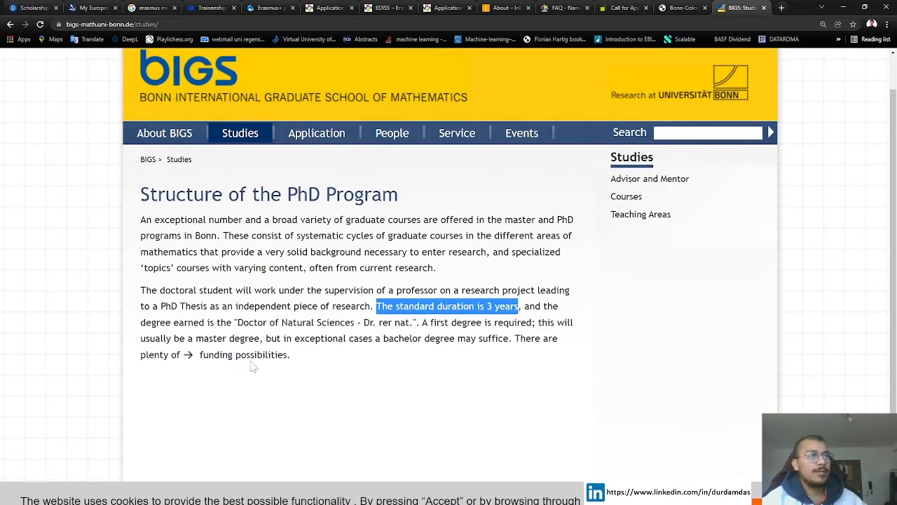
pyautogui.click(244, 353)
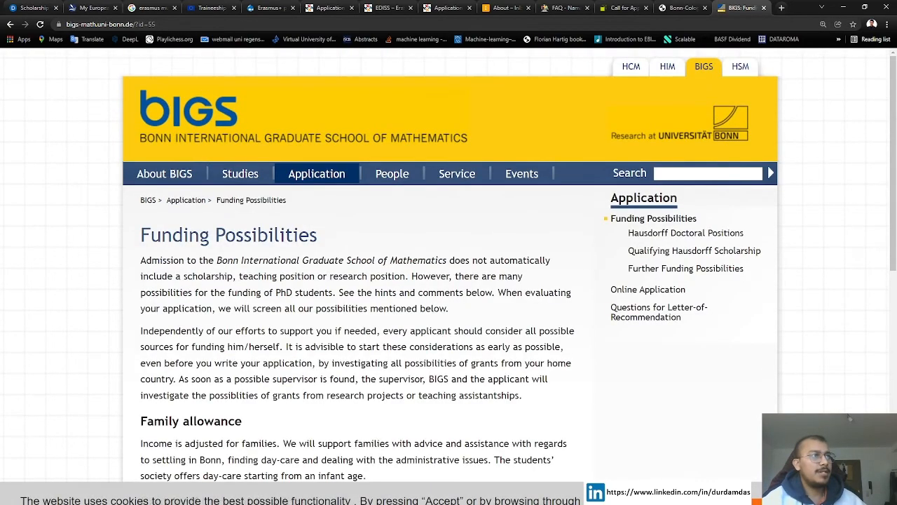
pyautogui.scroll(-3)
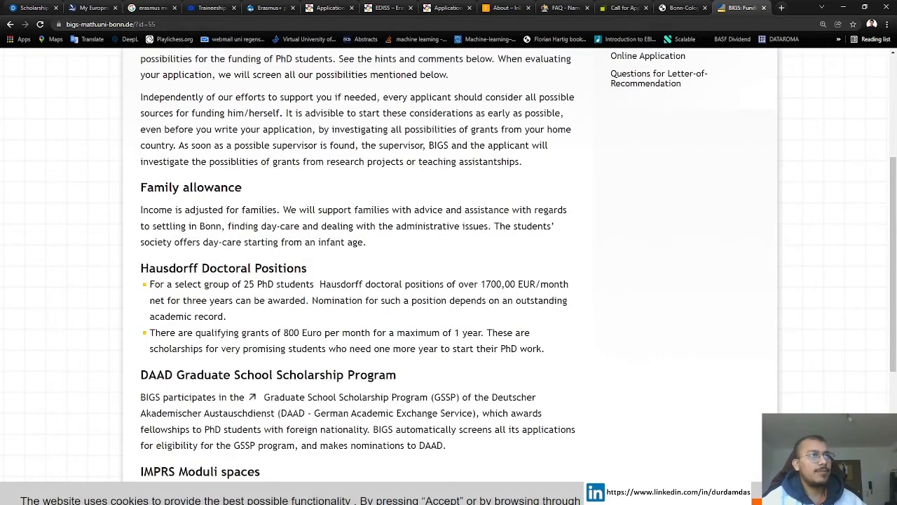
pyautogui.scroll(-3)
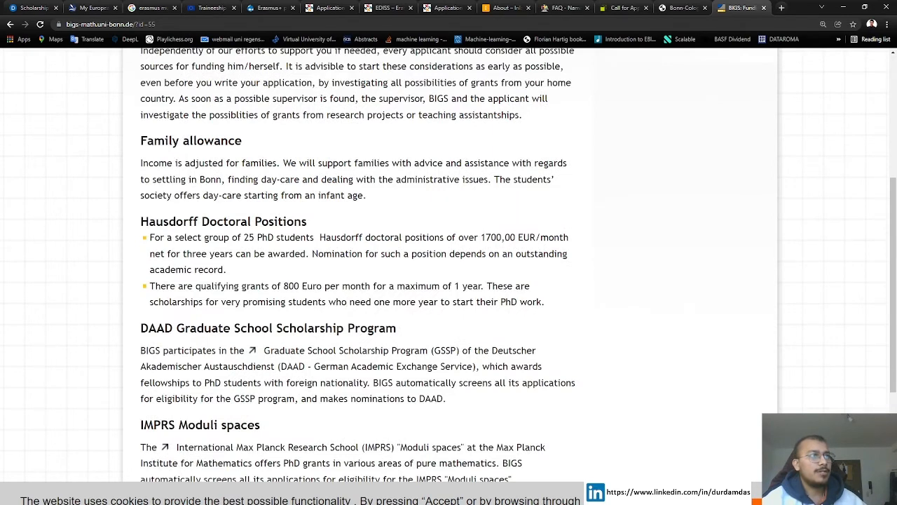
pyautogui.moveTo(148, 237); pyautogui.dragTo(241, 237)
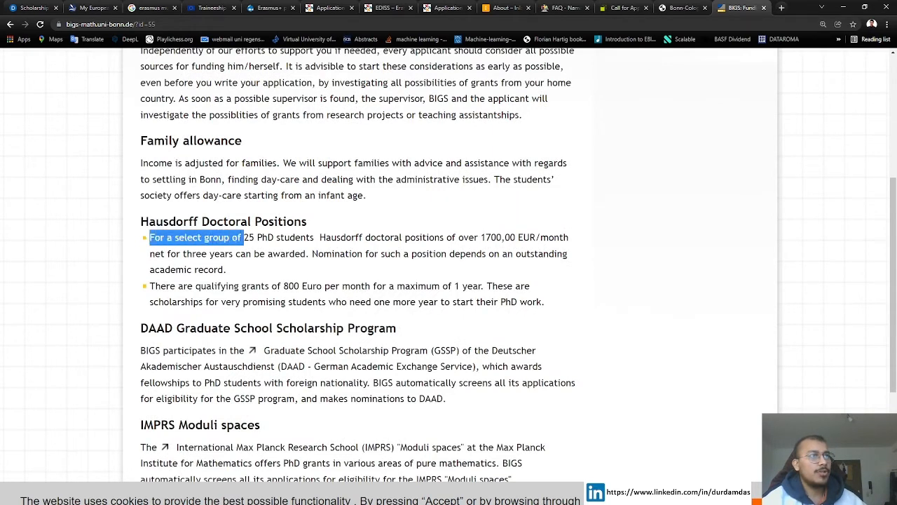
pyautogui.moveTo(244, 237); pyautogui.dragTo(314, 237)
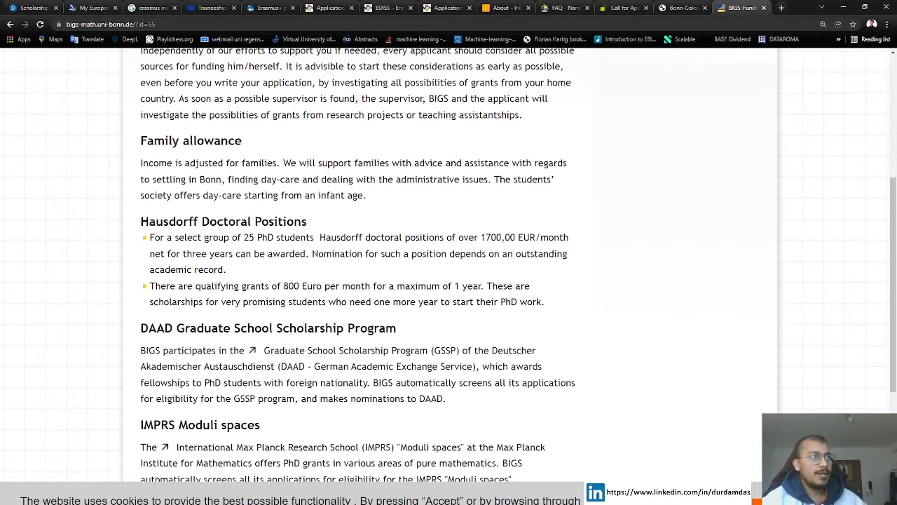
pyautogui.moveTo(150, 252); pyautogui.dragTo(308, 252)
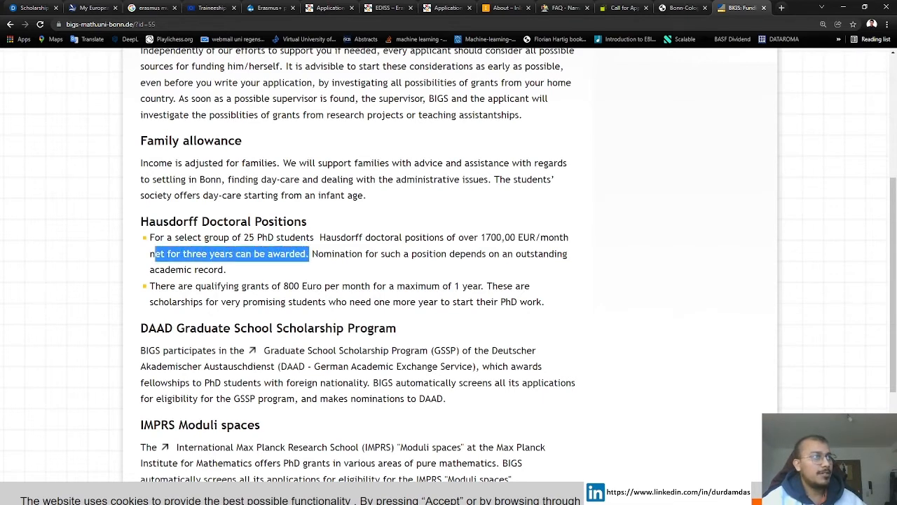
pyautogui.moveTo(521, 278)
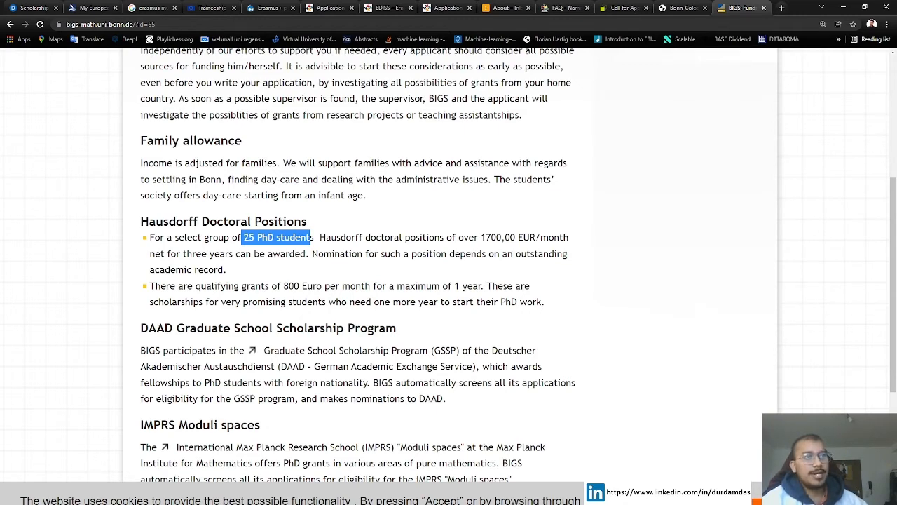
pyautogui.scroll(-3)
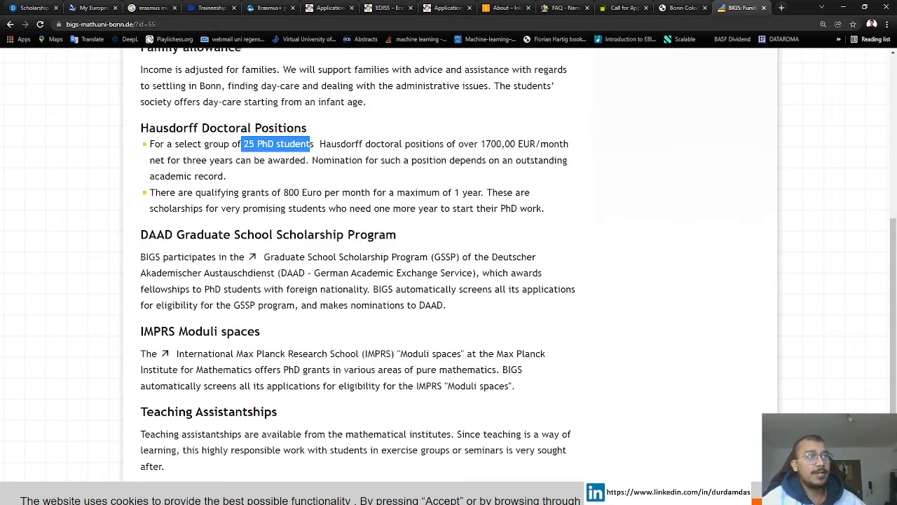
pyautogui.moveTo(303, 255)
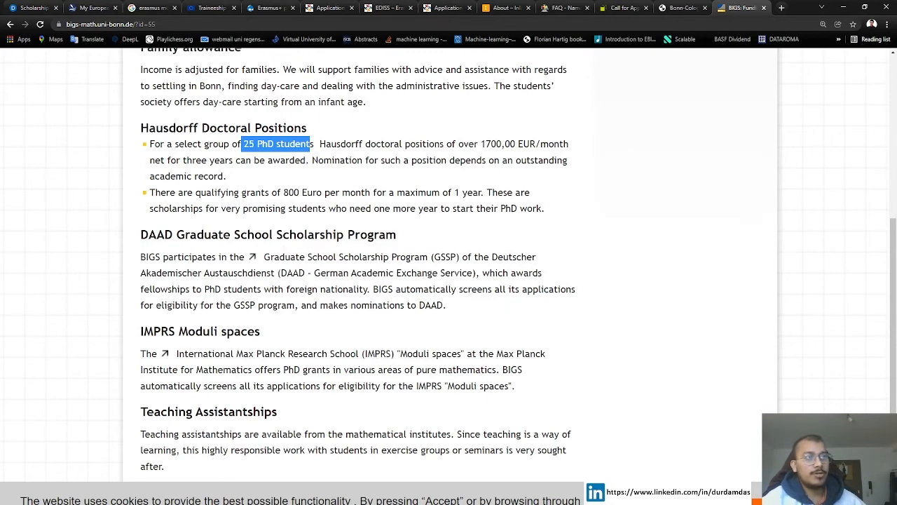
pyautogui.scroll(-3)
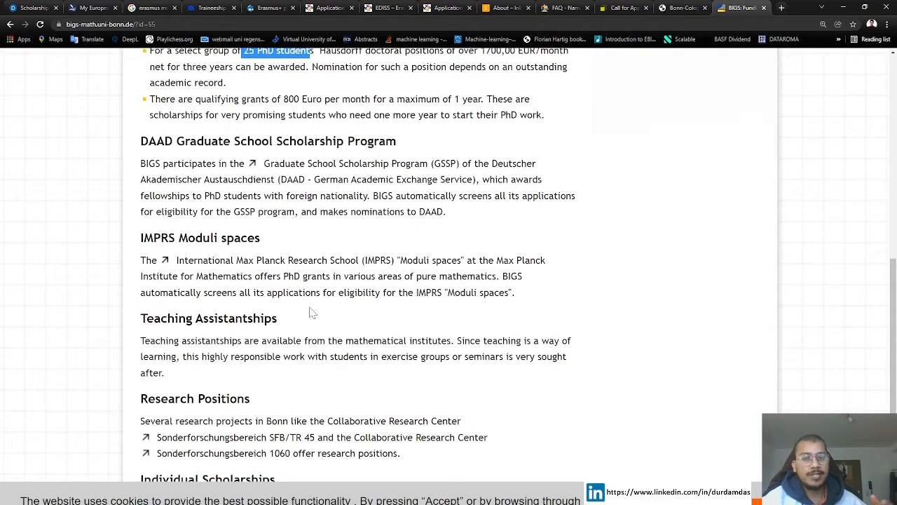
pyautogui.moveTo(314, 321)
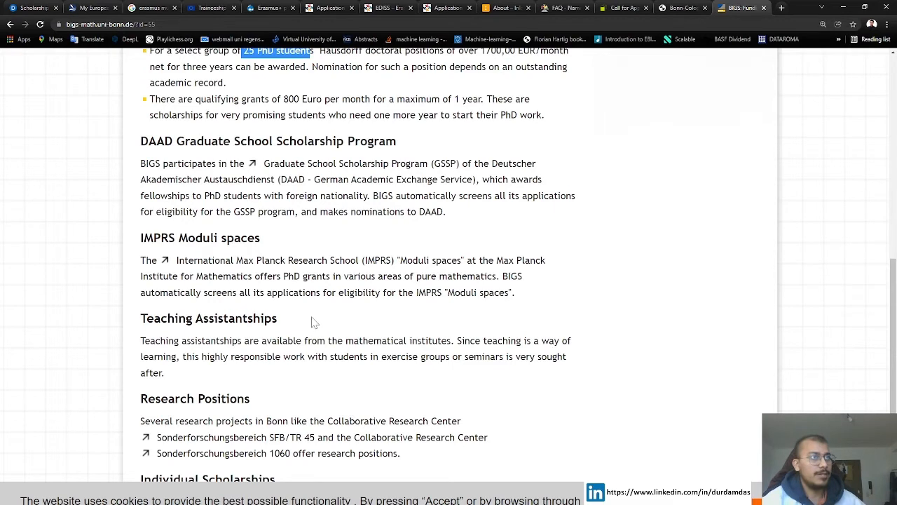
pyautogui.moveTo(146, 250)
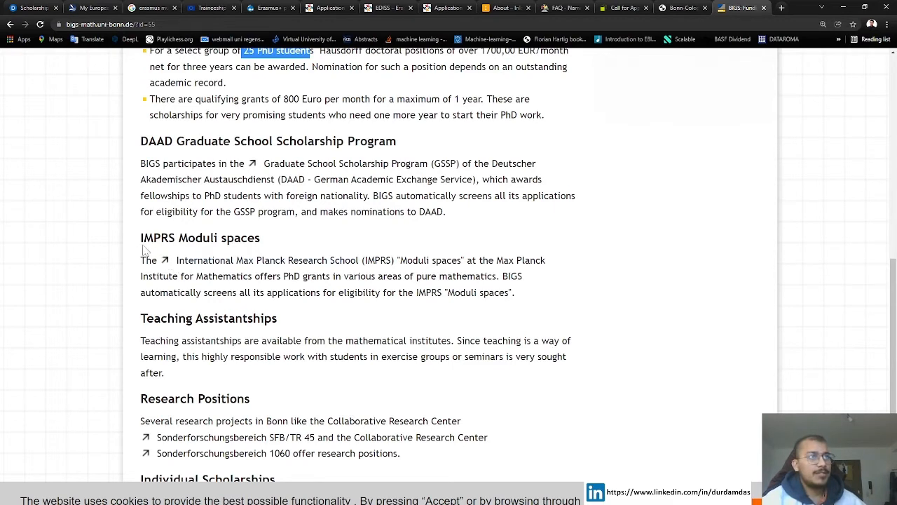
pyautogui.moveTo(309, 260)
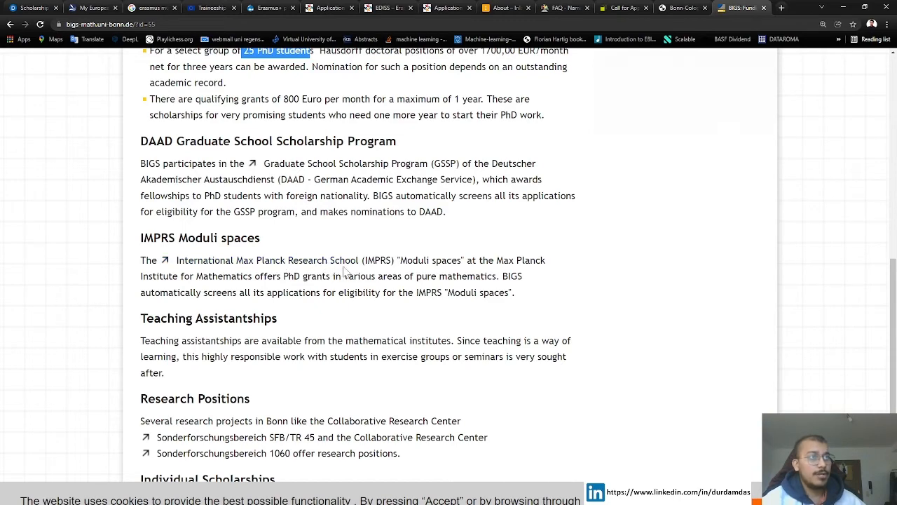
pyautogui.scroll(-3)
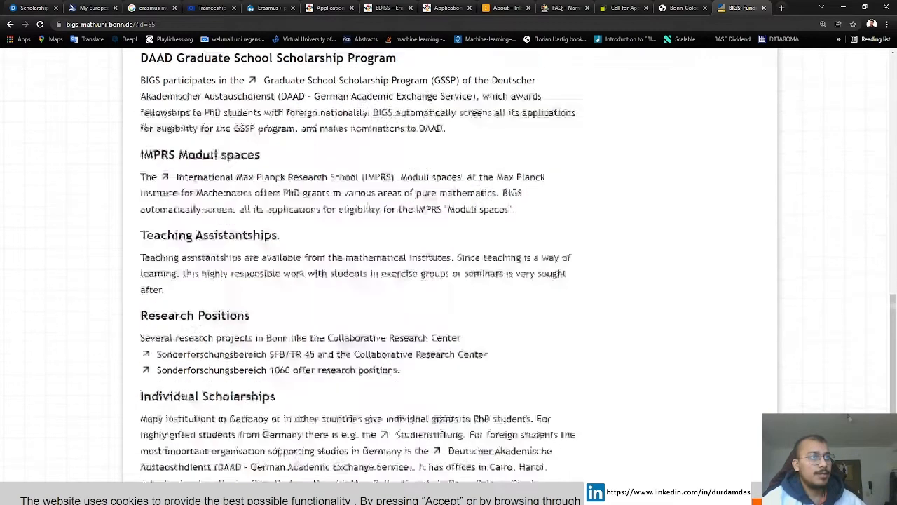
pyautogui.scroll(-3)
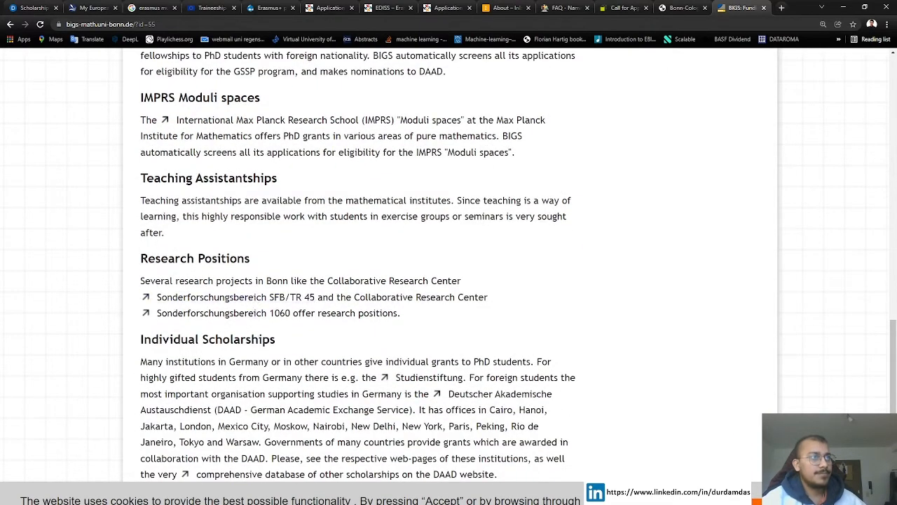
pyautogui.scroll(3)
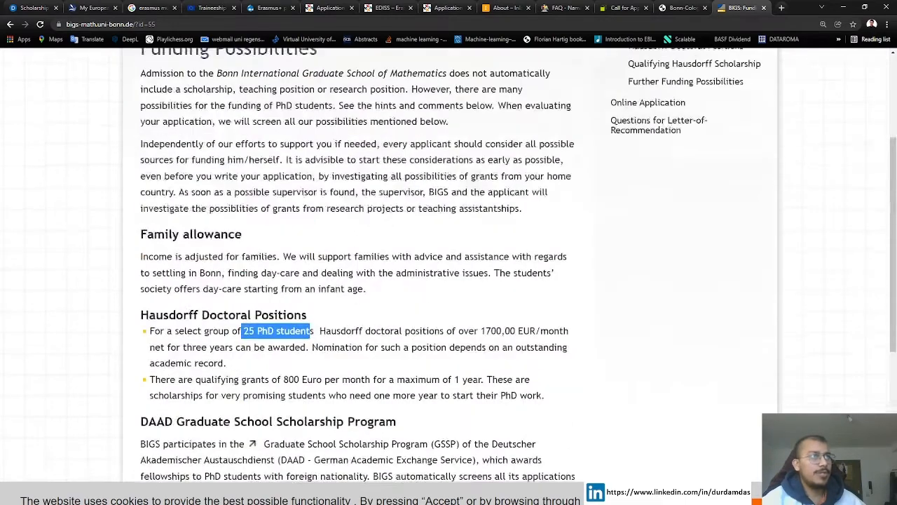
# - Move to the '(8) Max Planck Graduate Schools' slide with the mpg.de/en/imprs link
pyautogui.scroll(3)
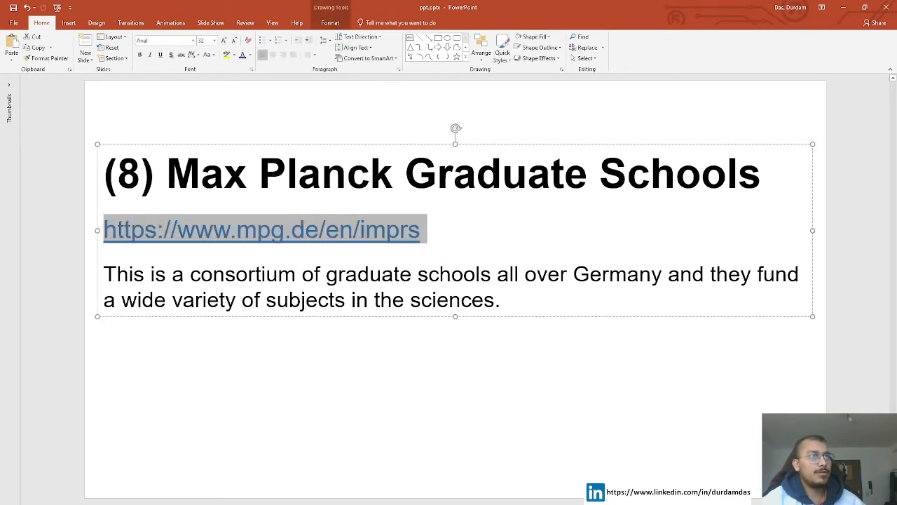
pyautogui.moveTo(118, 317)
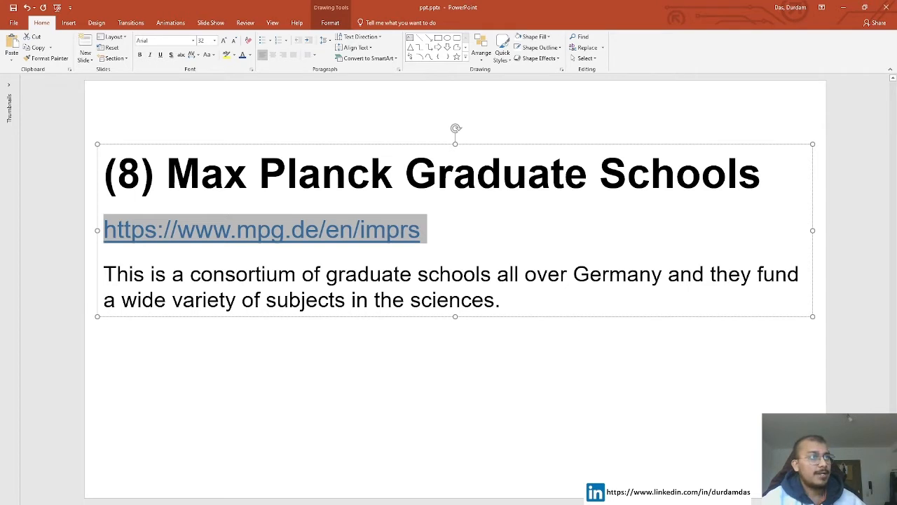
pyautogui.moveTo(64, 348)
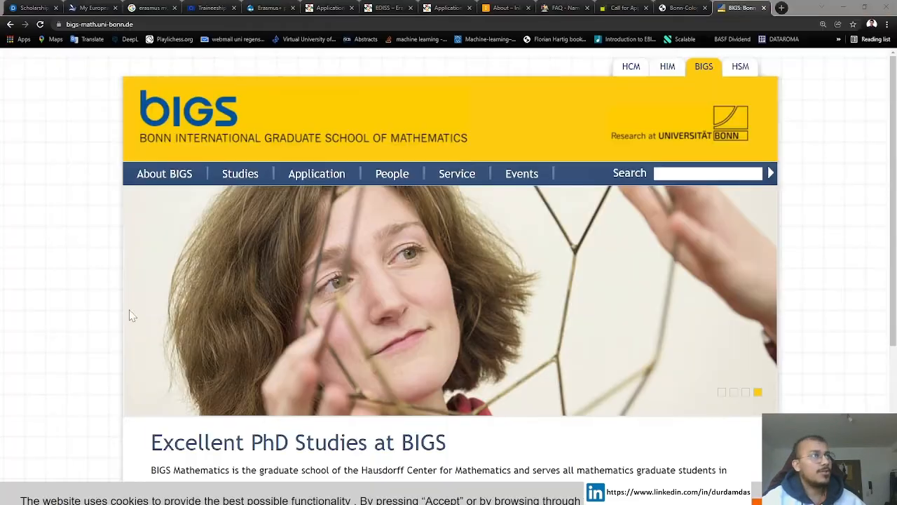
# - Browse the mpg.de IMPRS overview list from Astrophysics down to Brain and Behavior
pyautogui.click(781, 8)
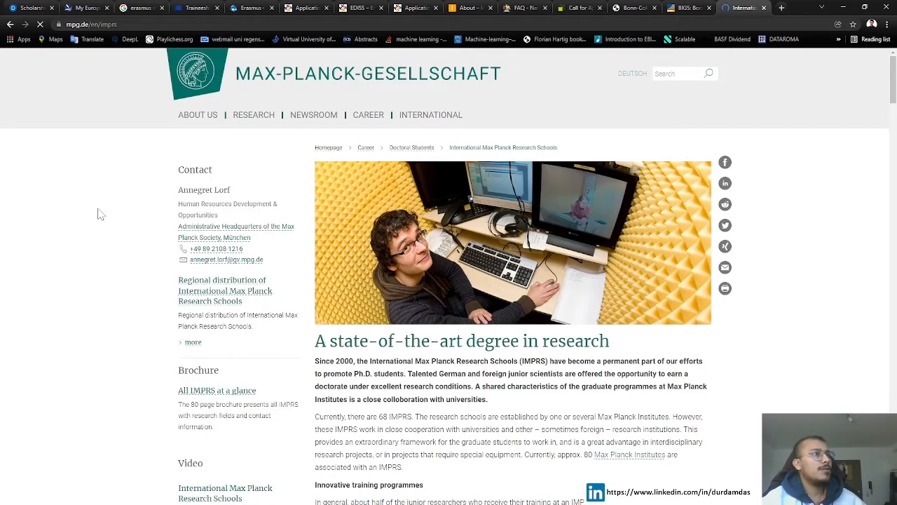
pyautogui.scroll(-3)
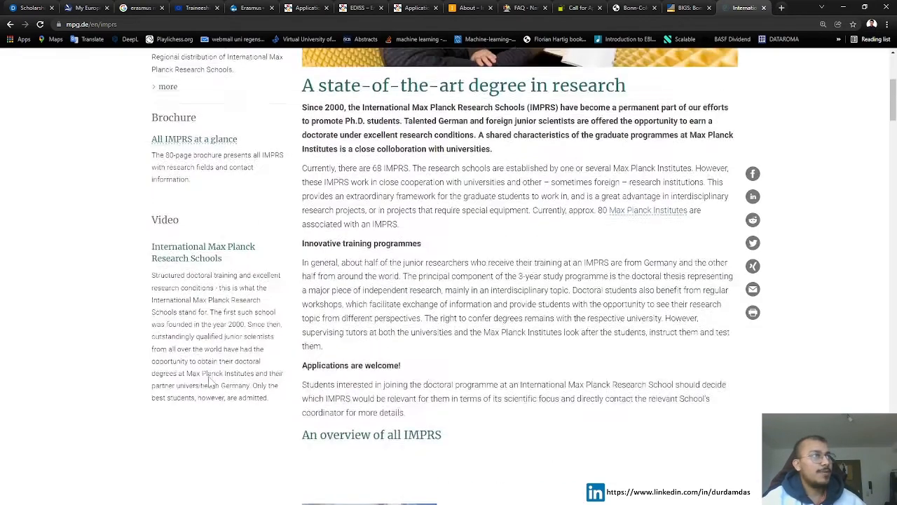
pyautogui.scroll(-3)
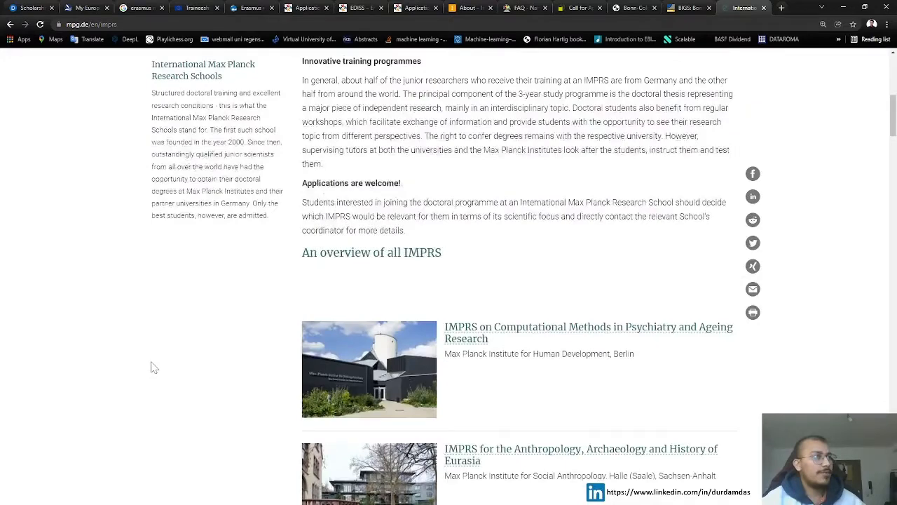
pyautogui.scroll(-3)
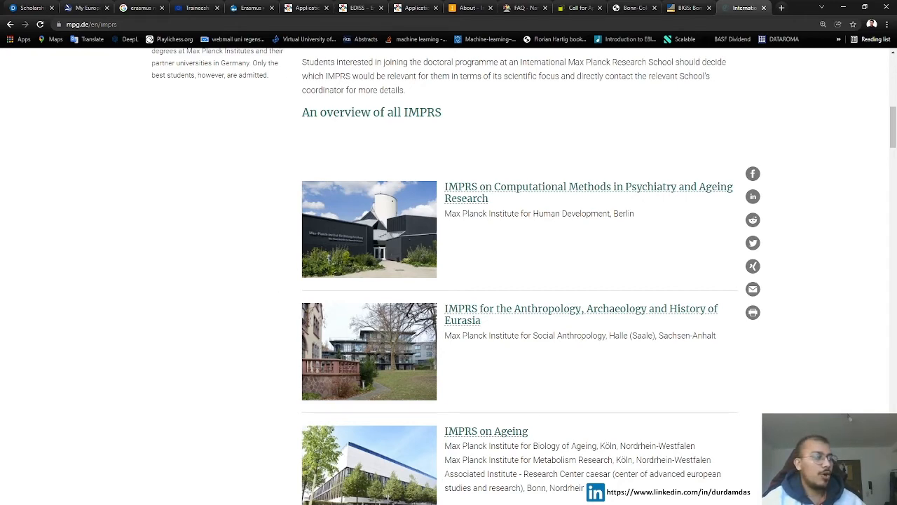
pyautogui.scroll(-3)
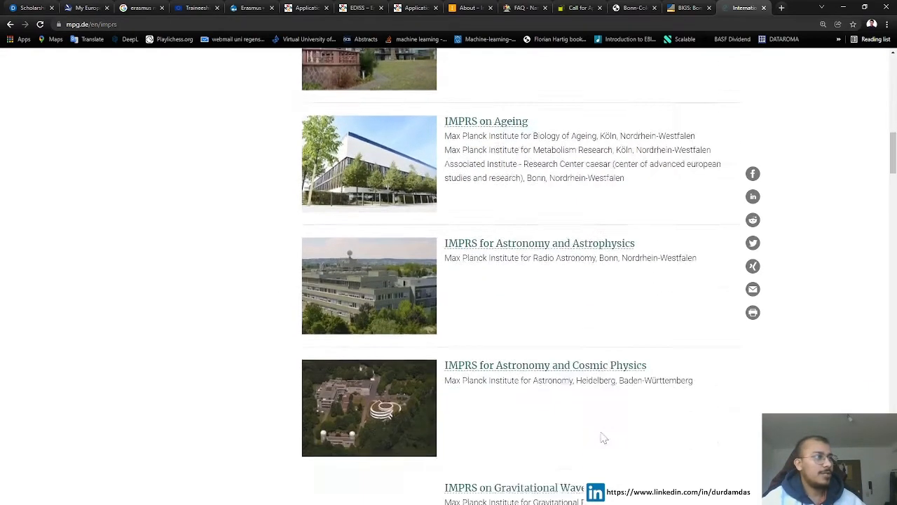
pyautogui.scroll(-3)
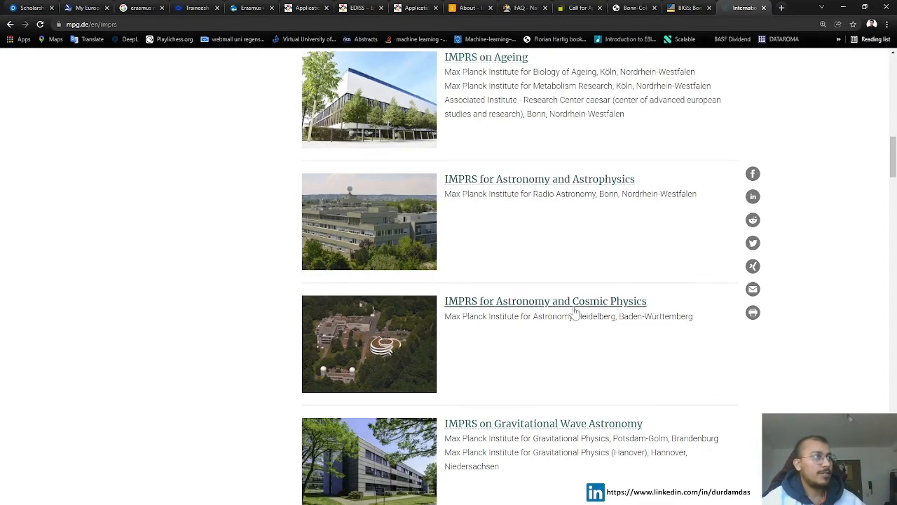
pyautogui.moveTo(549, 311)
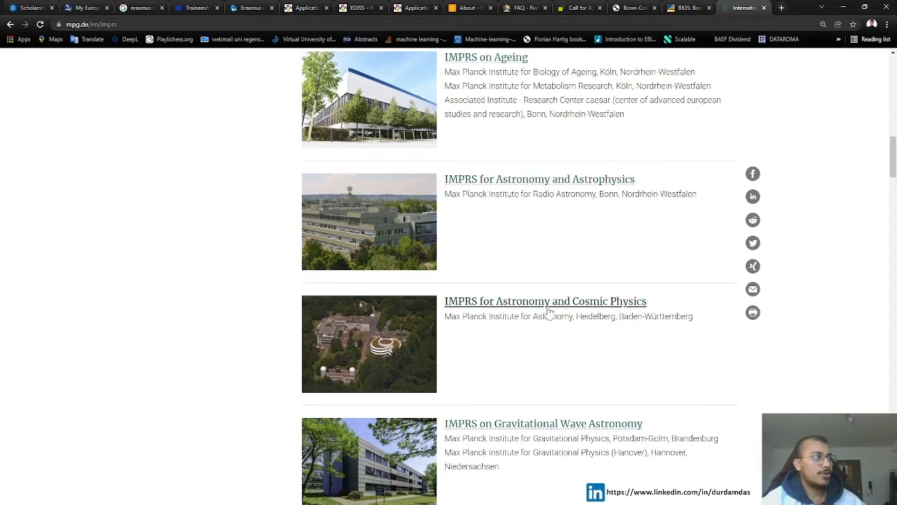
pyautogui.scroll(-3)
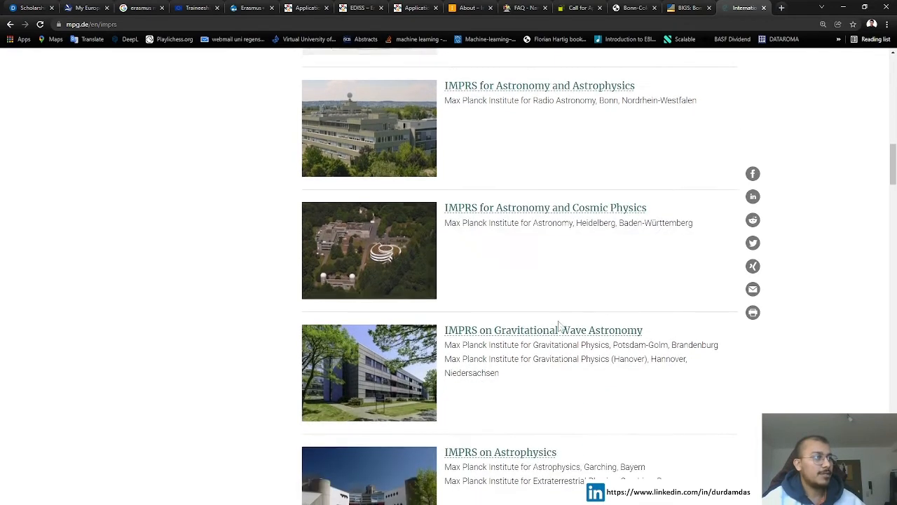
pyautogui.scroll(-3)
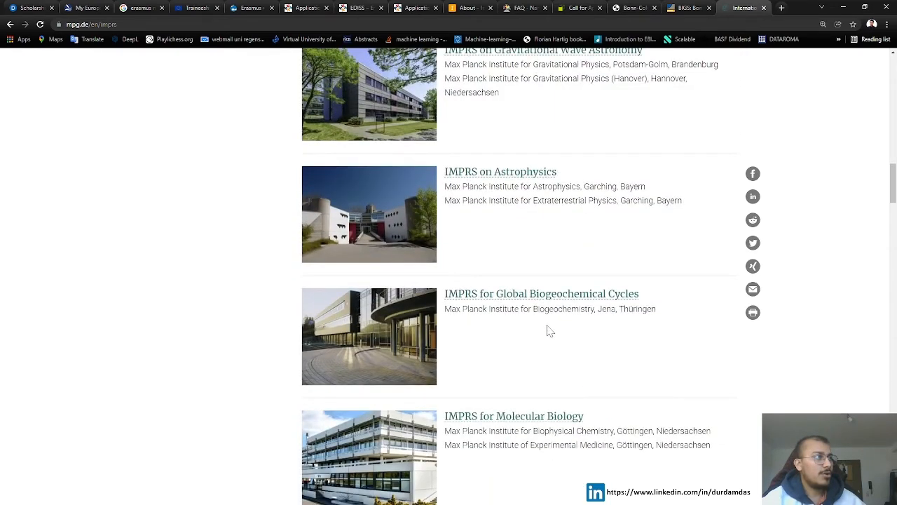
pyautogui.scroll(-3)
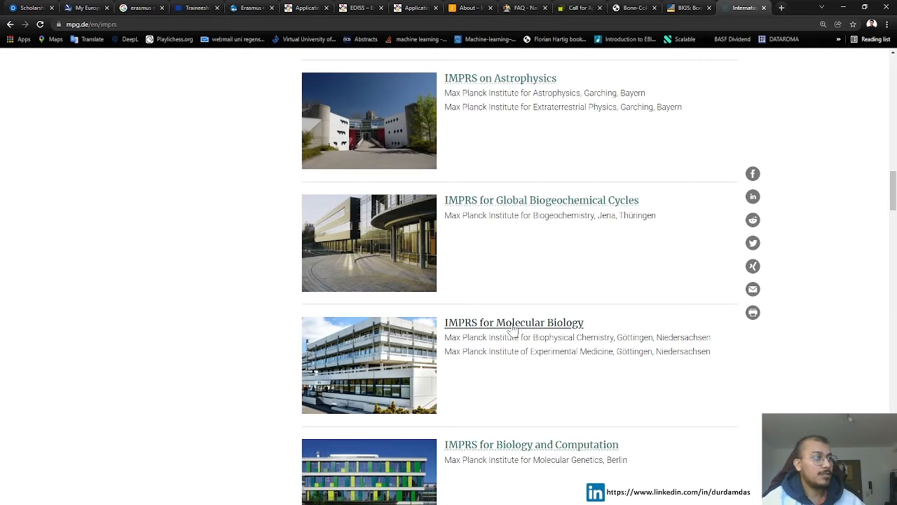
pyautogui.scroll(-3)
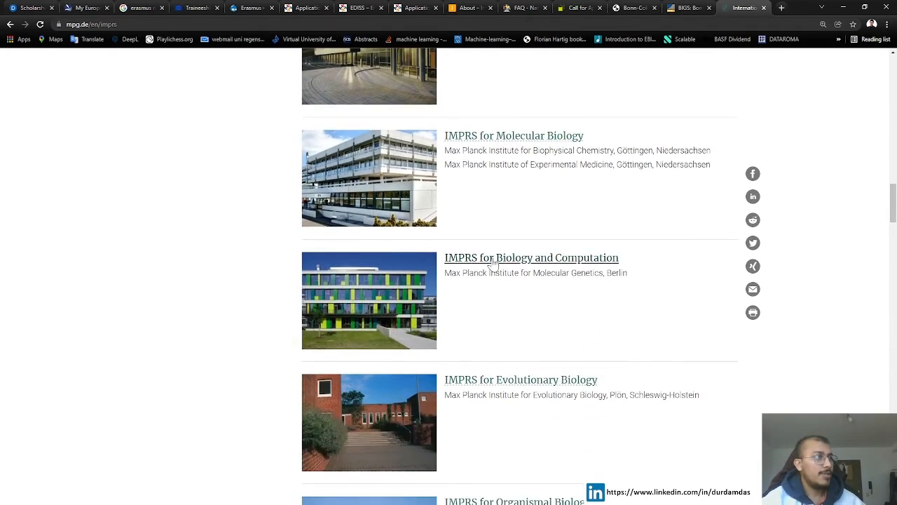
pyautogui.moveTo(628, 279)
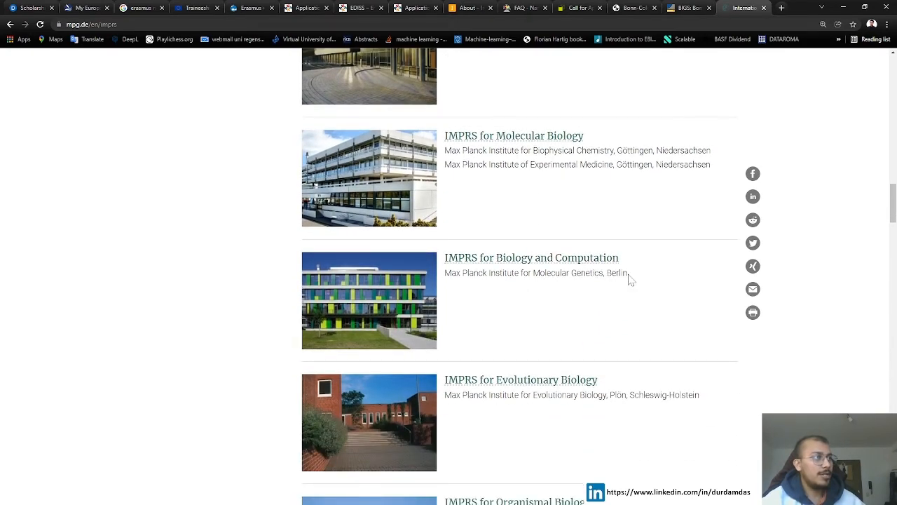
pyautogui.moveTo(531, 258)
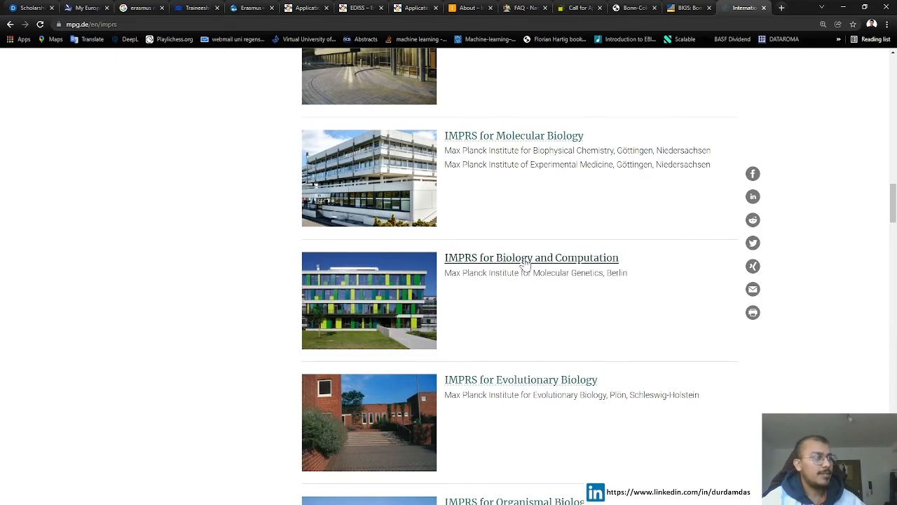
pyautogui.scroll(-3)
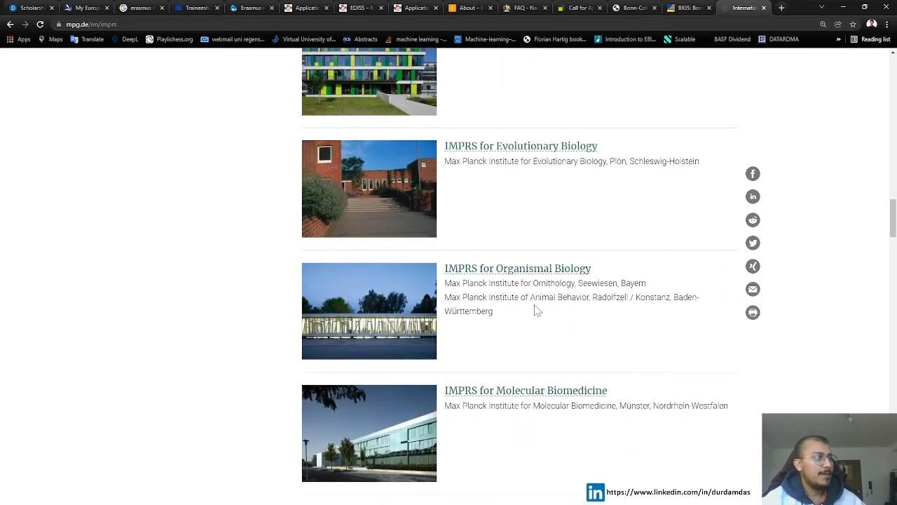
pyautogui.scroll(-3)
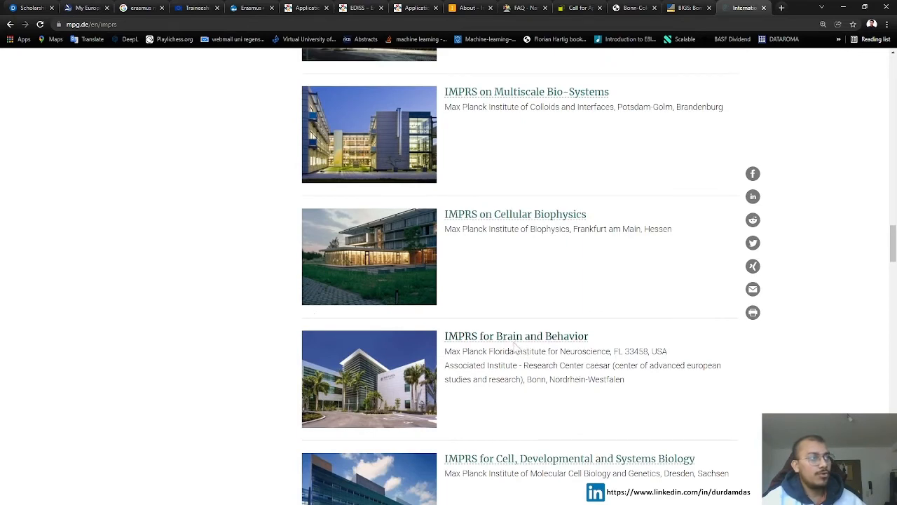
pyautogui.scroll(-3)
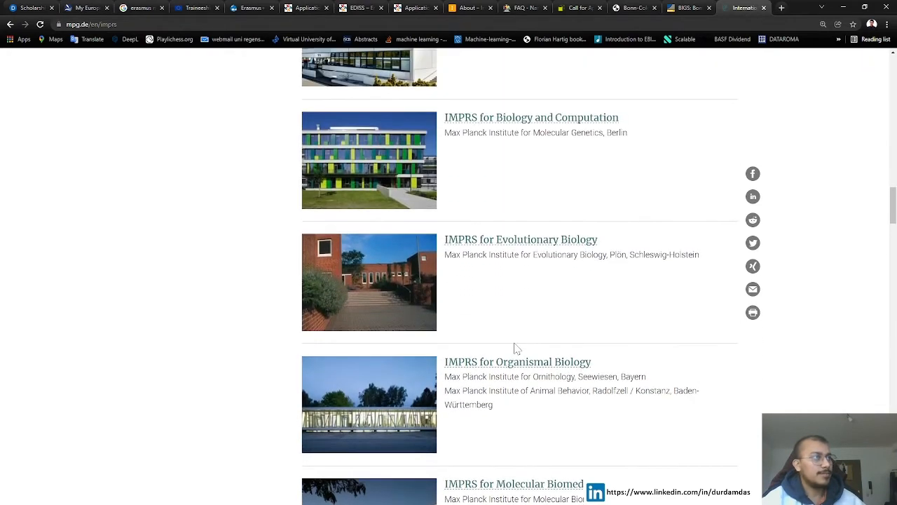
# - Go to IMPRS for Biology and Computation and read down to its prerequisites
pyautogui.click(532, 117)
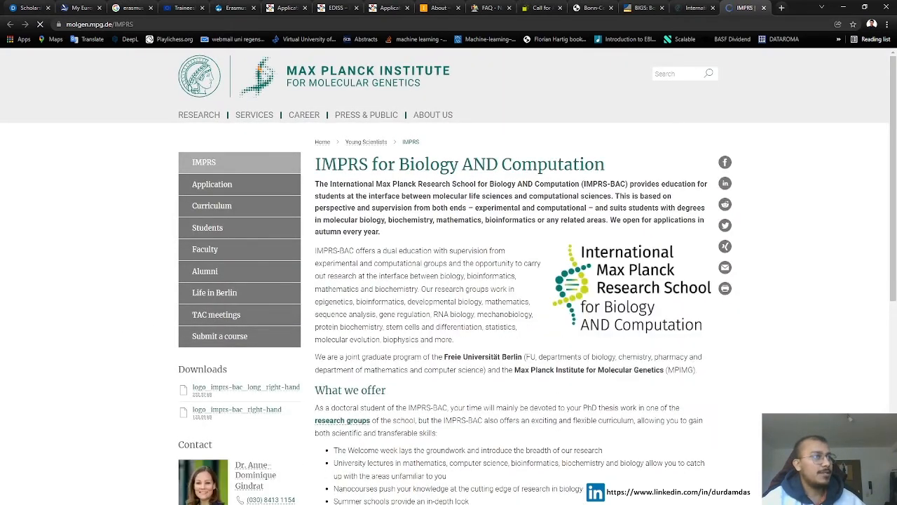
pyautogui.scroll(-3)
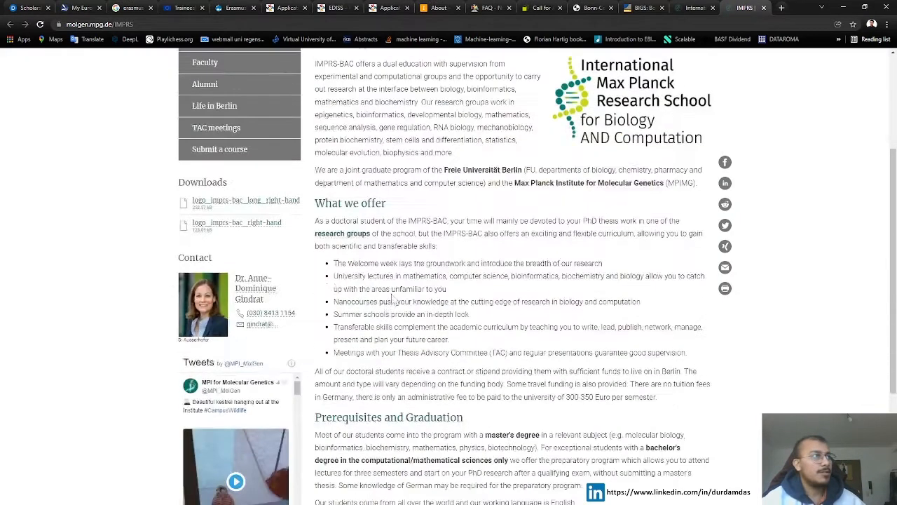
pyautogui.scroll(-3)
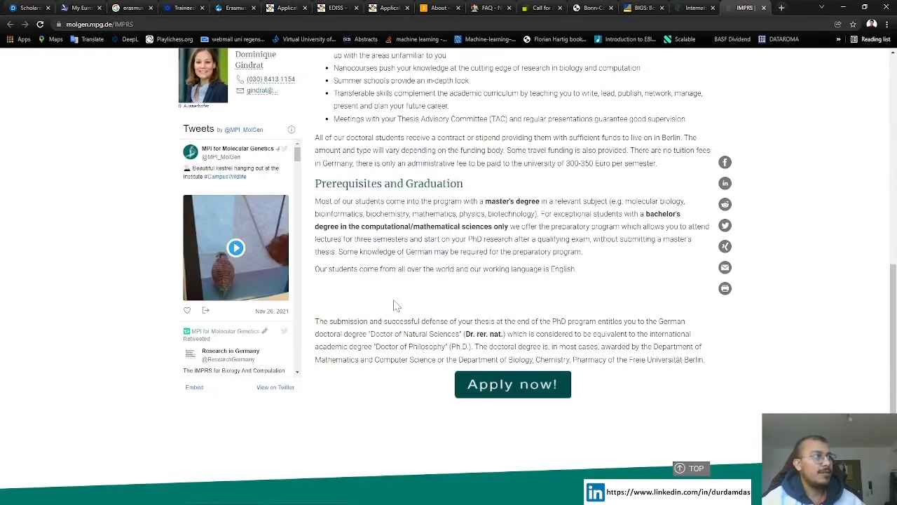
pyautogui.moveTo(452, 311)
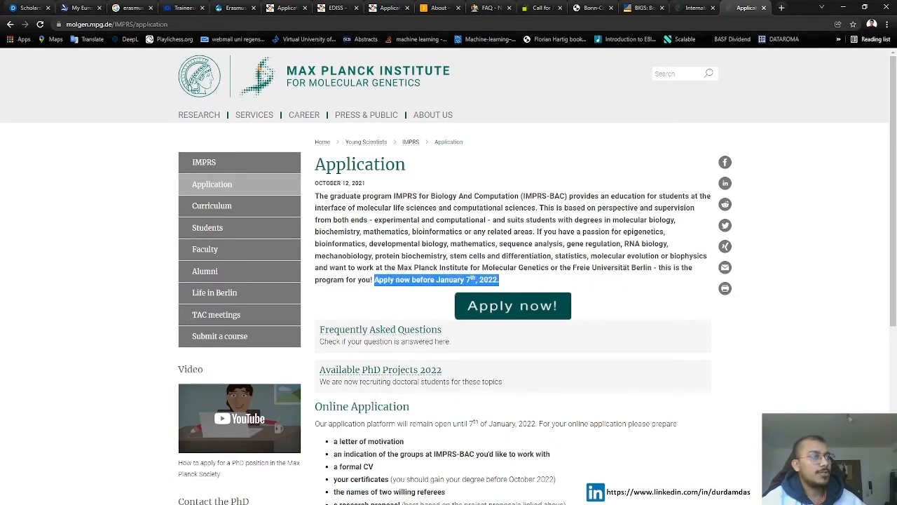
pyautogui.moveTo(482, 290)
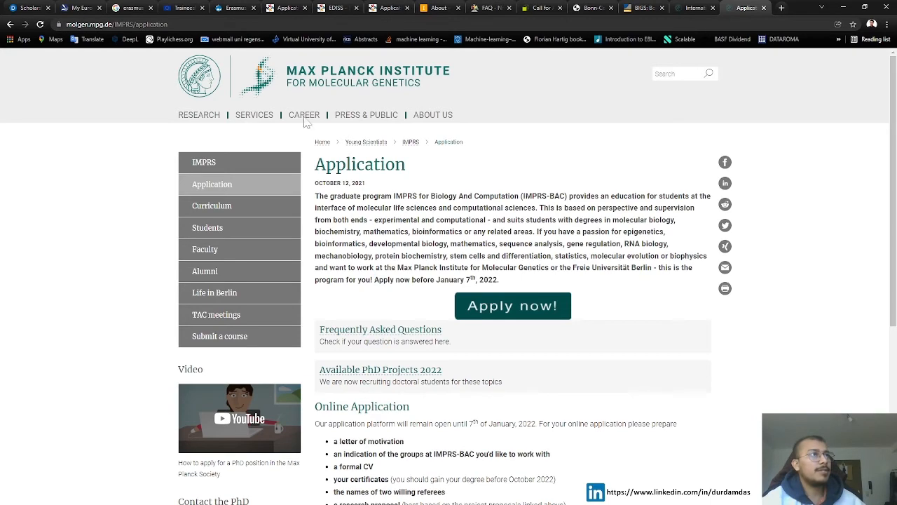
pyautogui.moveTo(418, 154)
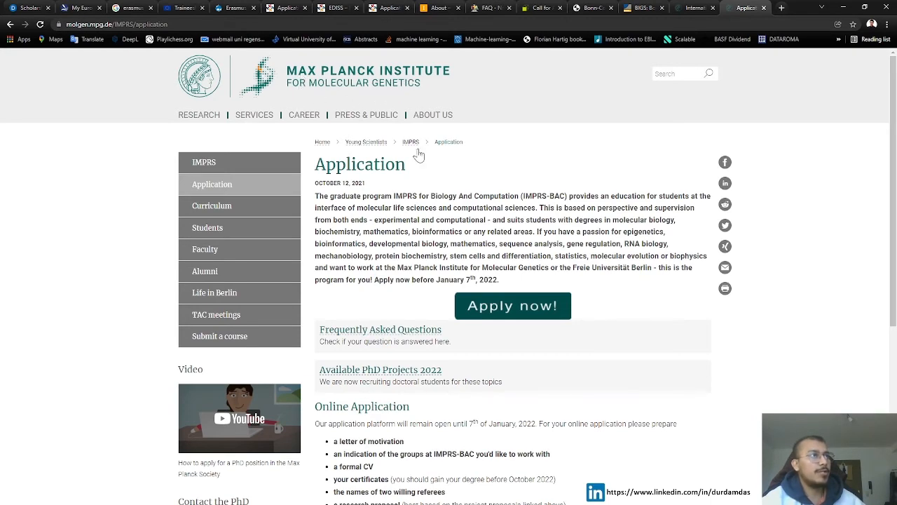
pyautogui.scroll(-3)
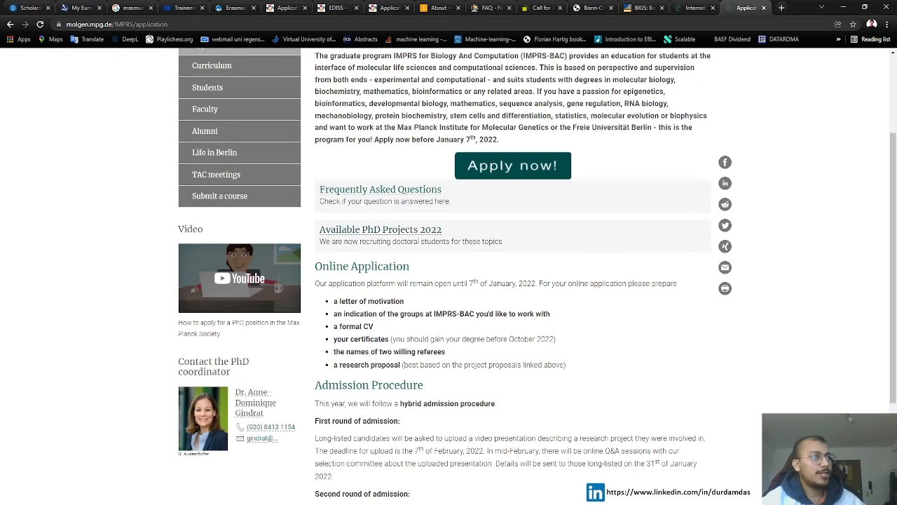
pyautogui.doubleClick(367, 300)
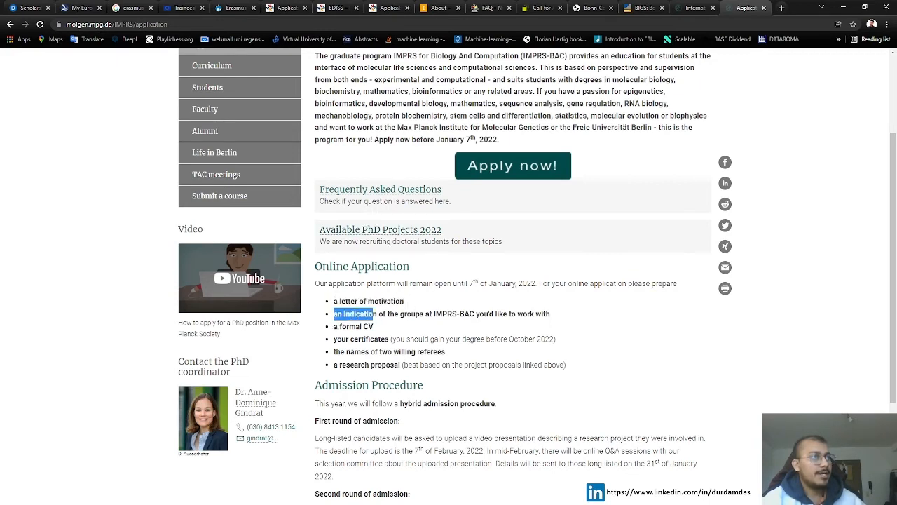
pyautogui.moveTo(333, 314); pyautogui.dragTo(463, 314)
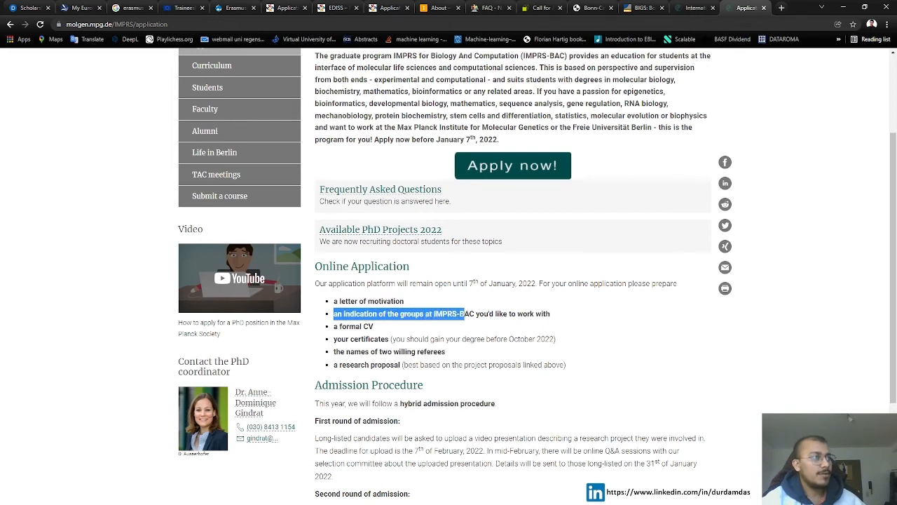
pyautogui.moveTo(334, 314); pyautogui.dragTo(550, 314)
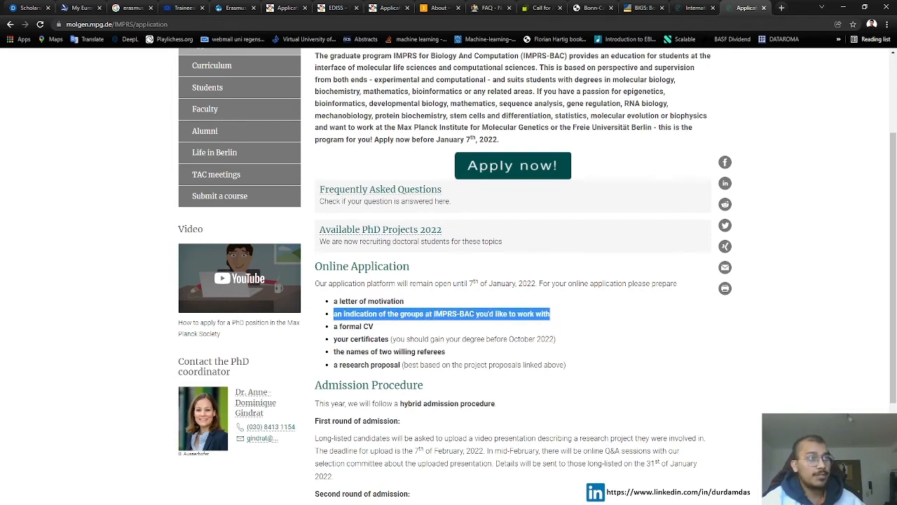
pyautogui.doubleClick(357, 326)
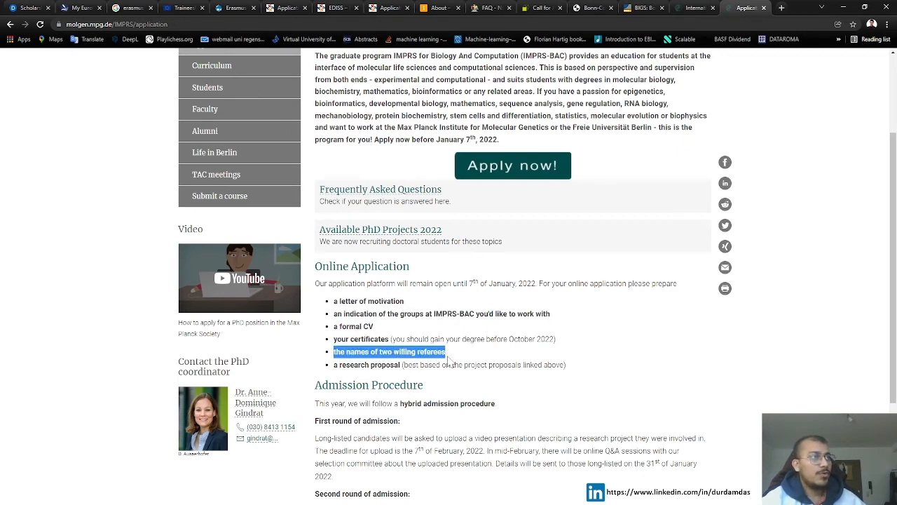
pyautogui.click(466, 362)
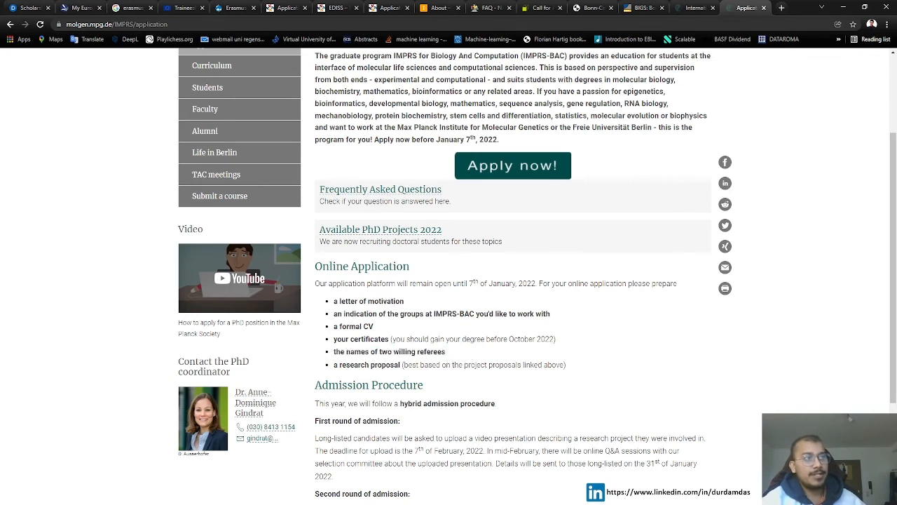
pyautogui.moveTo(477, 363)
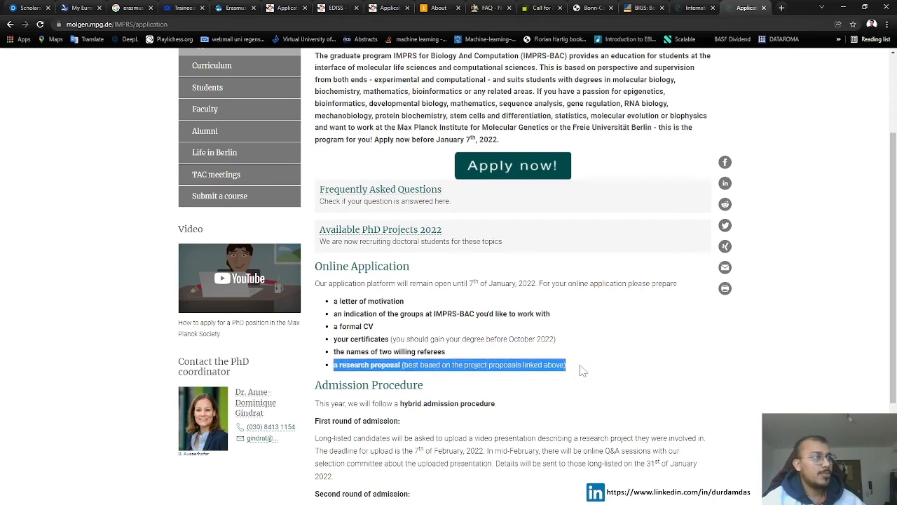
pyautogui.scroll(-3)
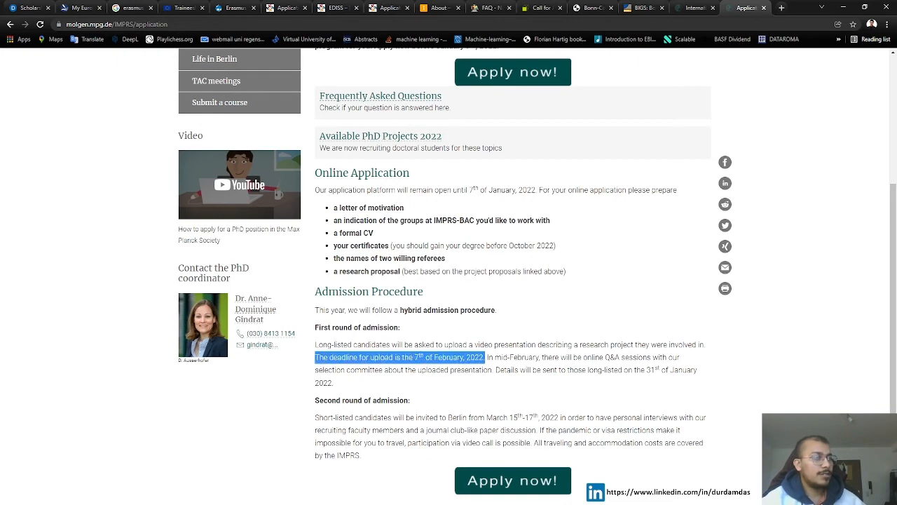
pyautogui.scroll(3)
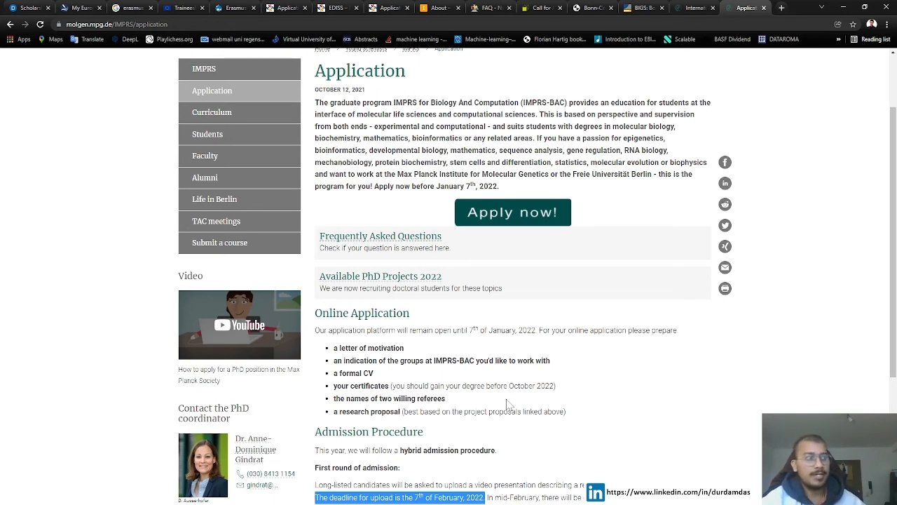
pyautogui.scroll(-3)
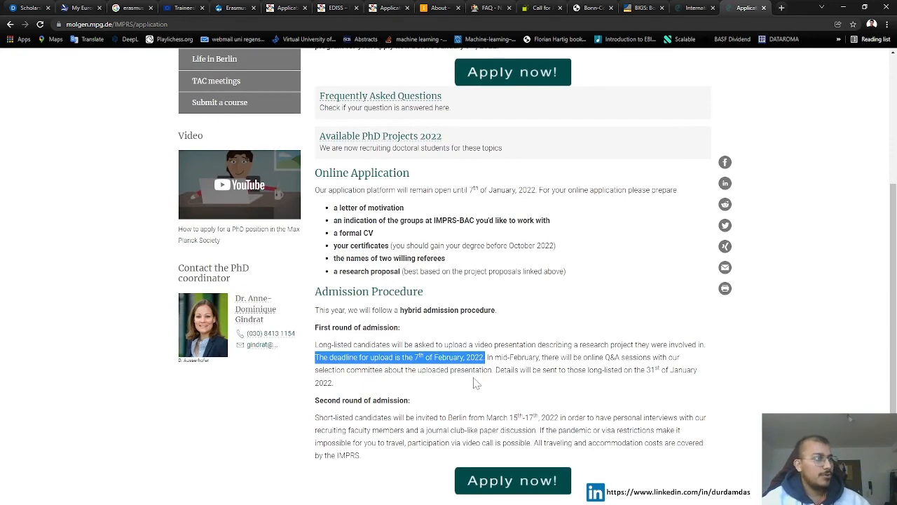
pyautogui.scroll(3)
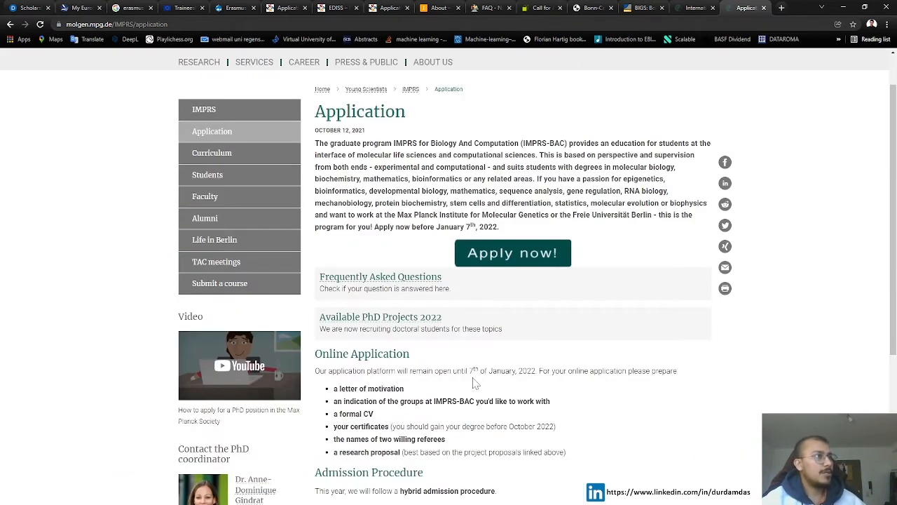
# - Browse the MPI Molecular Genetics PhD projects 2022 list to its end and back to the top
pyautogui.click(380, 317)
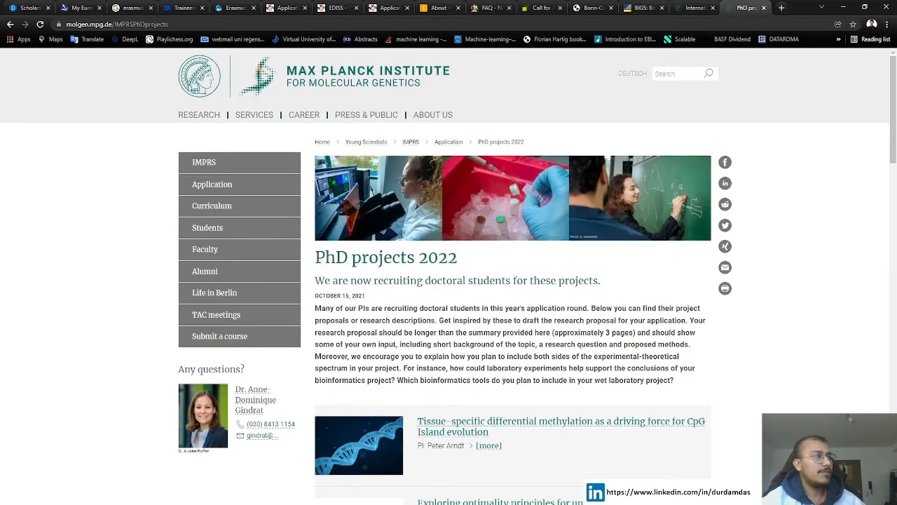
pyautogui.scroll(-3)
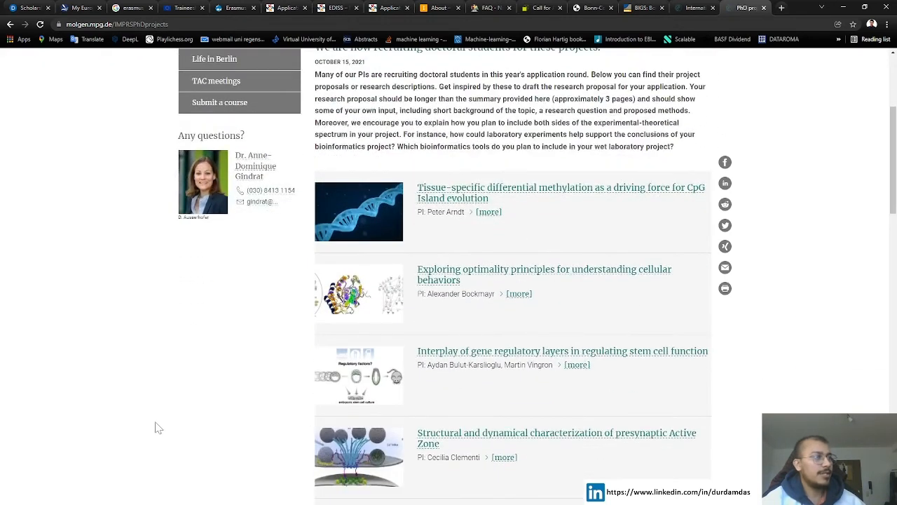
pyautogui.scroll(-3)
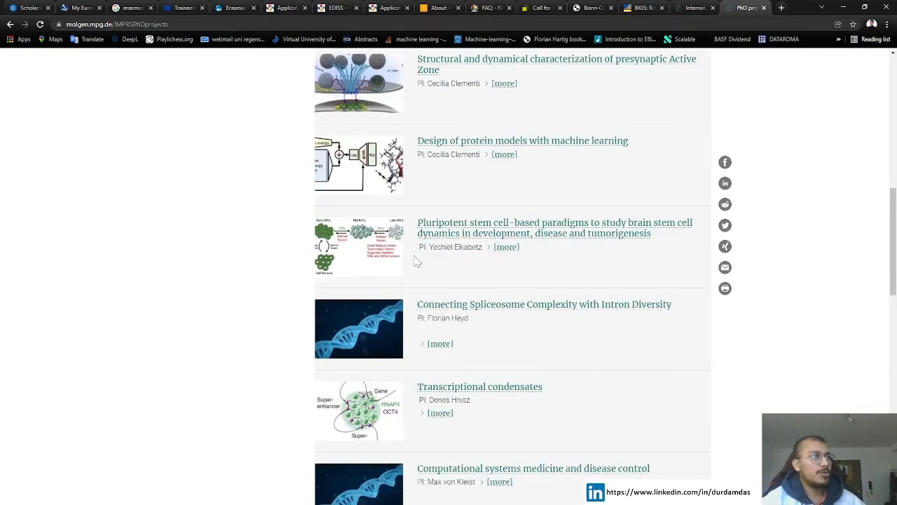
pyautogui.moveTo(442, 258)
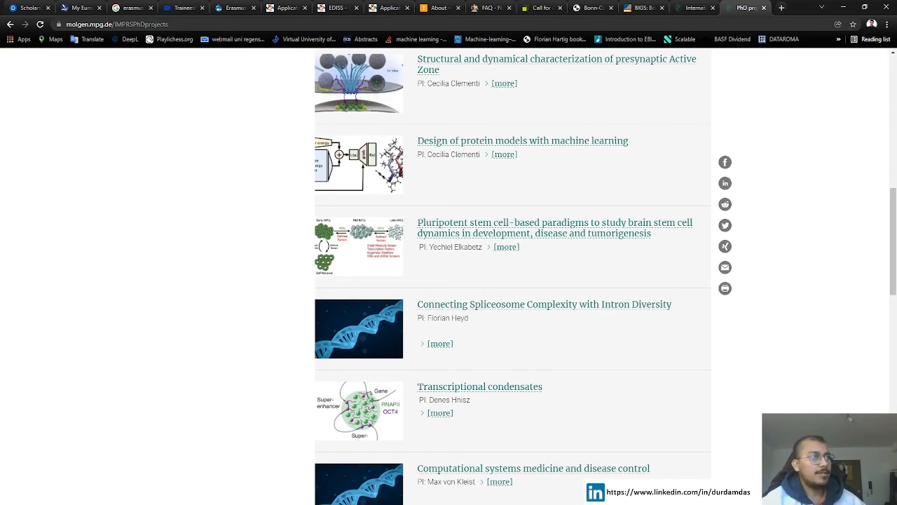
pyautogui.scroll(-3)
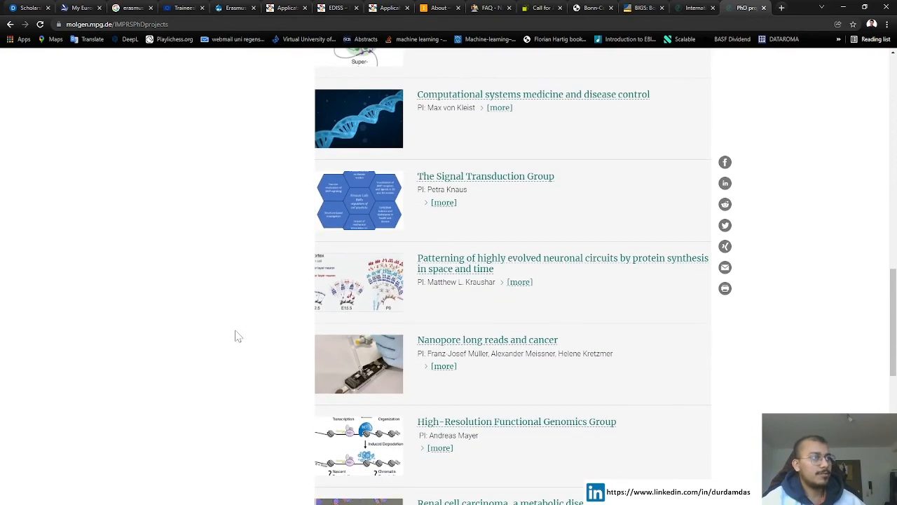
pyautogui.scroll(-3)
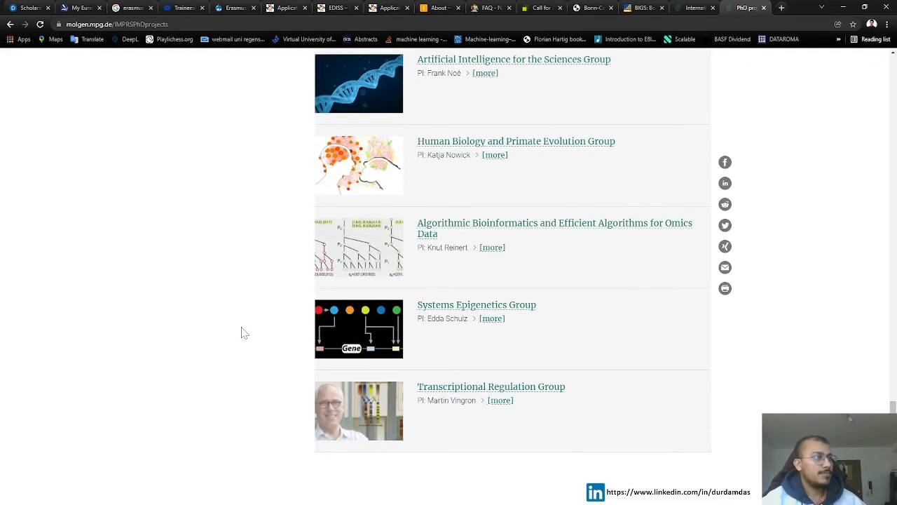
pyautogui.scroll(3)
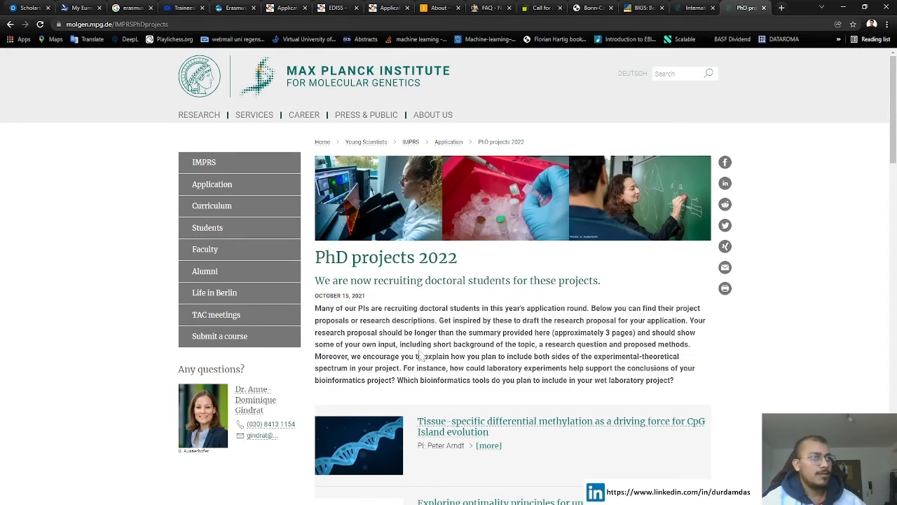
pyautogui.moveTo(494, 203)
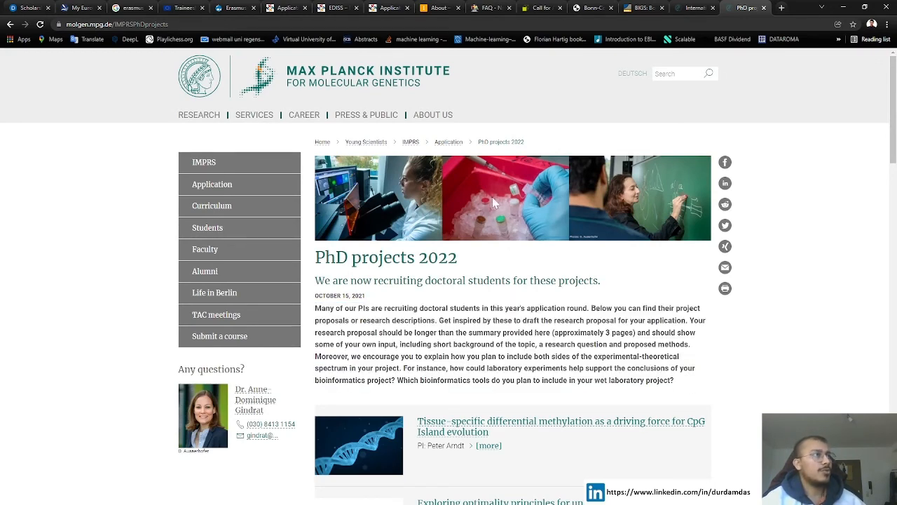
pyautogui.moveTo(546, 96)
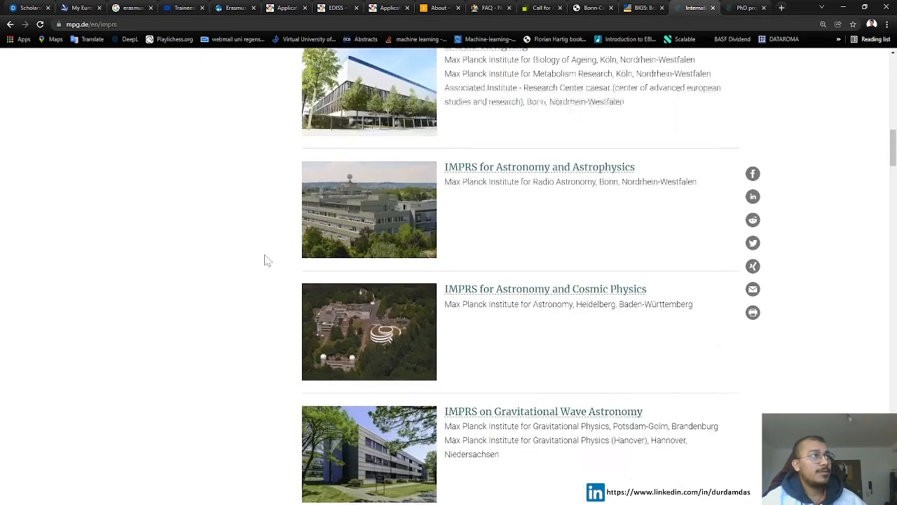
# - Scroll through the mpg.de overview of all IMPRS and return to the top of the page
pyautogui.scroll(3)
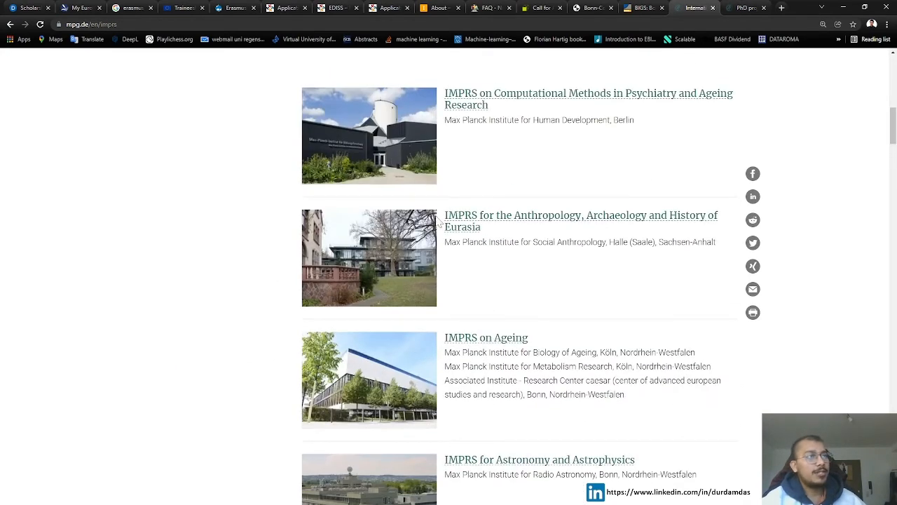
pyautogui.scroll(3)
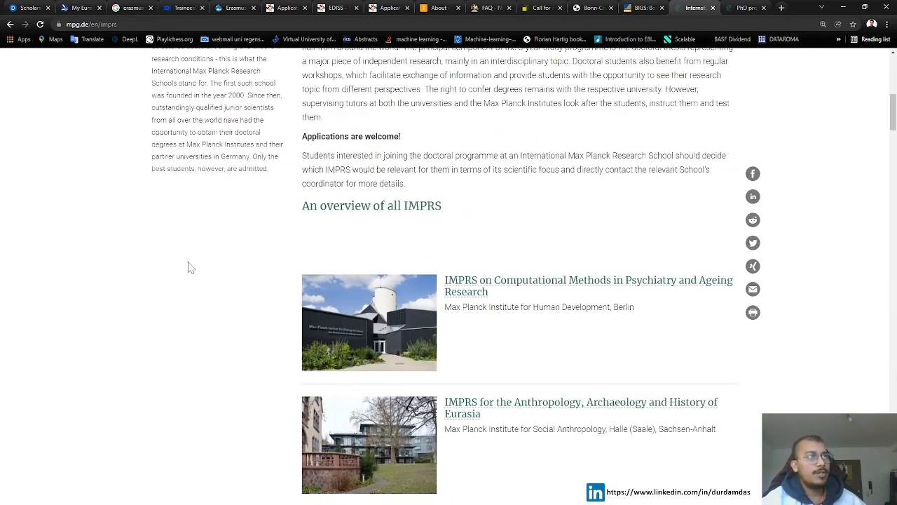
pyautogui.moveTo(171, 274)
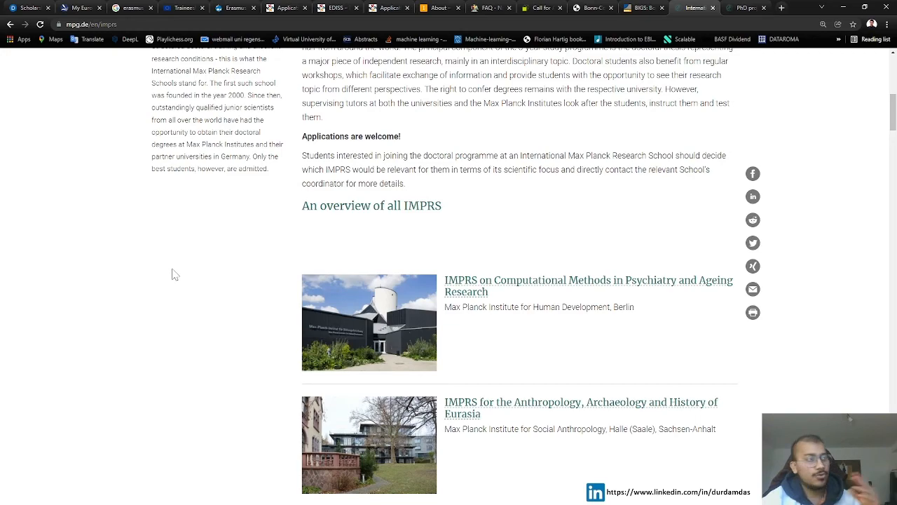
pyautogui.scroll(3)
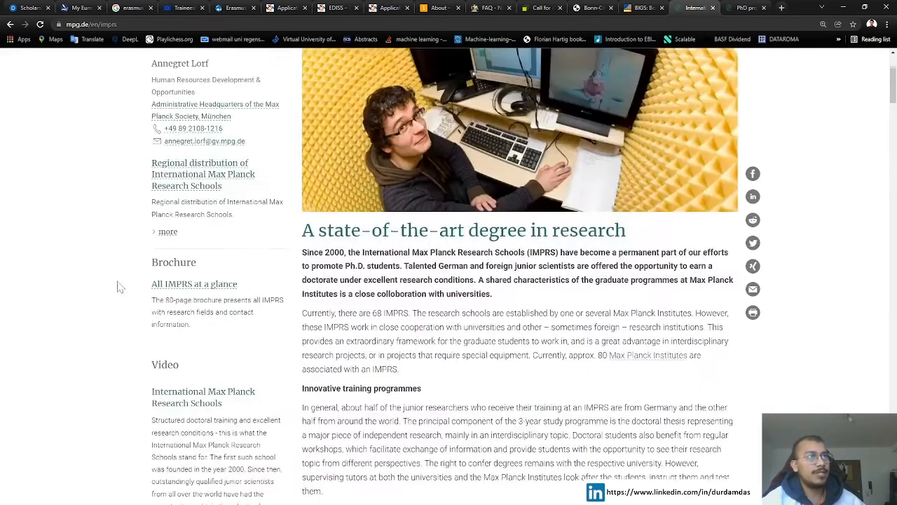
pyautogui.scroll(3)
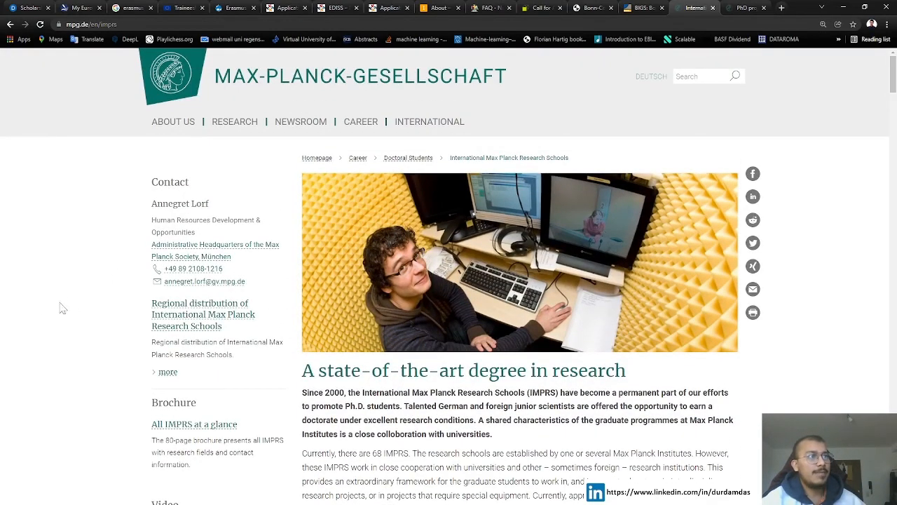
pyautogui.scroll(-3)
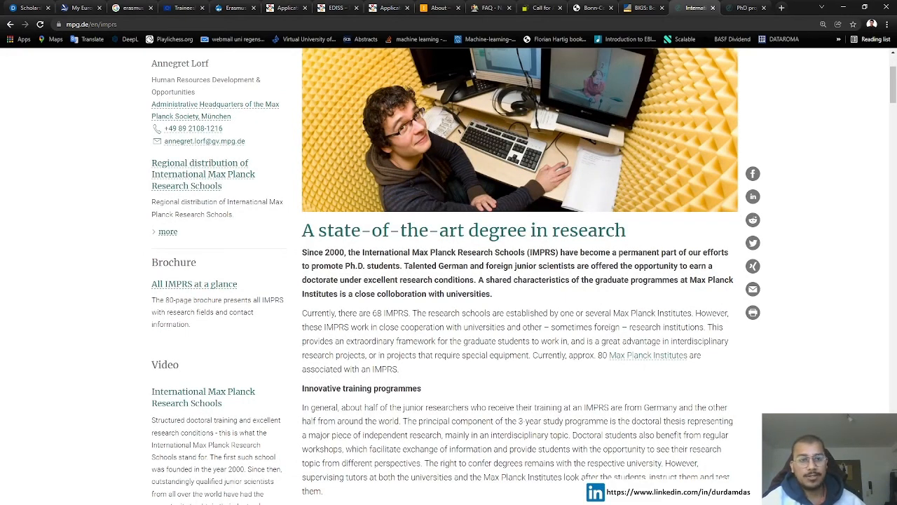
pyautogui.scroll(3)
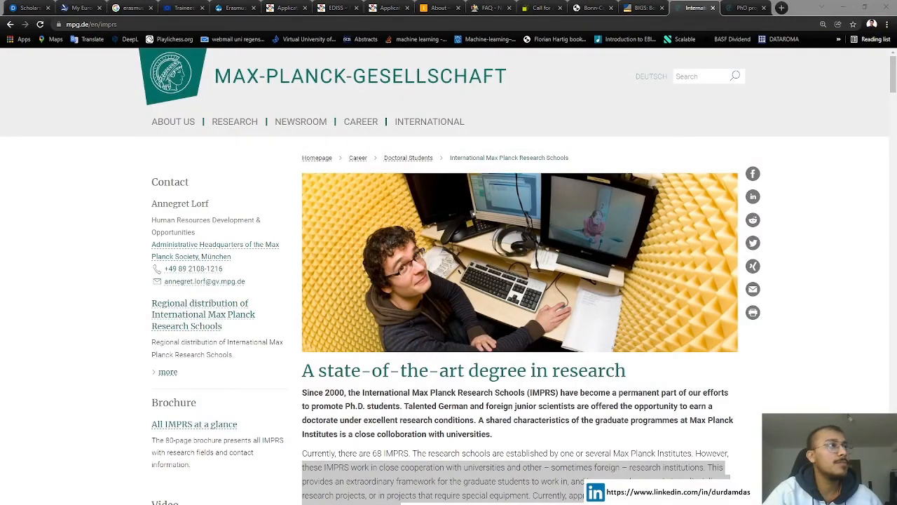